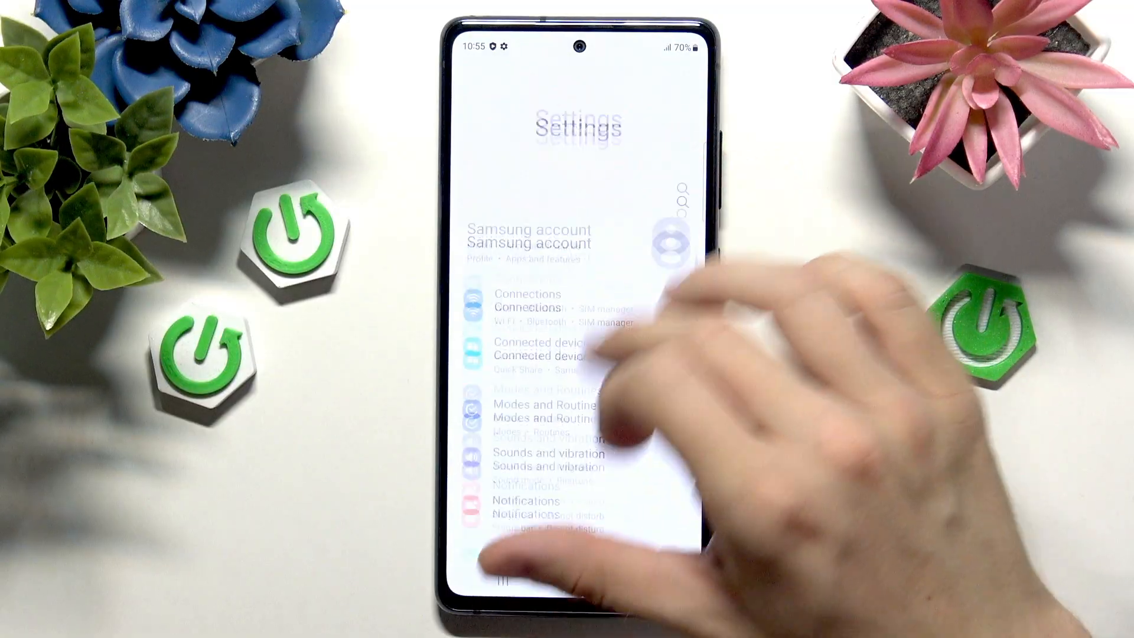
Step: Check Accounts and backup > Manage accounts and confirm only 'Add account' is listed
scroll("down", 3)
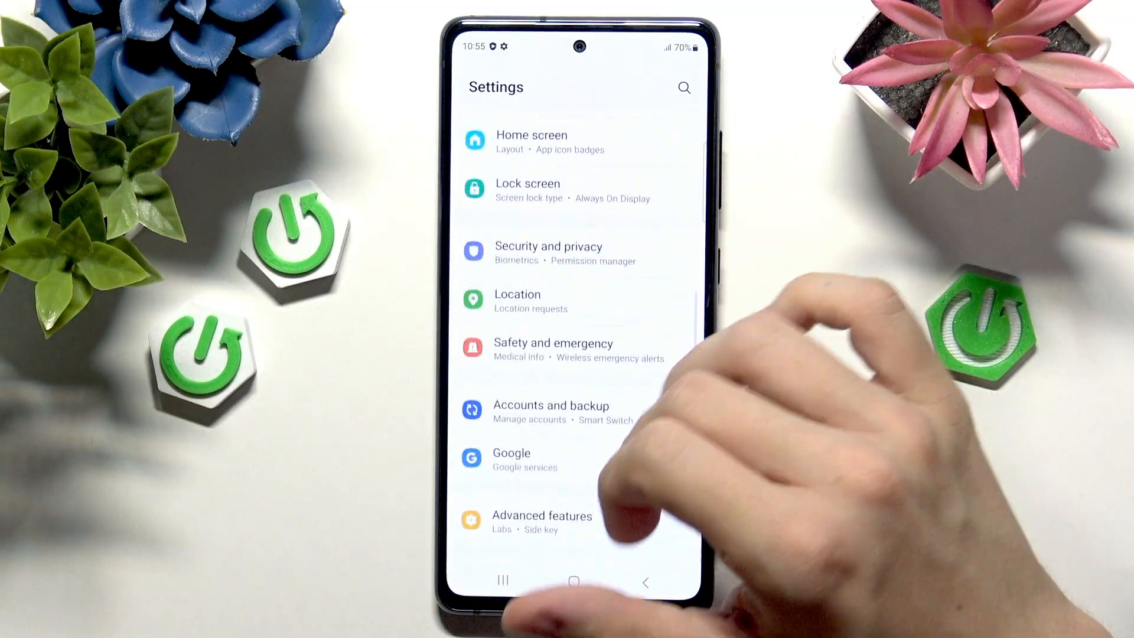
left_click(550, 405)
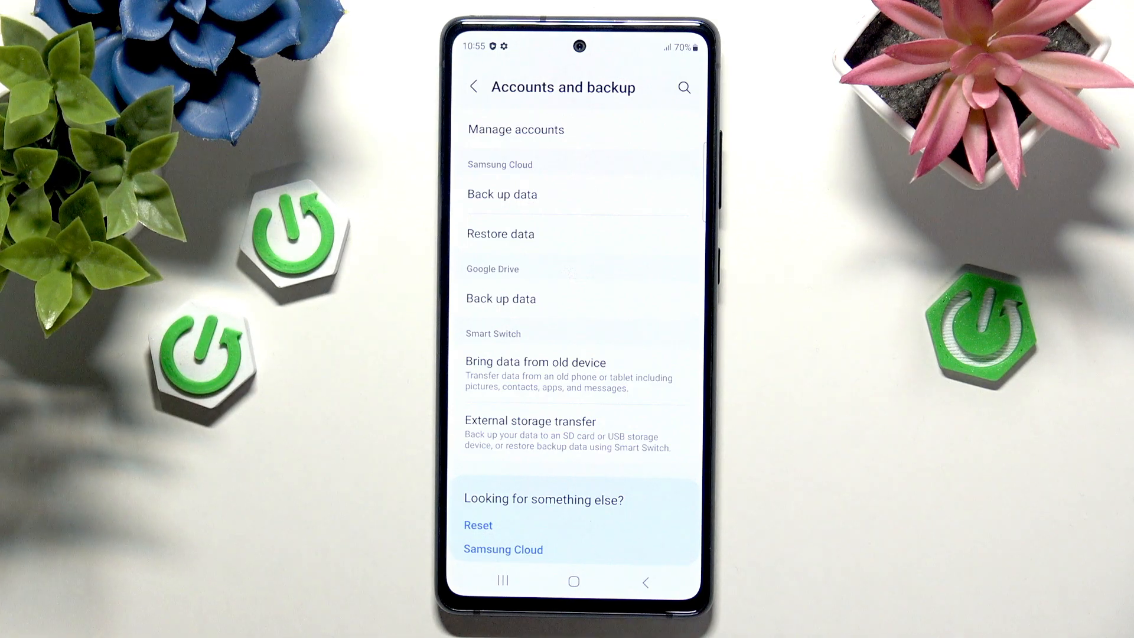
left_click(515, 129)
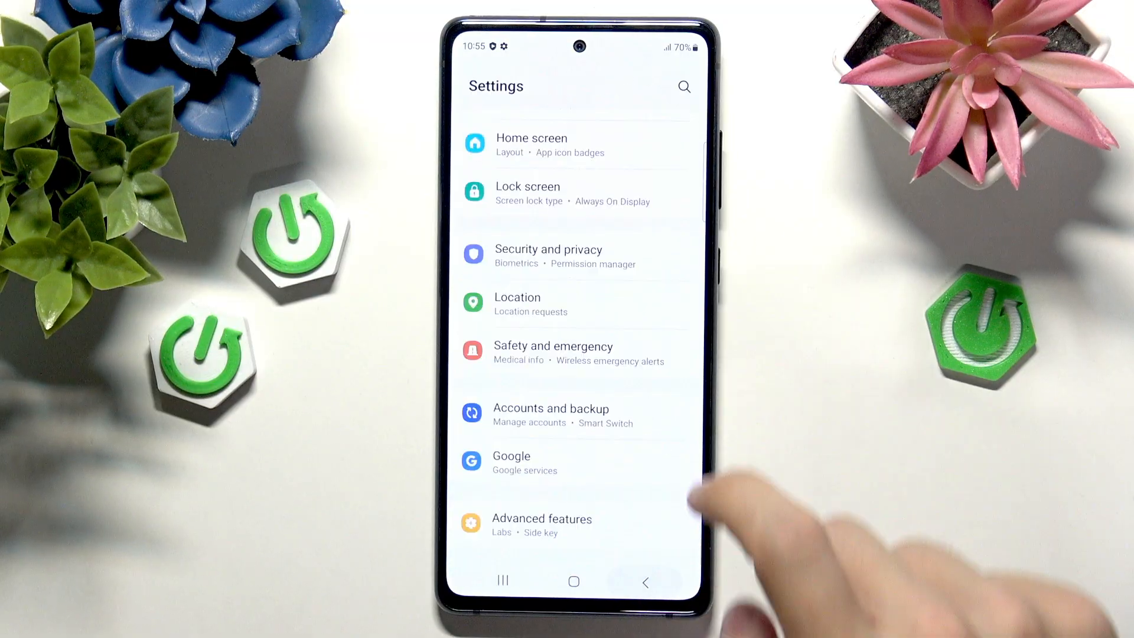
left_click(529, 423)
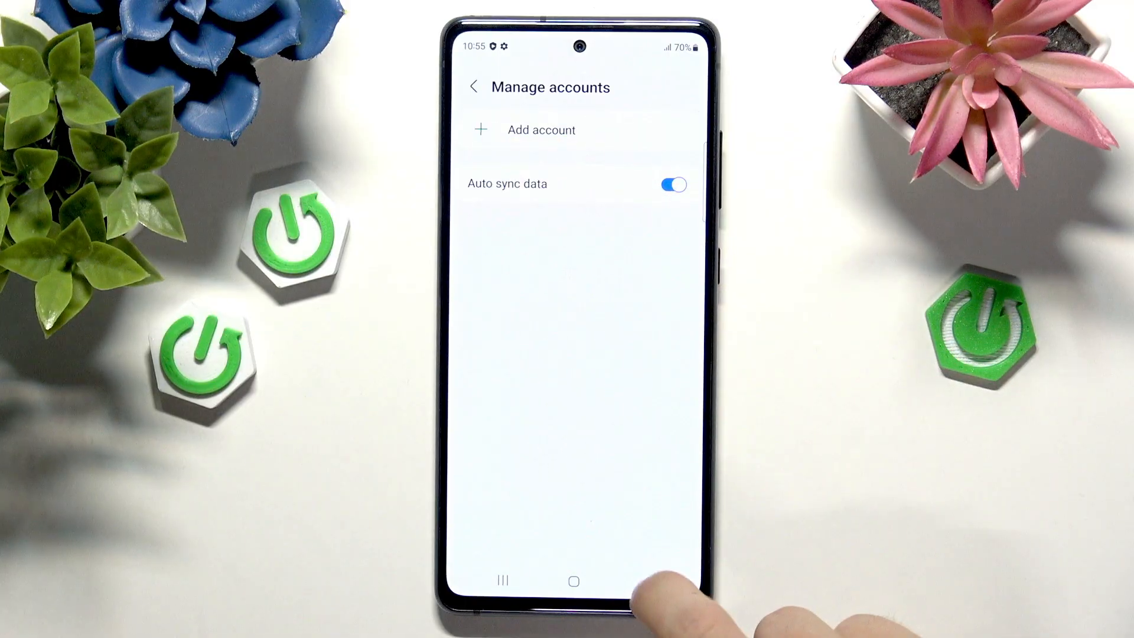
left_click(475, 87)
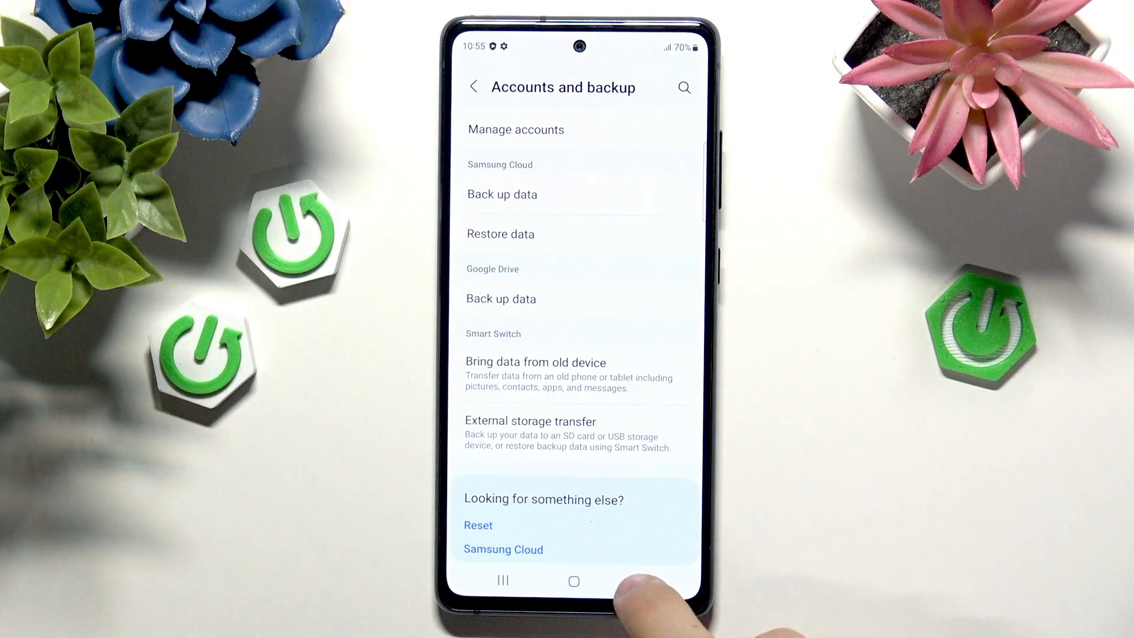
left_click(473, 87)
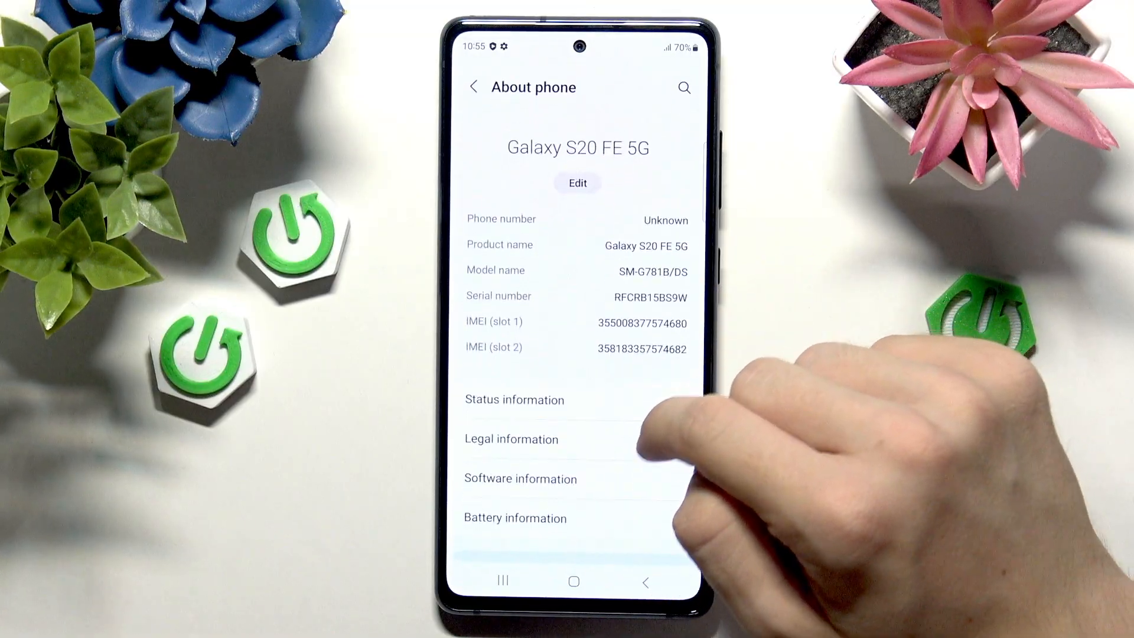
Step: Open About phone to show the Galaxy S20 FE 5G, model SM-G781B/DS
left_click(520, 479)
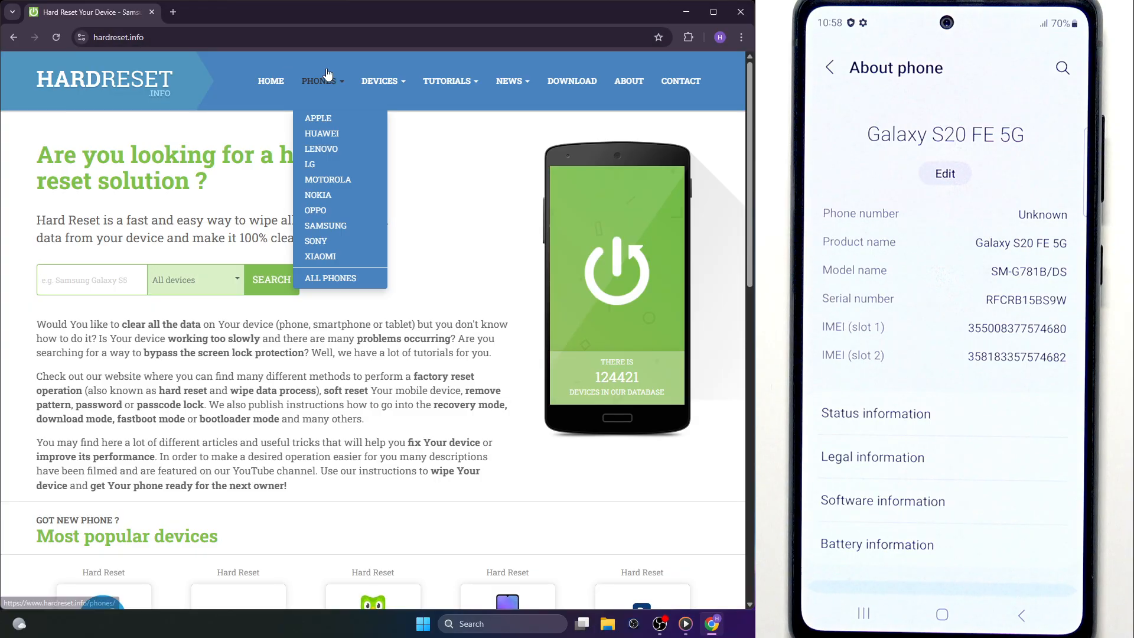
Step: Search the HardReset.info downloads section for 'odin'
left_click(572, 81)
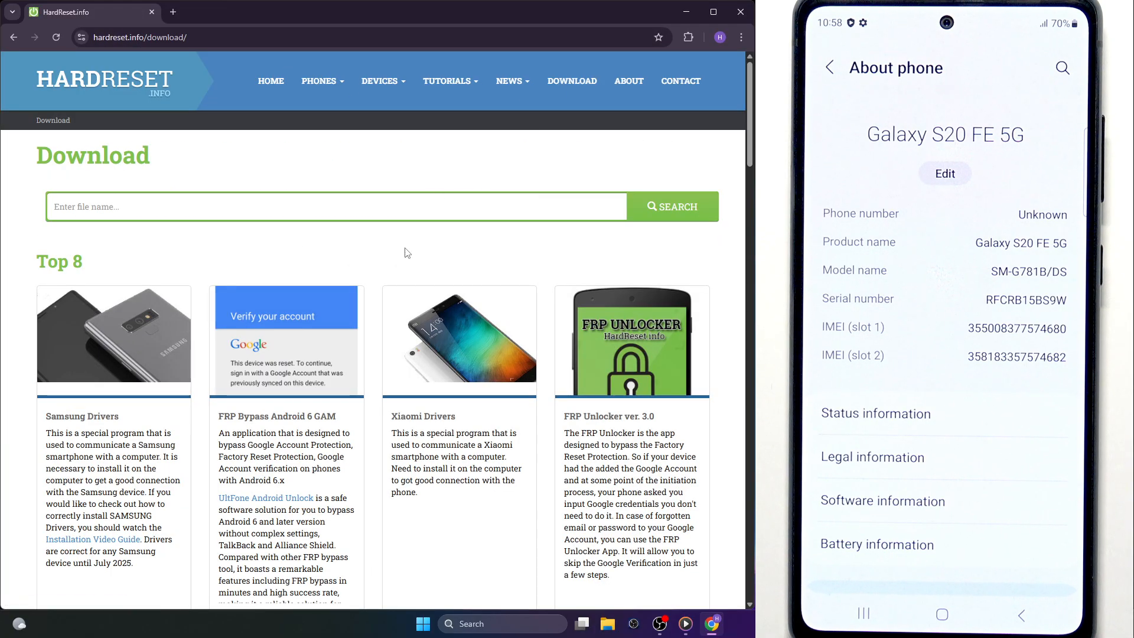
left_click(302, 215)
type("samsung")
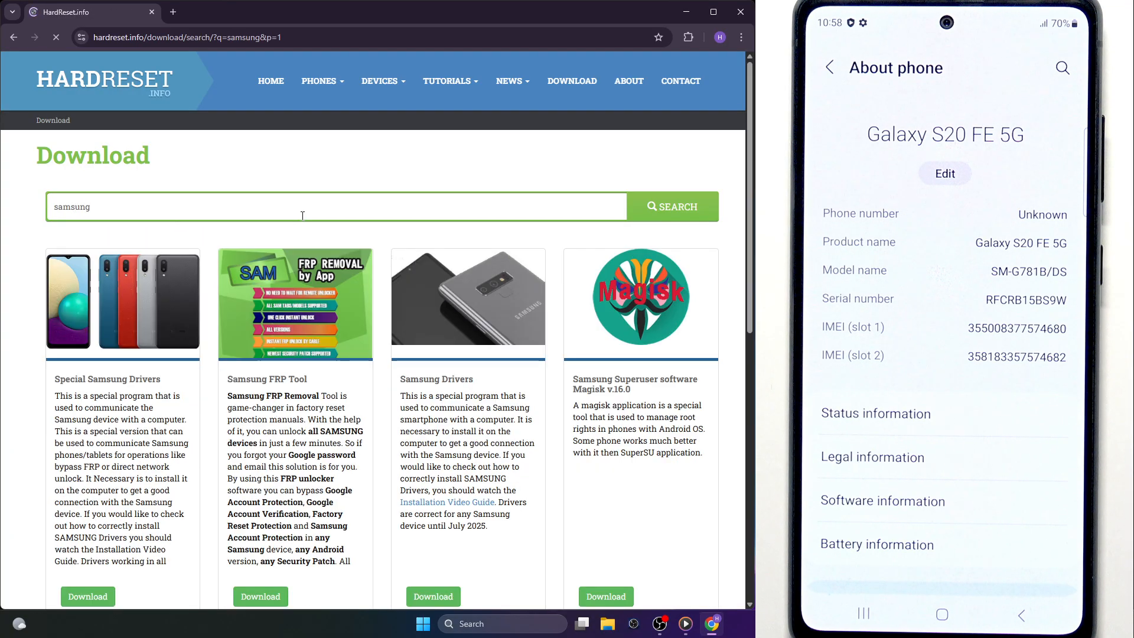
scroll("down", 3)
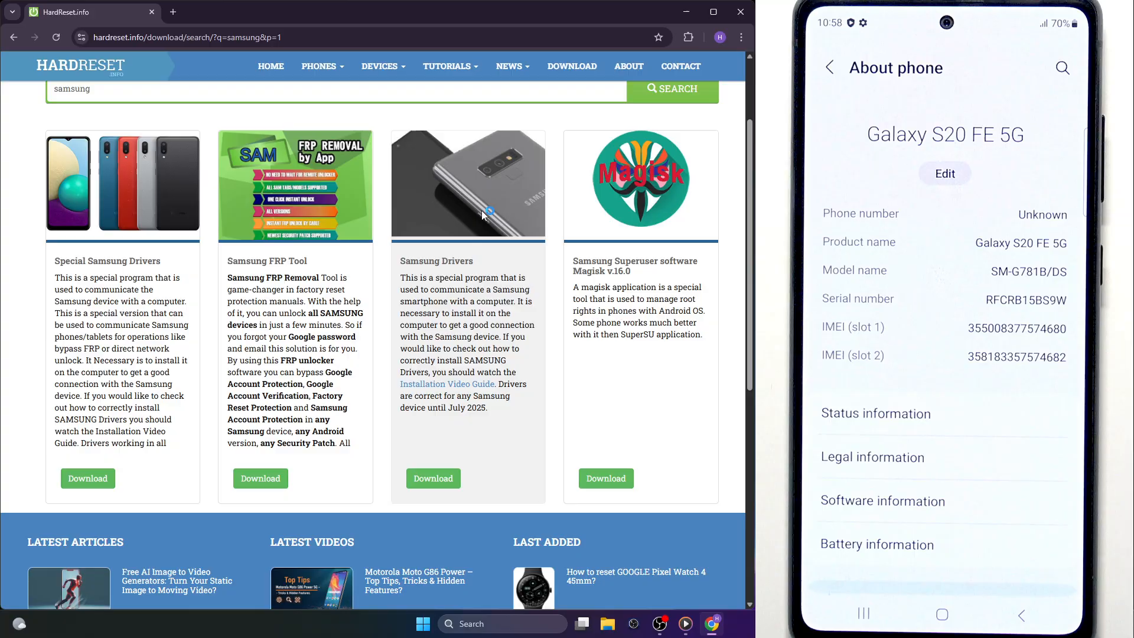
left_click(433, 478)
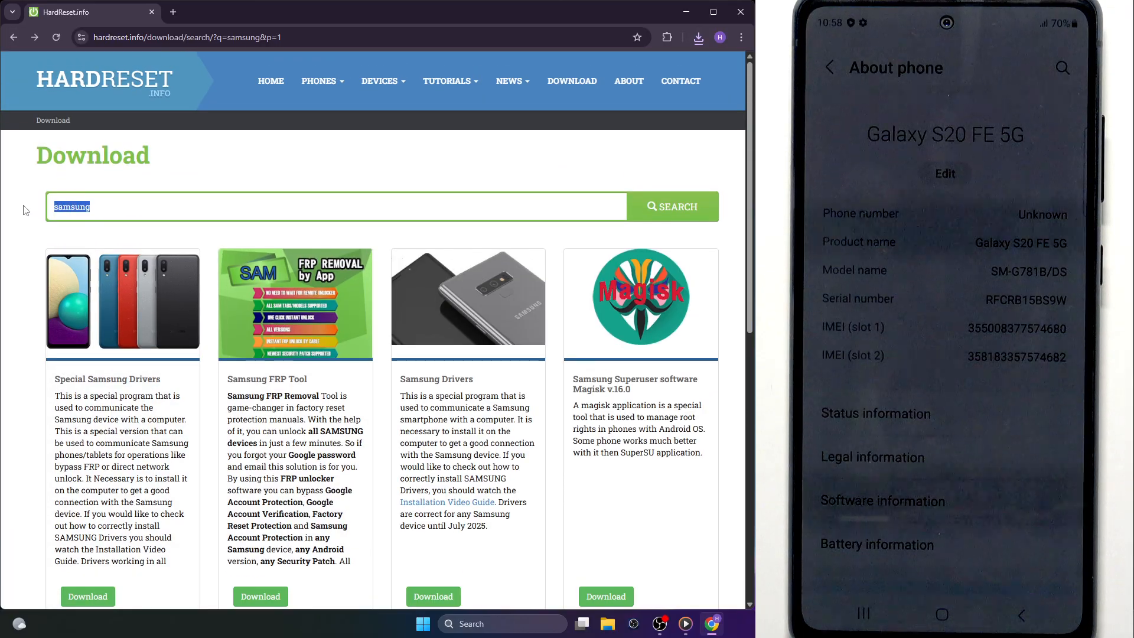
type("odin")
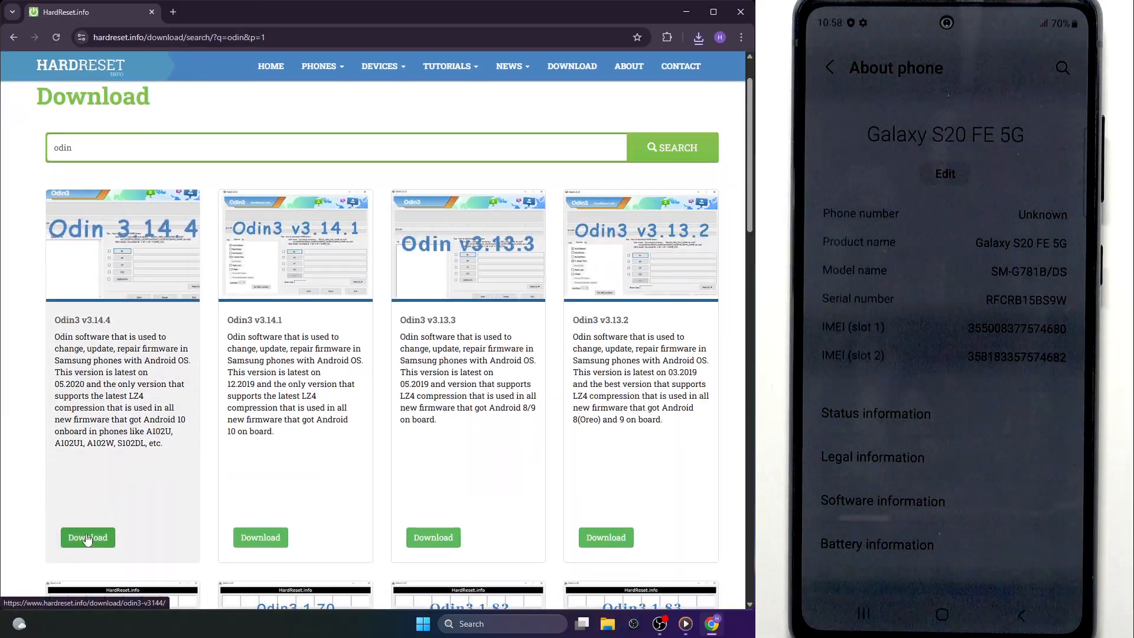
Step: Open the Odin3 v3.14.4 page, pass the Cloudflare check, and download it
left_click(88, 537)
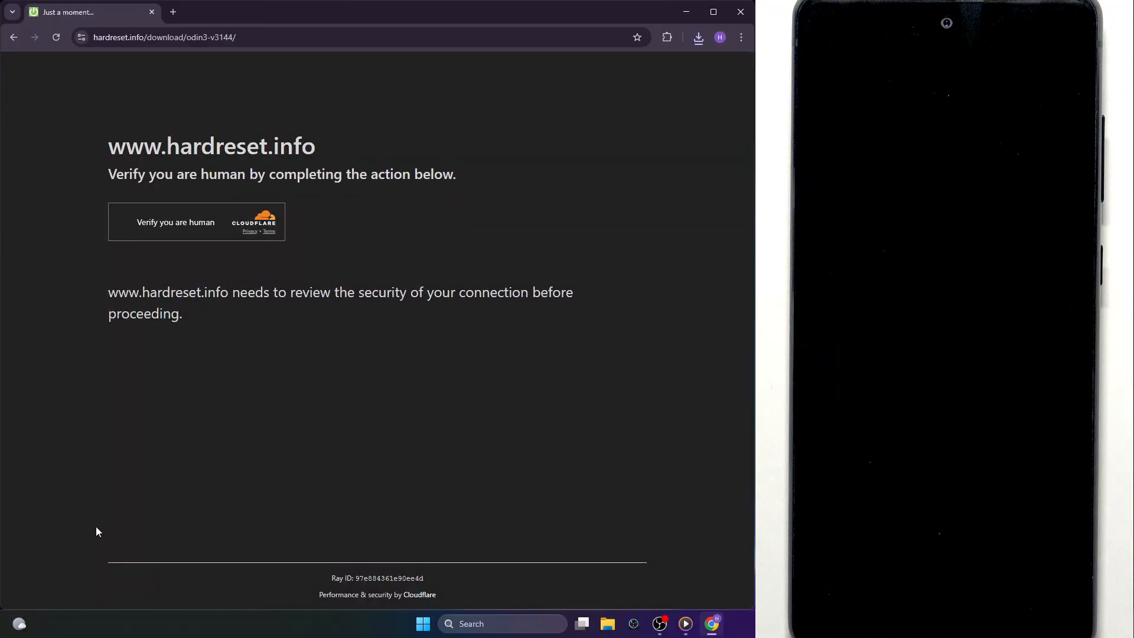
left_click(125, 222)
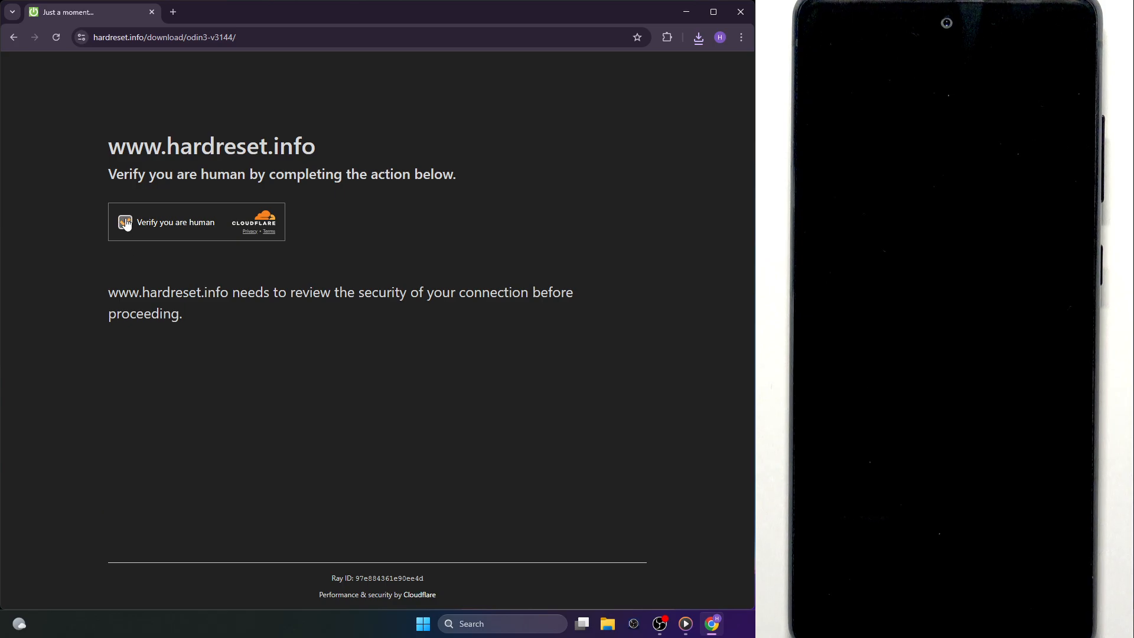
left_click(125, 222)
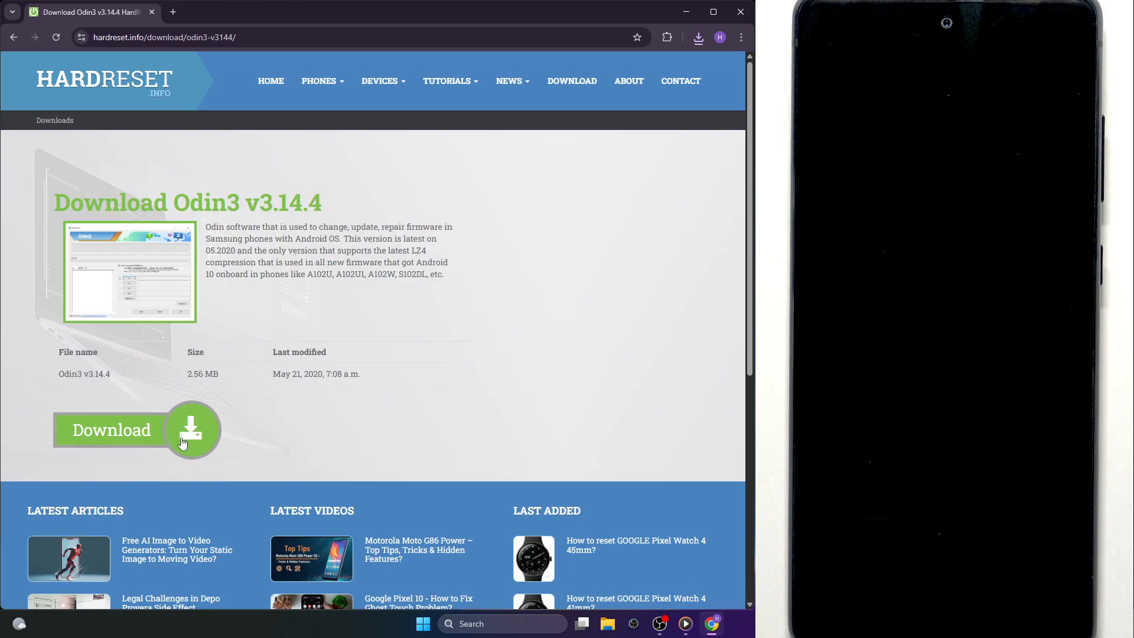
left_click(509, 81)
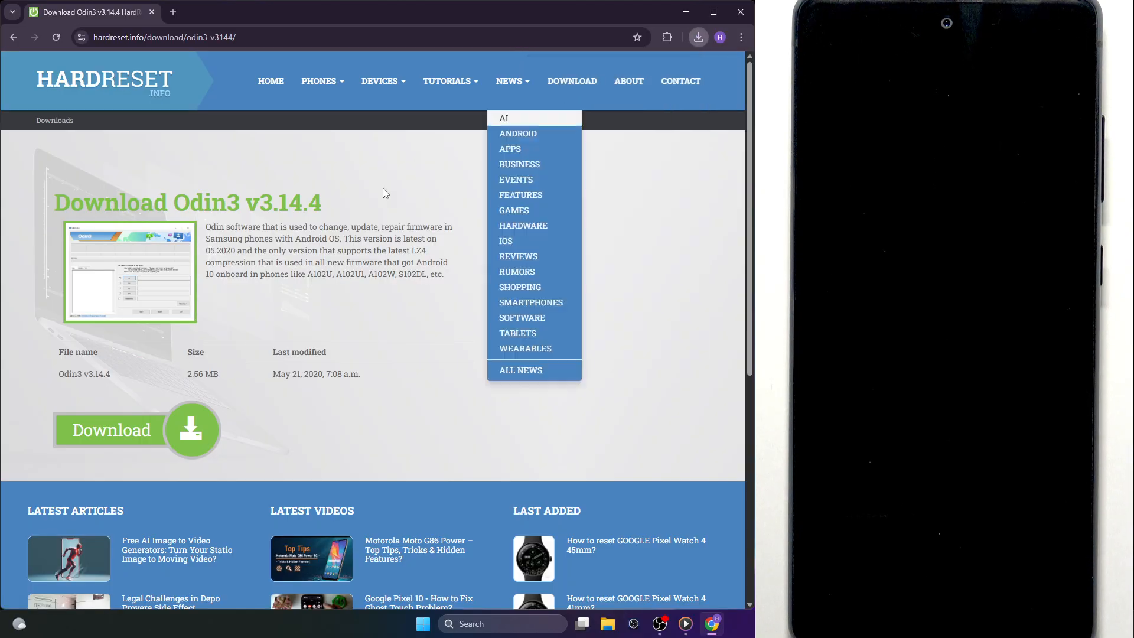
left_click(130, 429)
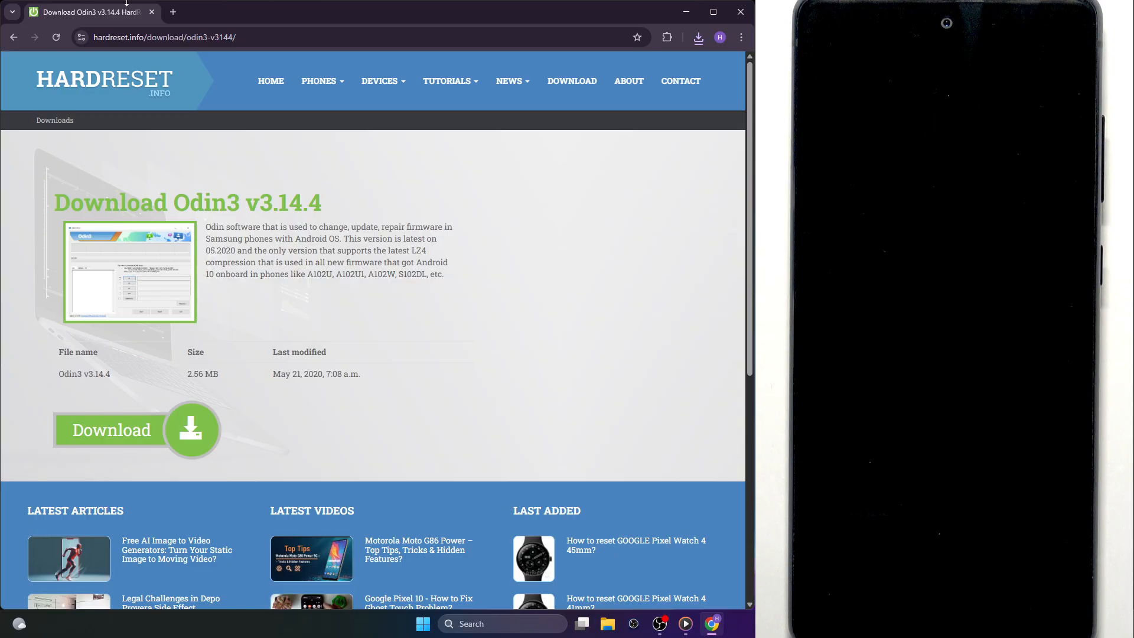
left_click(174, 12)
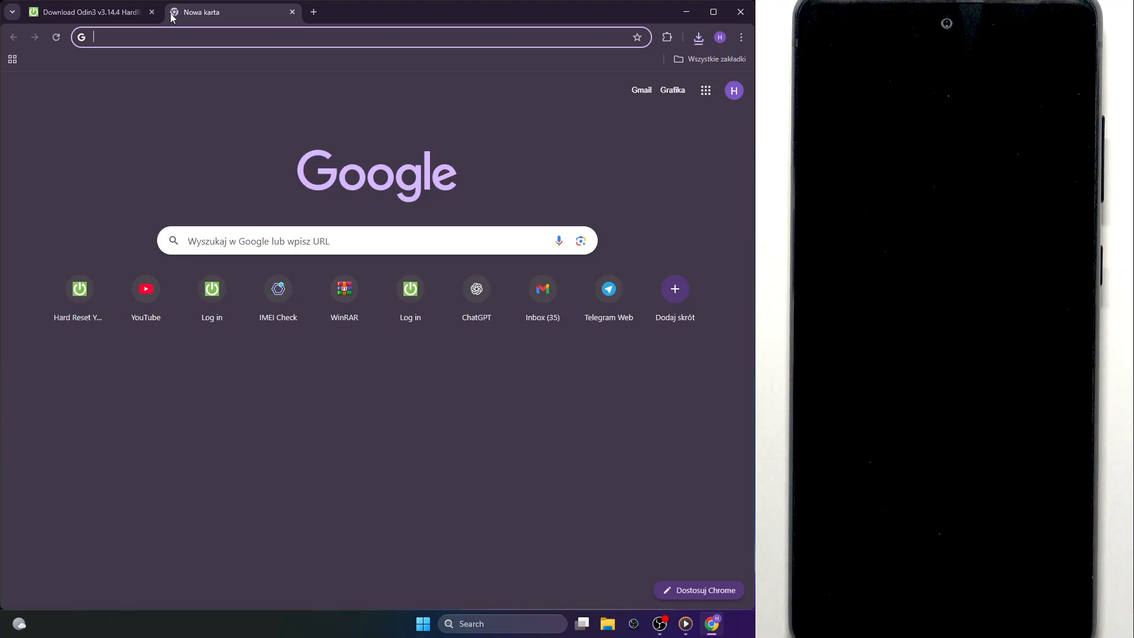
mouse_move(195, 37)
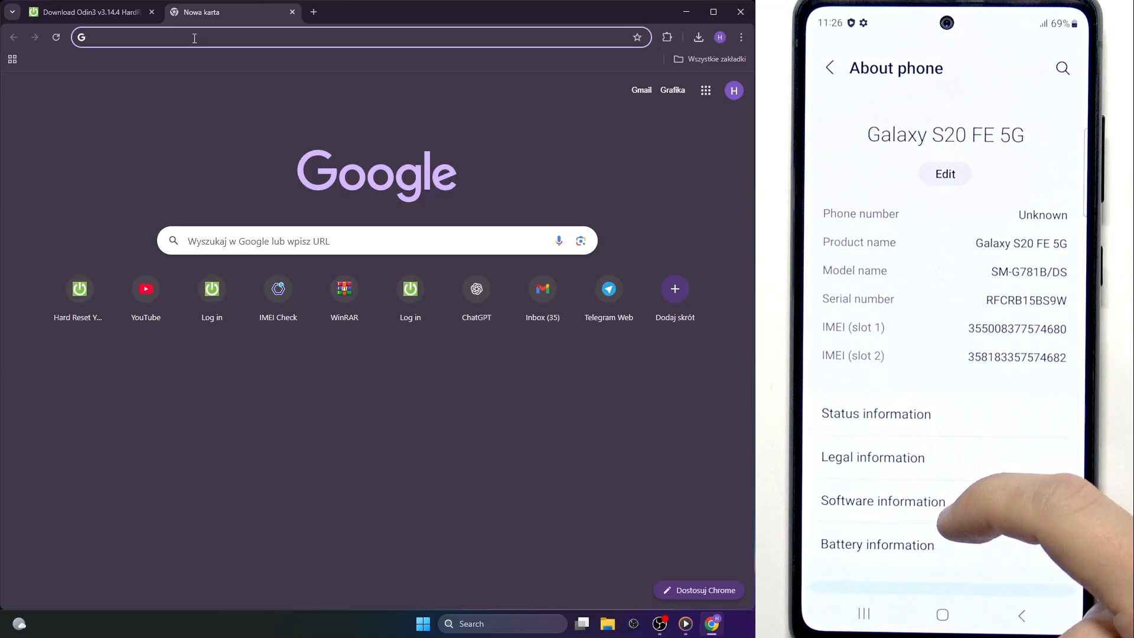
Step: Search Google for 'g781b firmware'
left_click(883, 501)
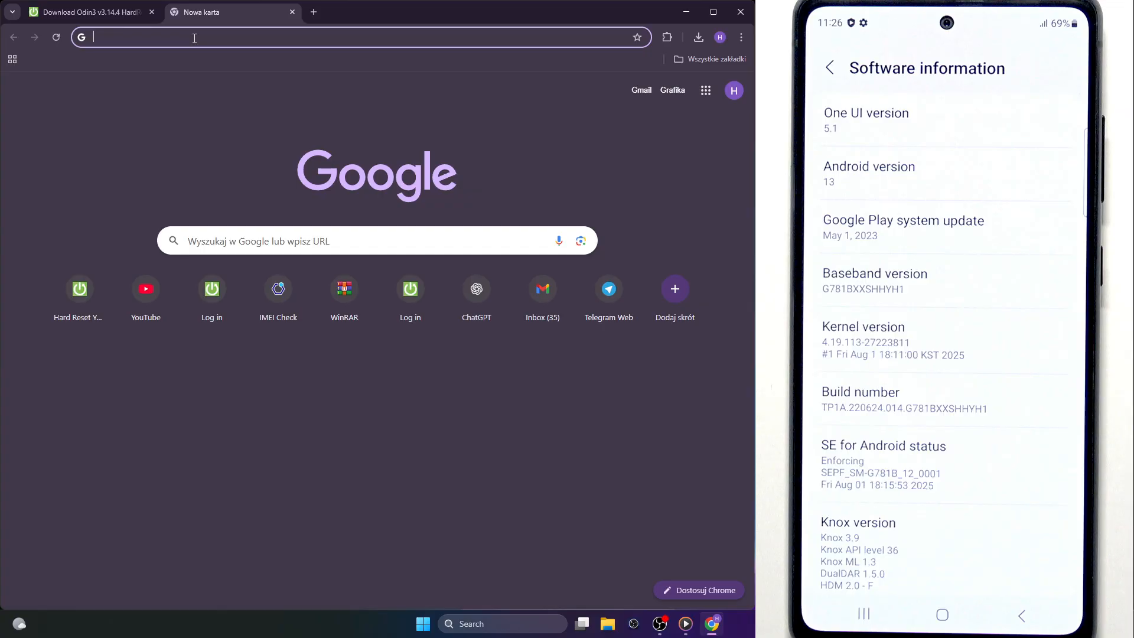
type("g6")
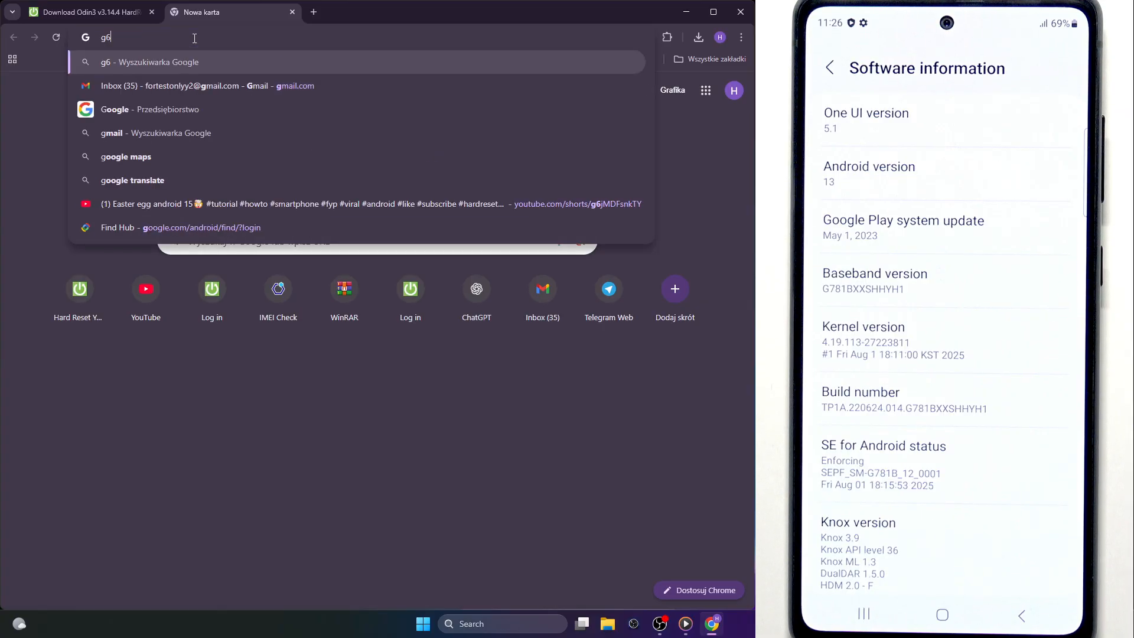
type("g781b firmware")
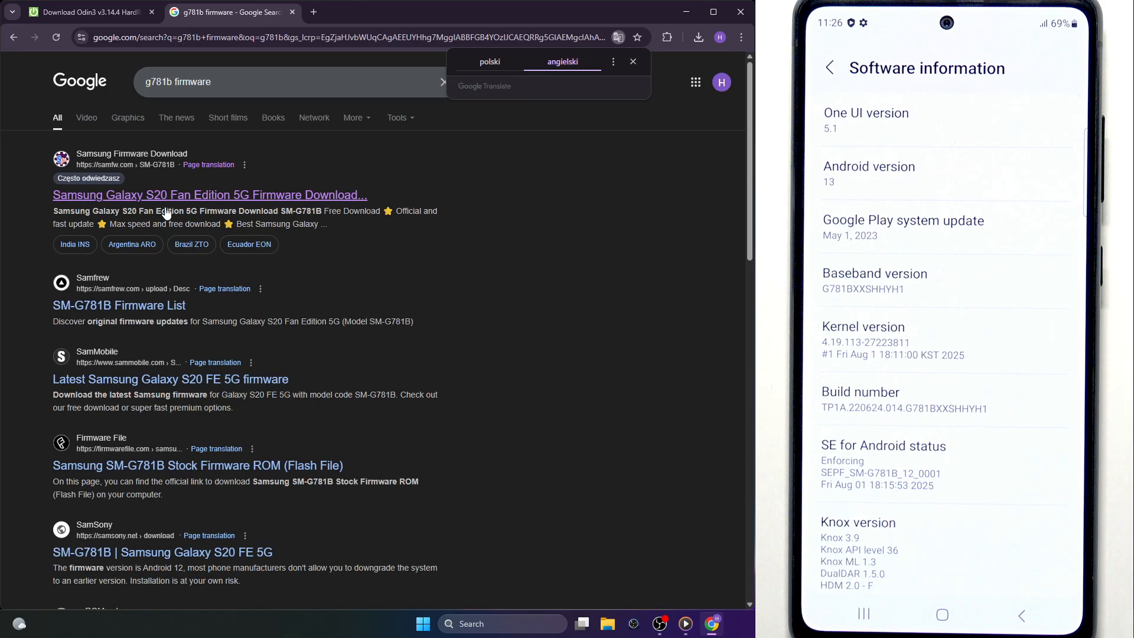
mouse_move(104, 169)
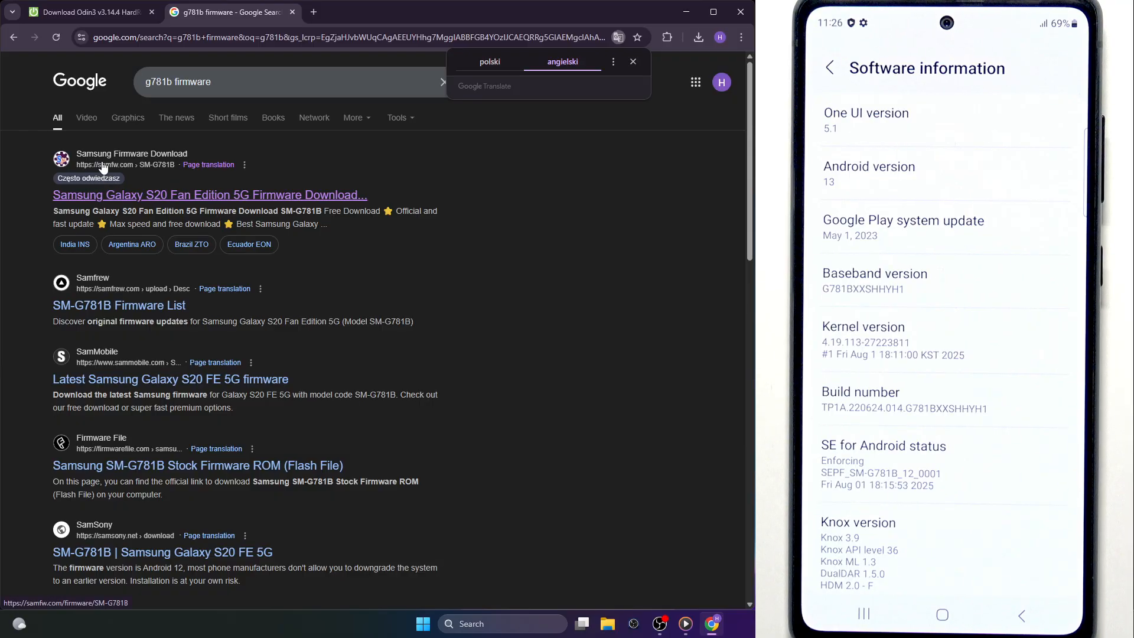
mouse_move(186, 195)
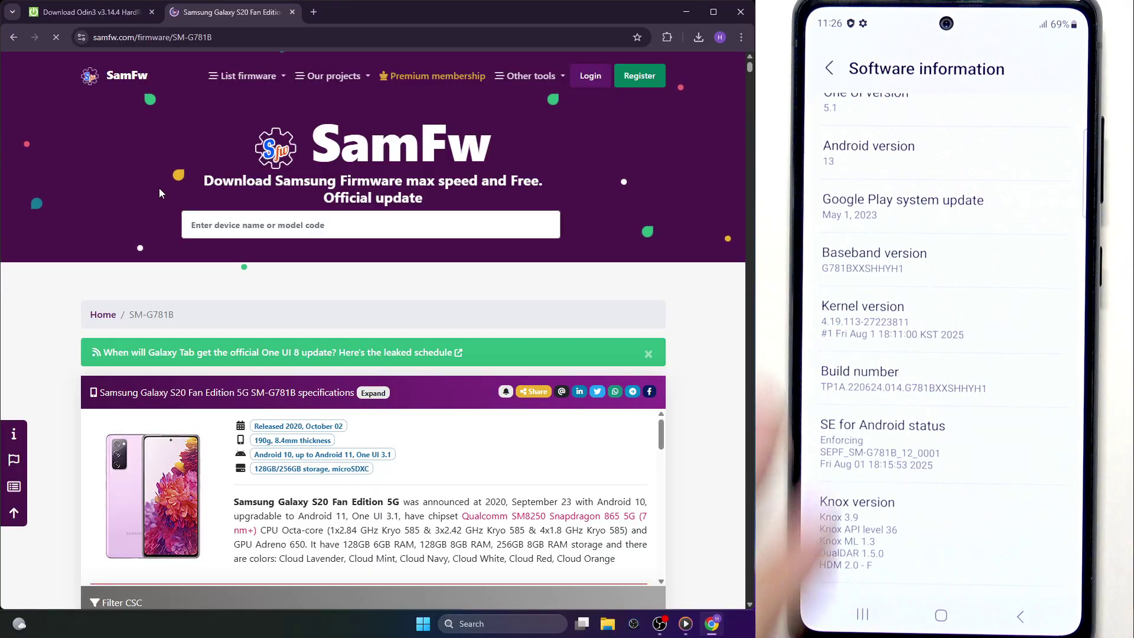
Step: Filter SamFw's CSC list with 'poland' to show OPV, PLS, PRT and XEO
scroll("down", 3)
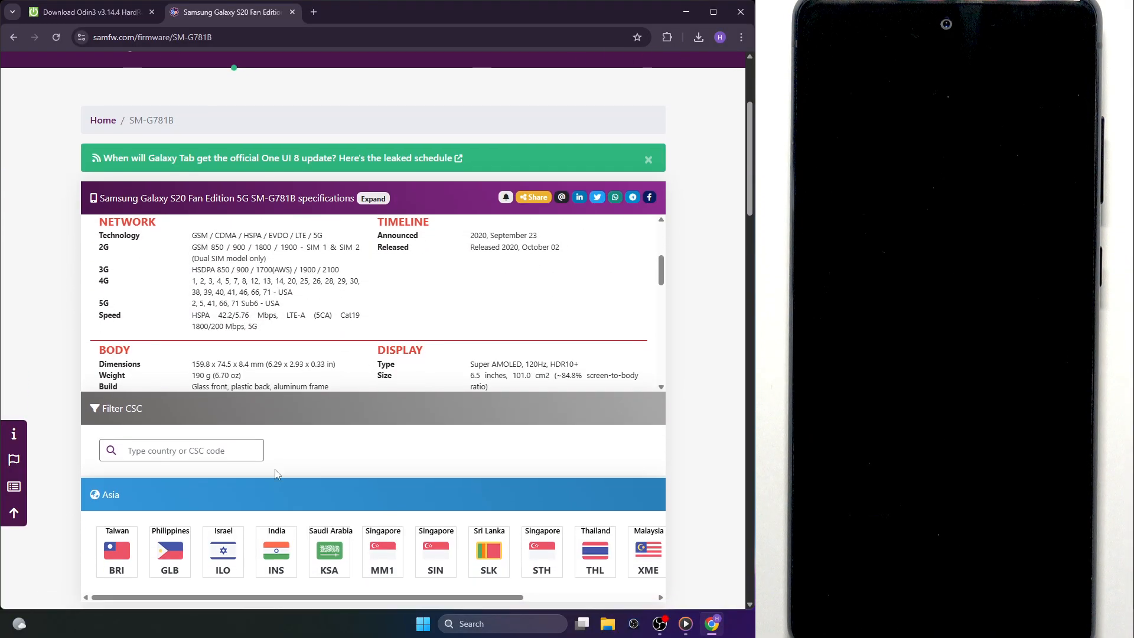
scroll("down", 3)
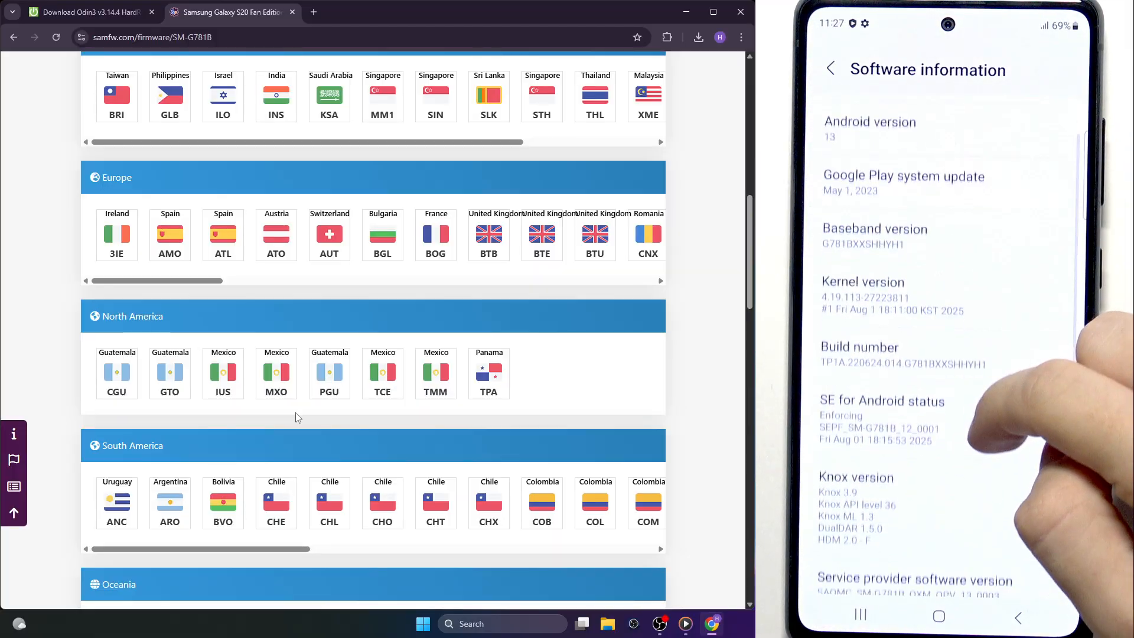
scroll("down", 3)
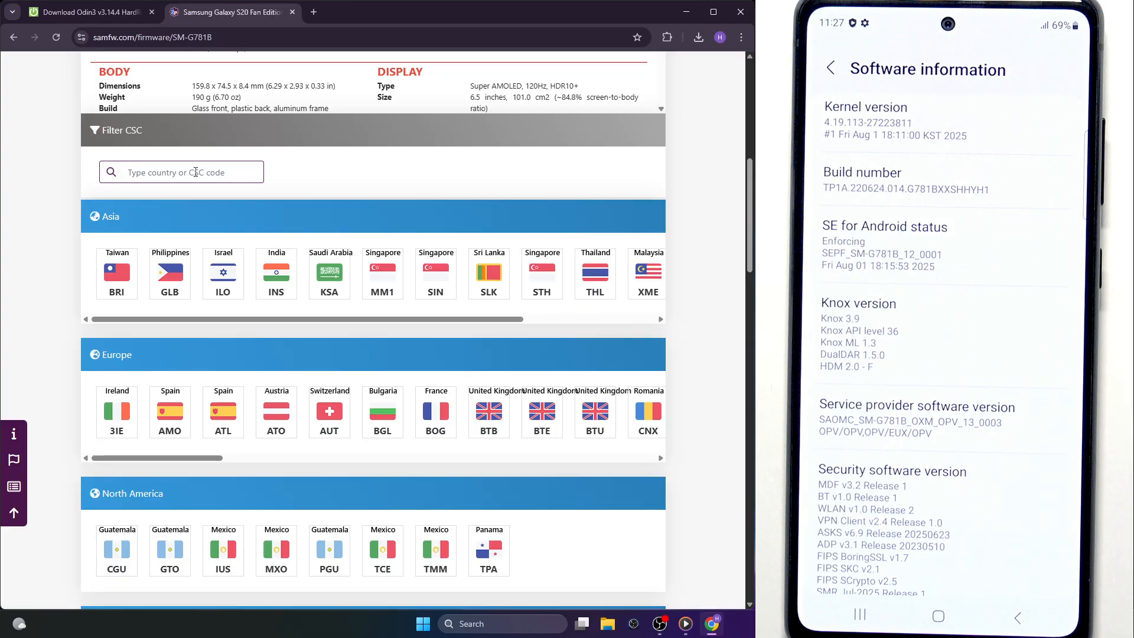
type("poland")
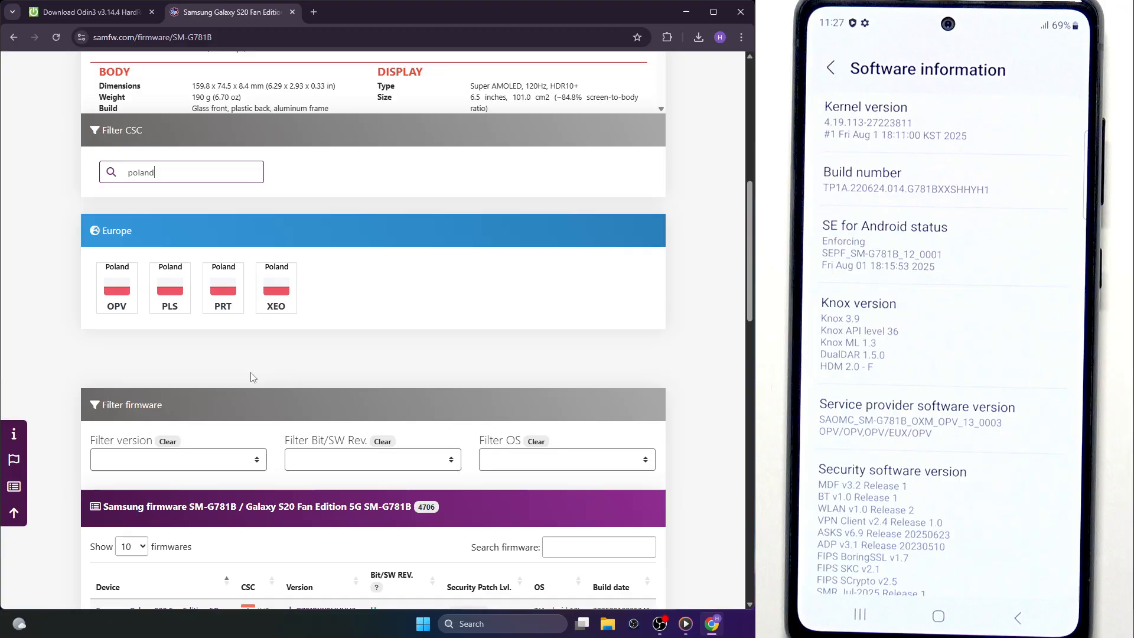
mouse_move(277, 460)
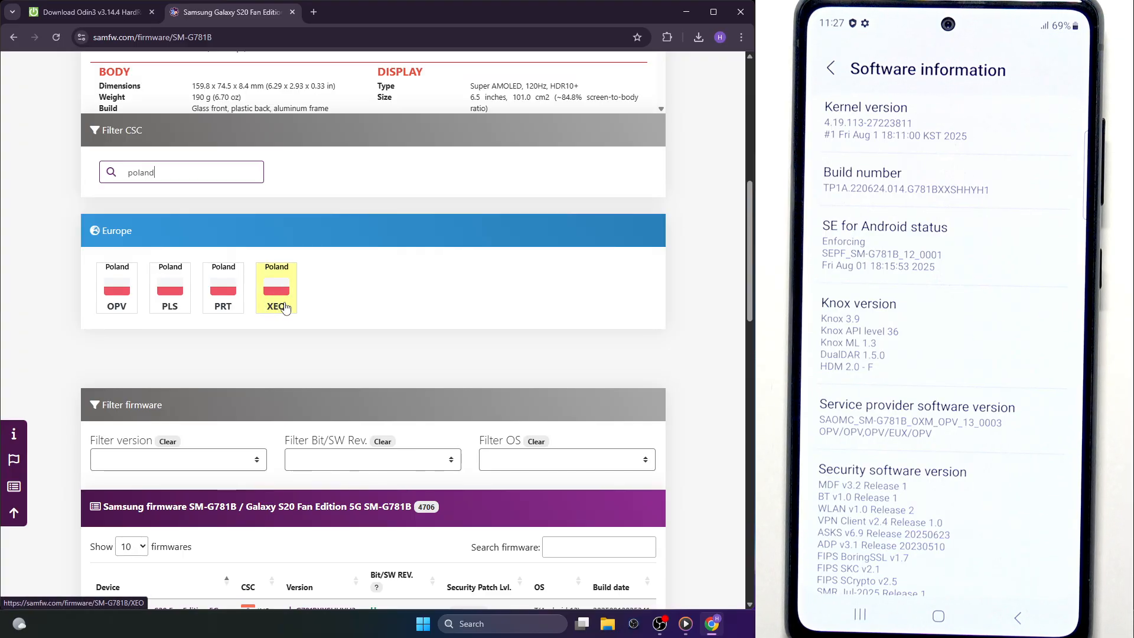
mouse_move(284, 307)
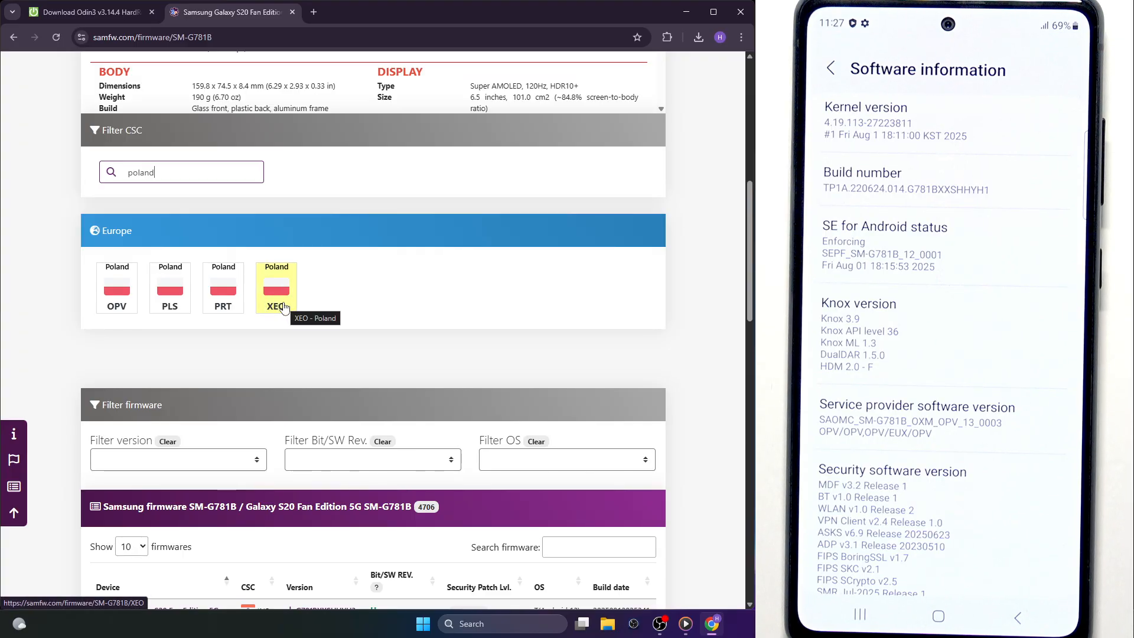
Step: Select the OPV region to list its 58 SM-G781B firmware builds
left_click(276, 287)
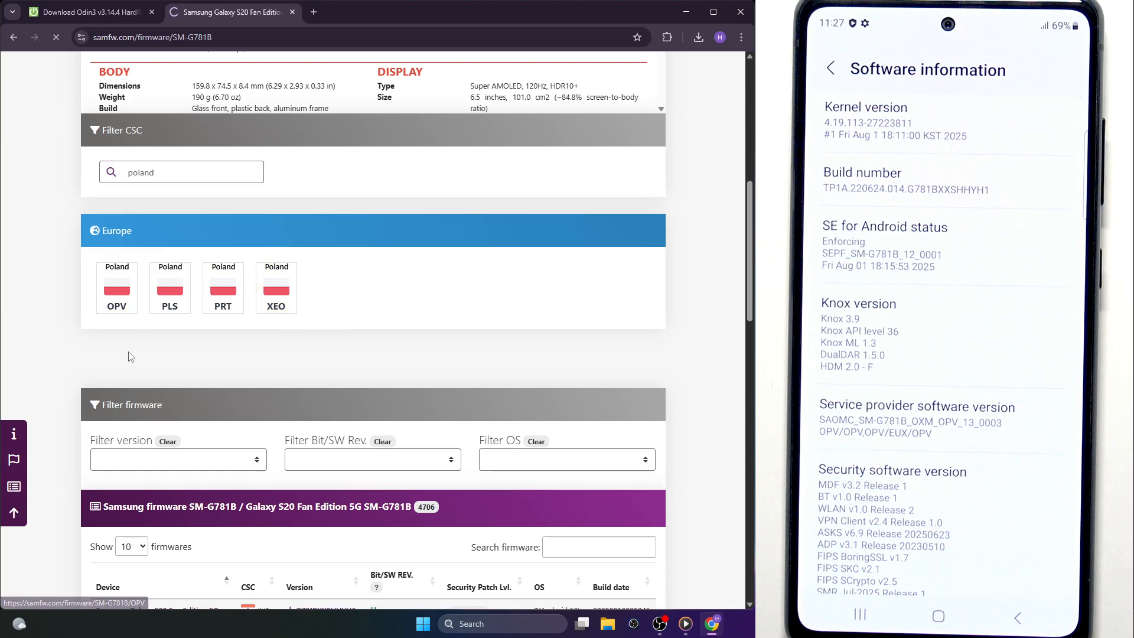
left_click(116, 287)
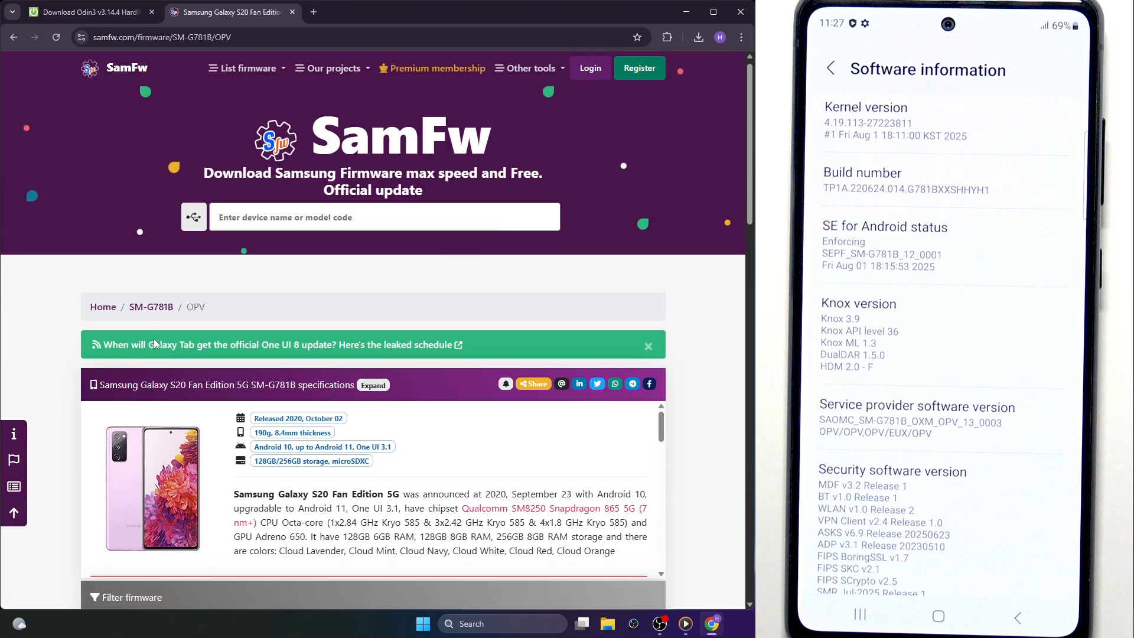
scroll("down", 3)
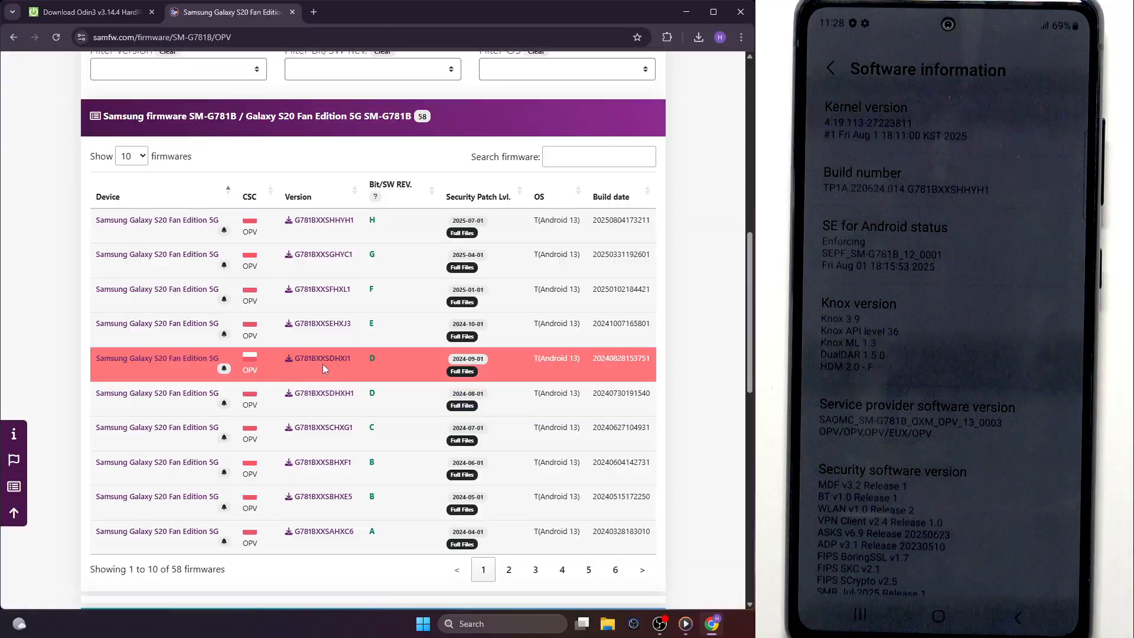
mouse_move(304, 231)
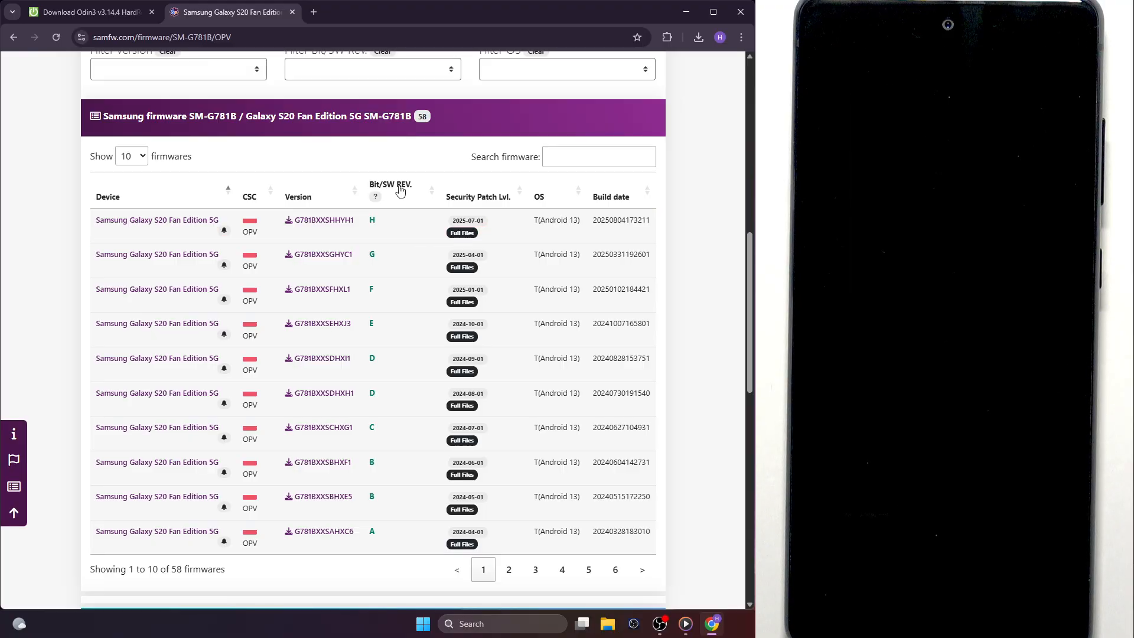
mouse_move(309, 231)
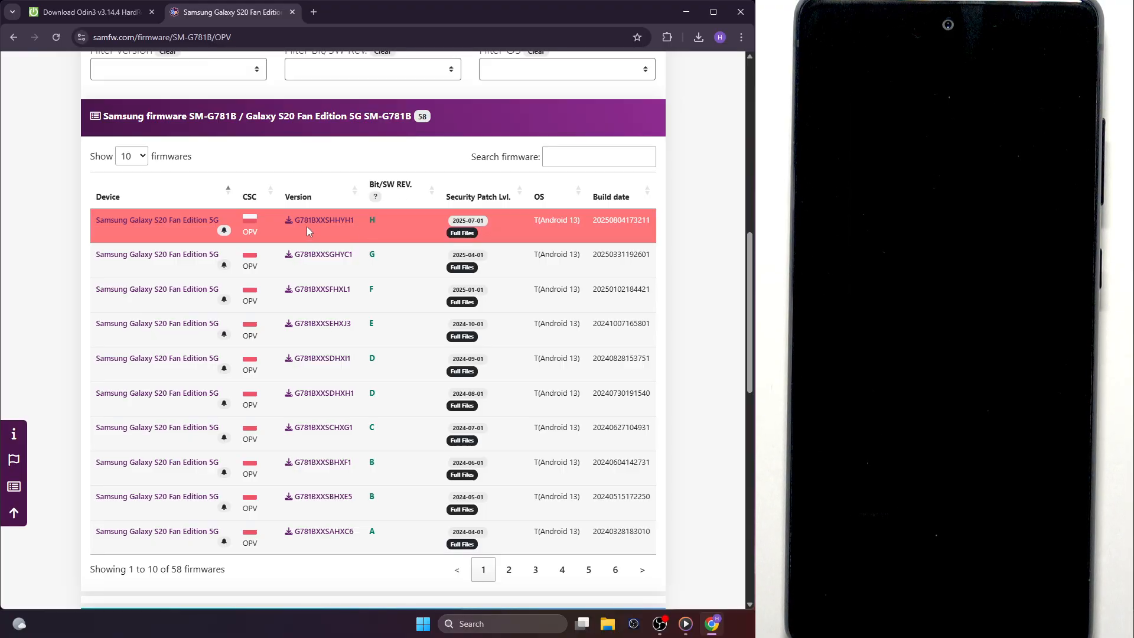
mouse_move(328, 223)
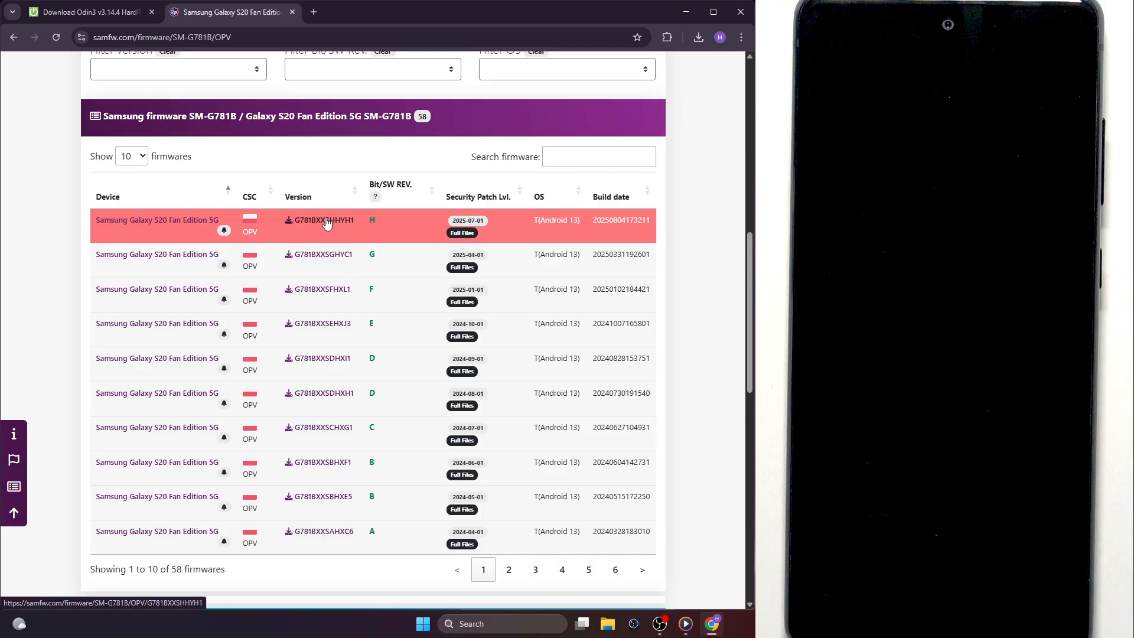
Step: Browse the build pages, then open the newest Android 13 build G781BXXSHHYH1
left_click(561, 569)
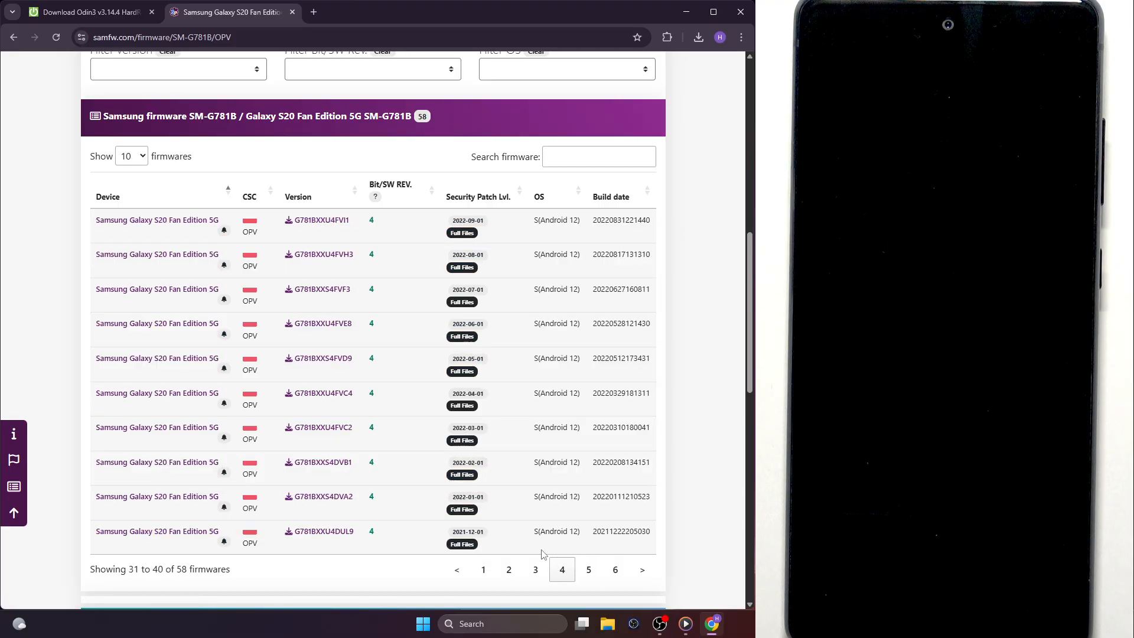
left_click(535, 569)
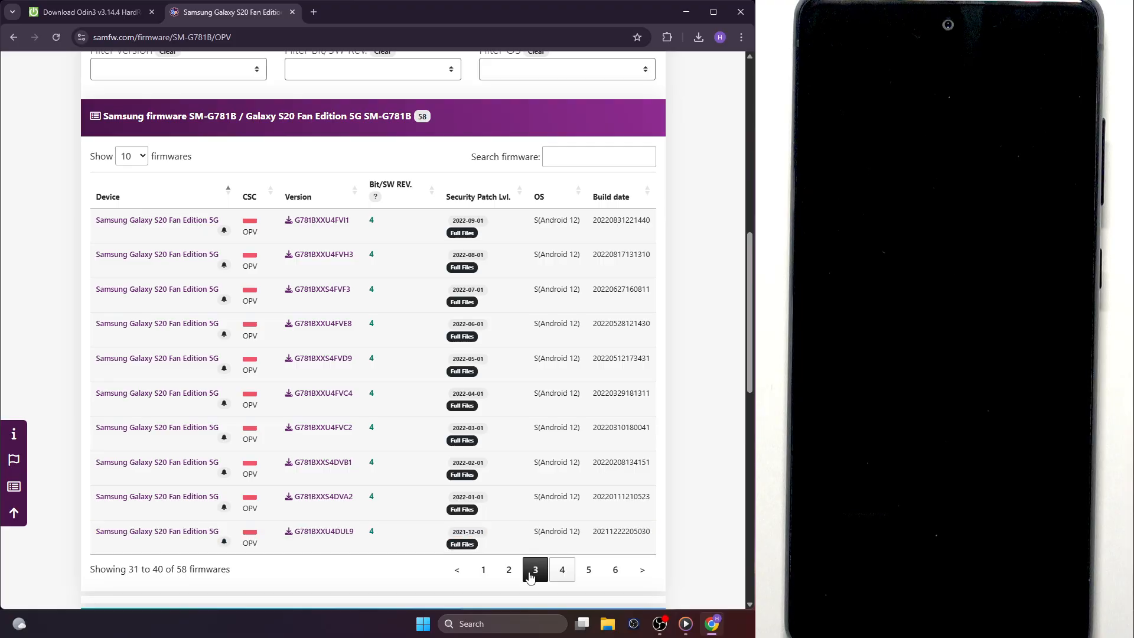
left_click(483, 569)
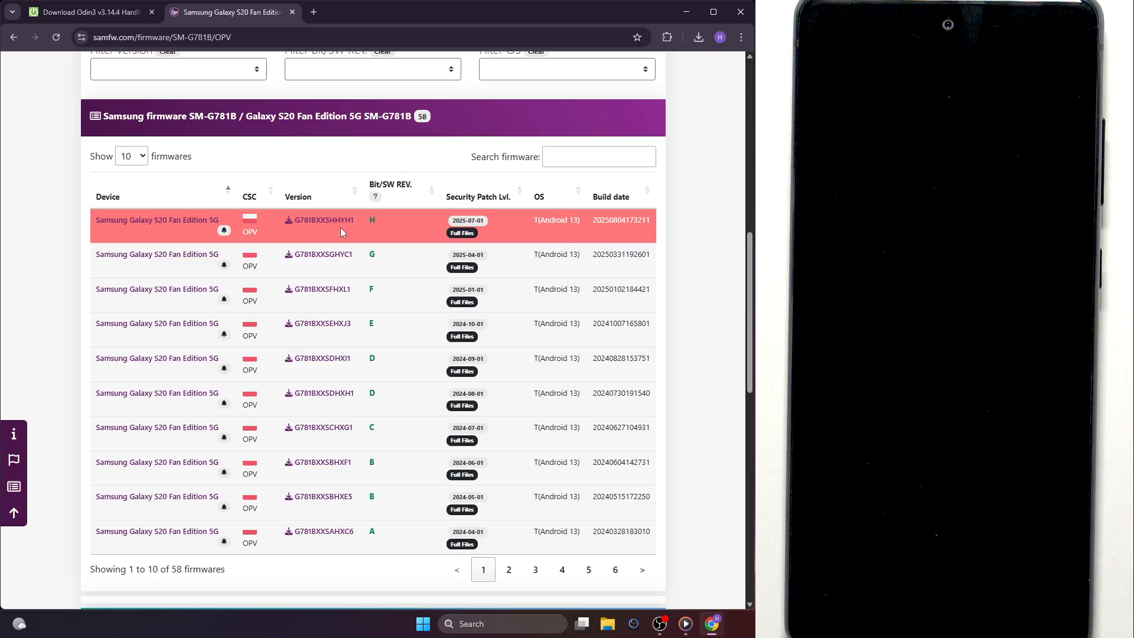
left_click(322, 219)
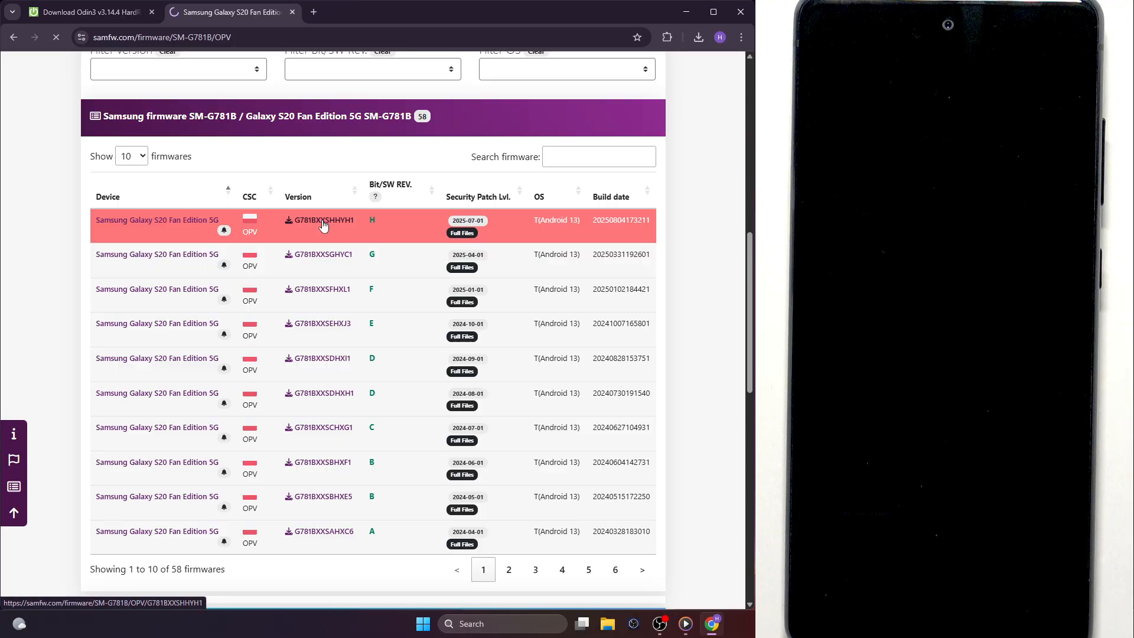
Step: Request the 7.15 GB G781BXXSHHYH1 firmware download from the SamFw server
left_click(323, 220)
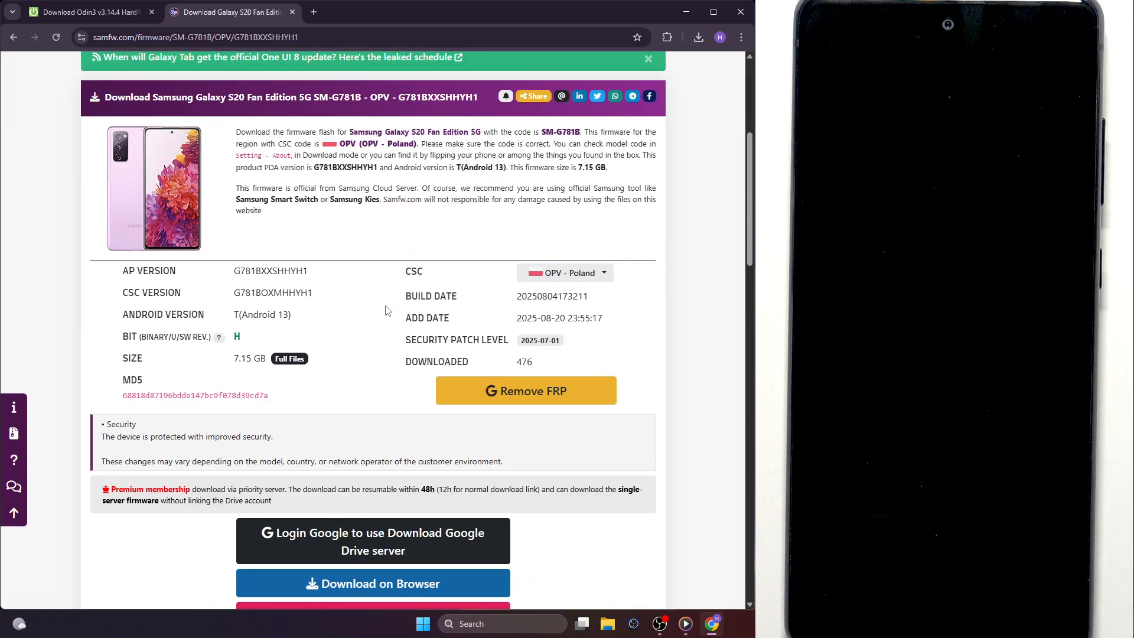
scroll("down", 3)
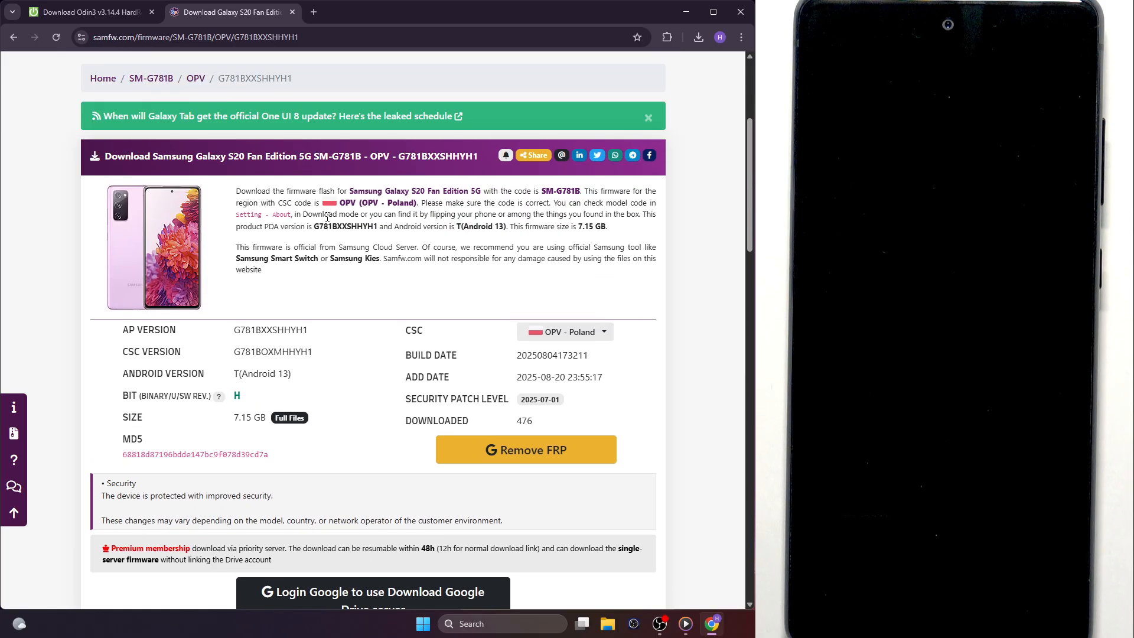
scroll("down", 3)
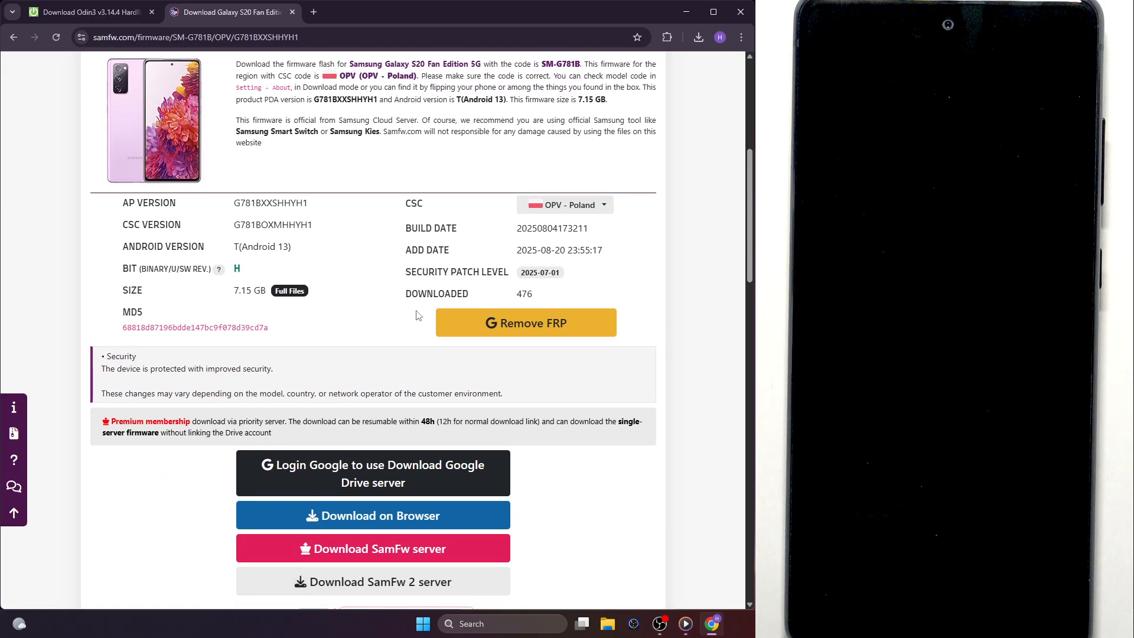
scroll("down", 3)
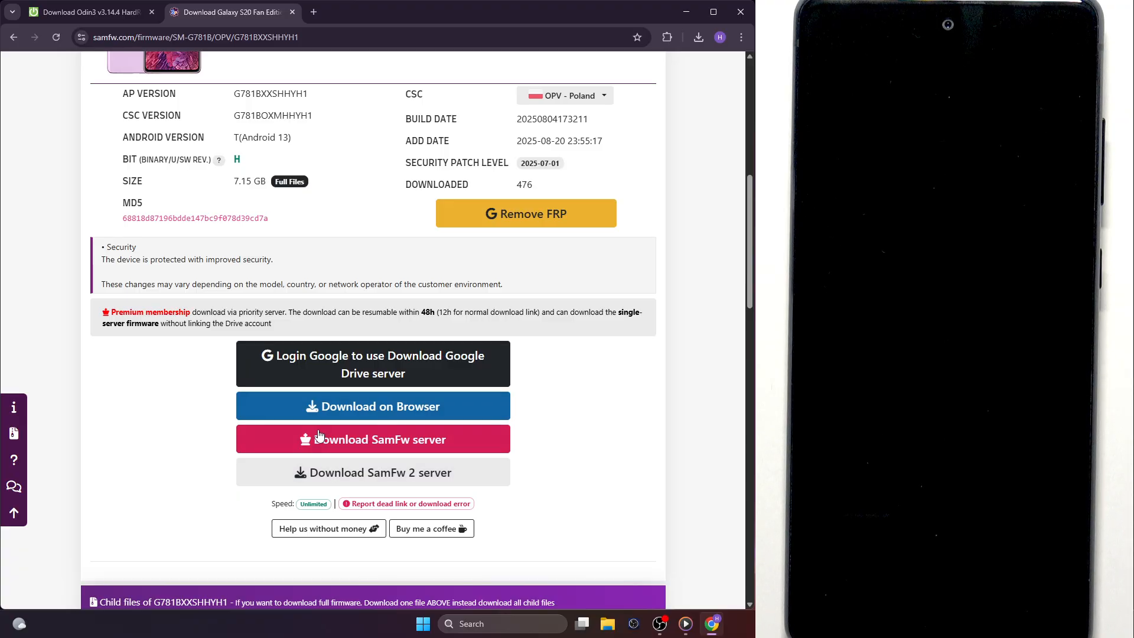
mouse_move(422, 472)
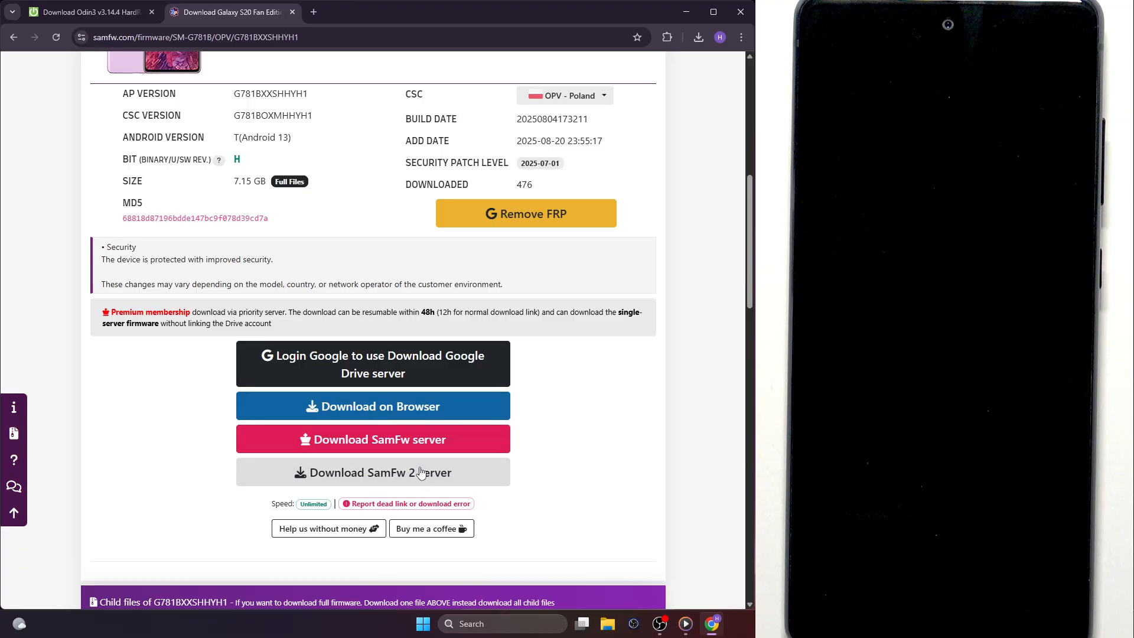
left_click(373, 439)
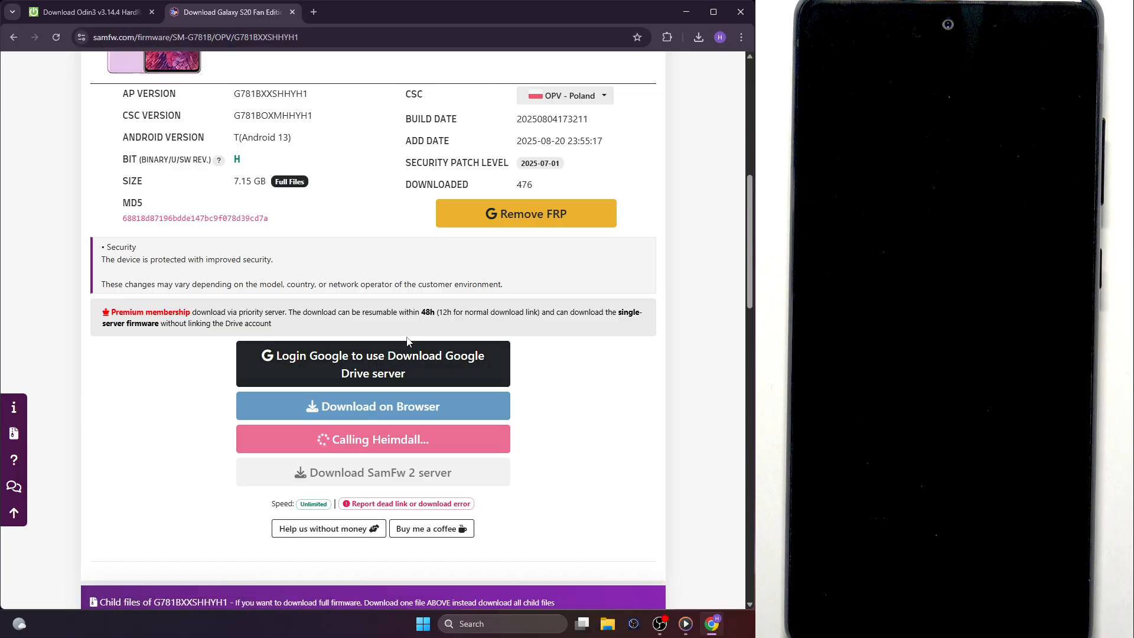
mouse_move(607, 623)
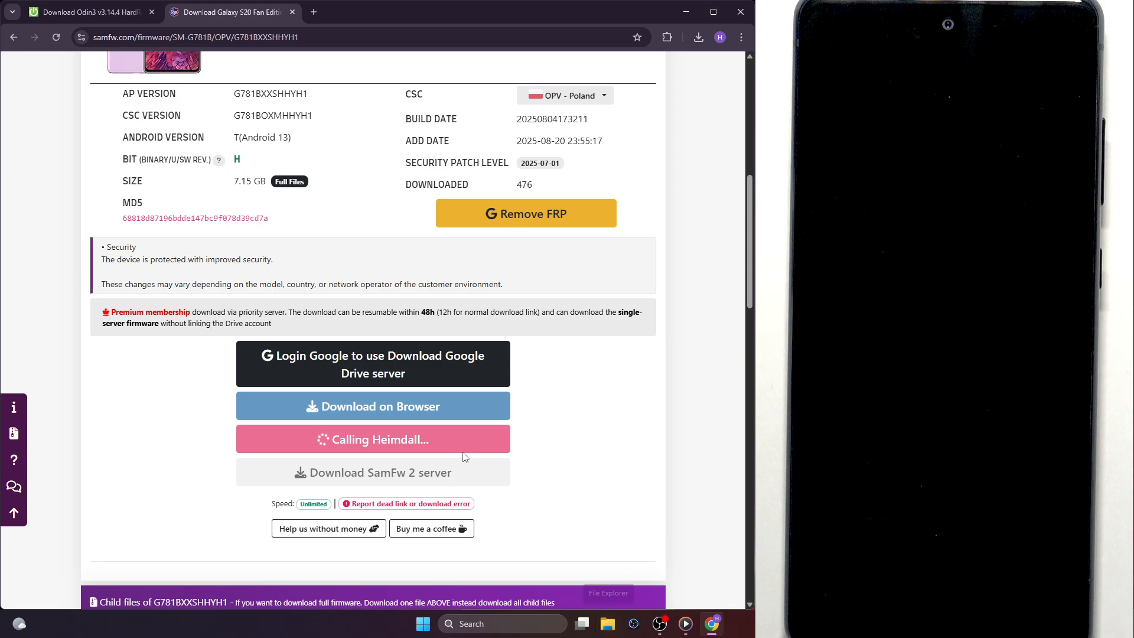
mouse_move(369, 504)
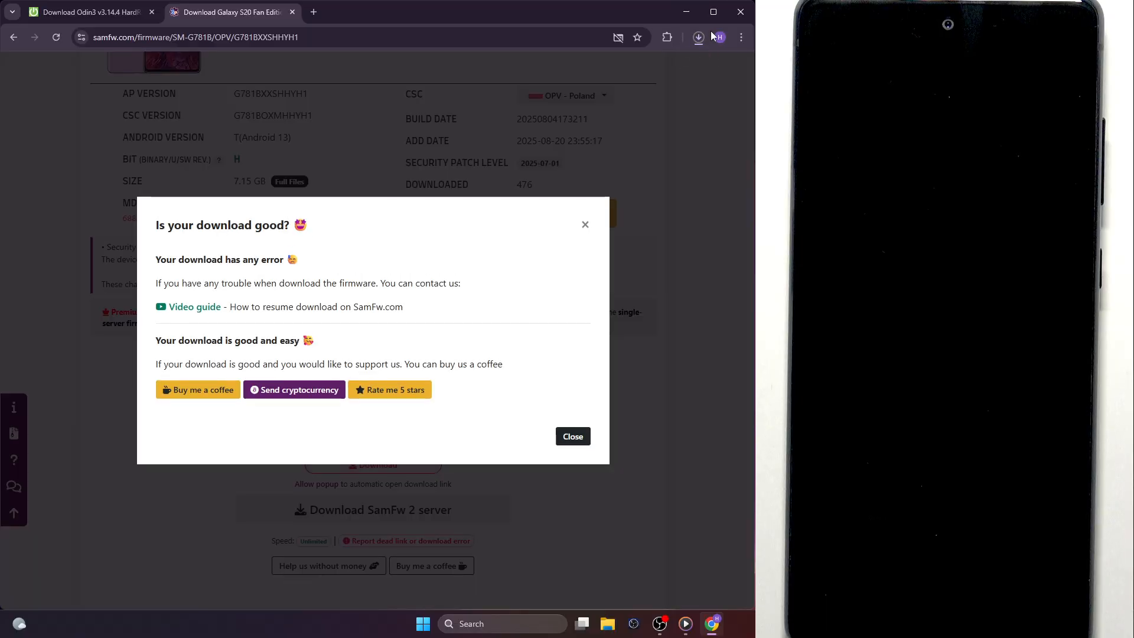
Step: Check Chrome's recent downloads, close the list, and open File Explorer
left_click(698, 37)
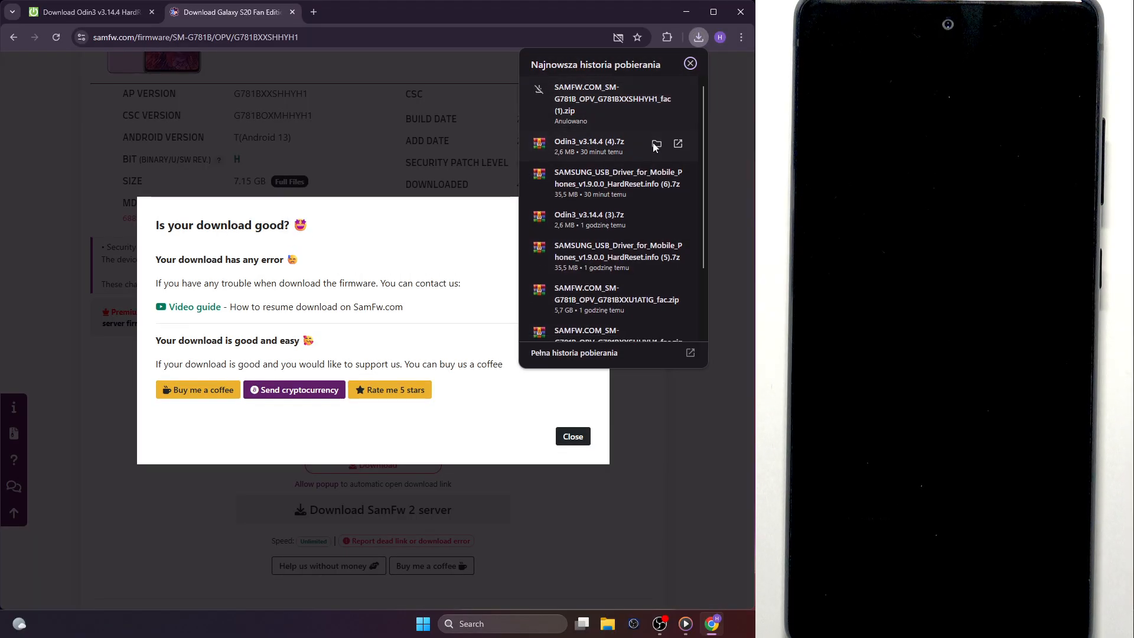
left_click(573, 437)
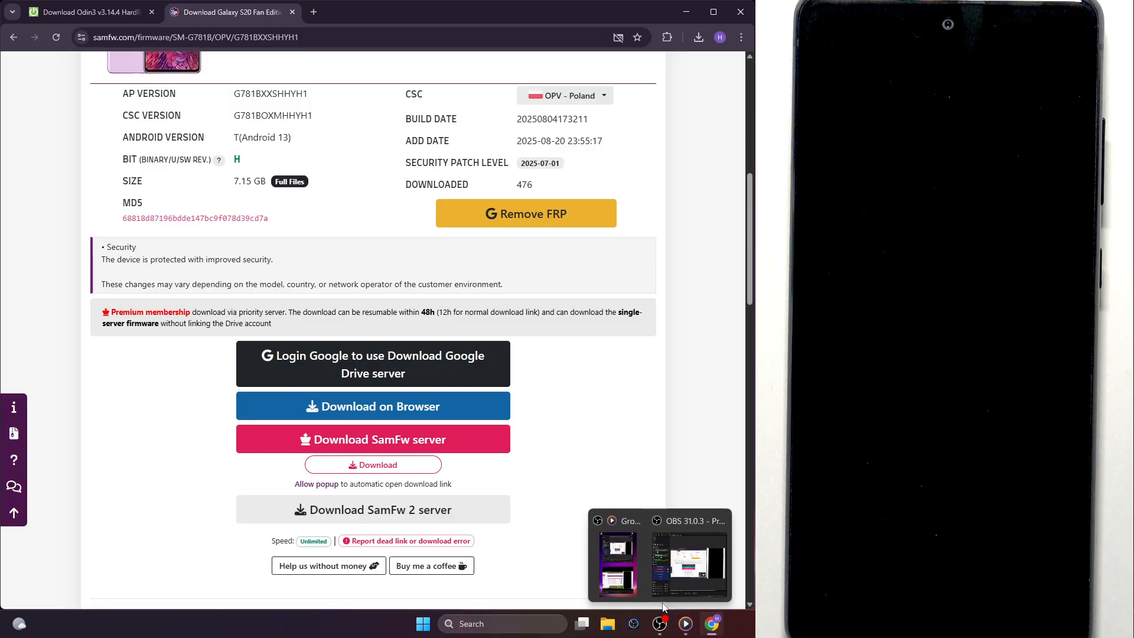
left_click(607, 624)
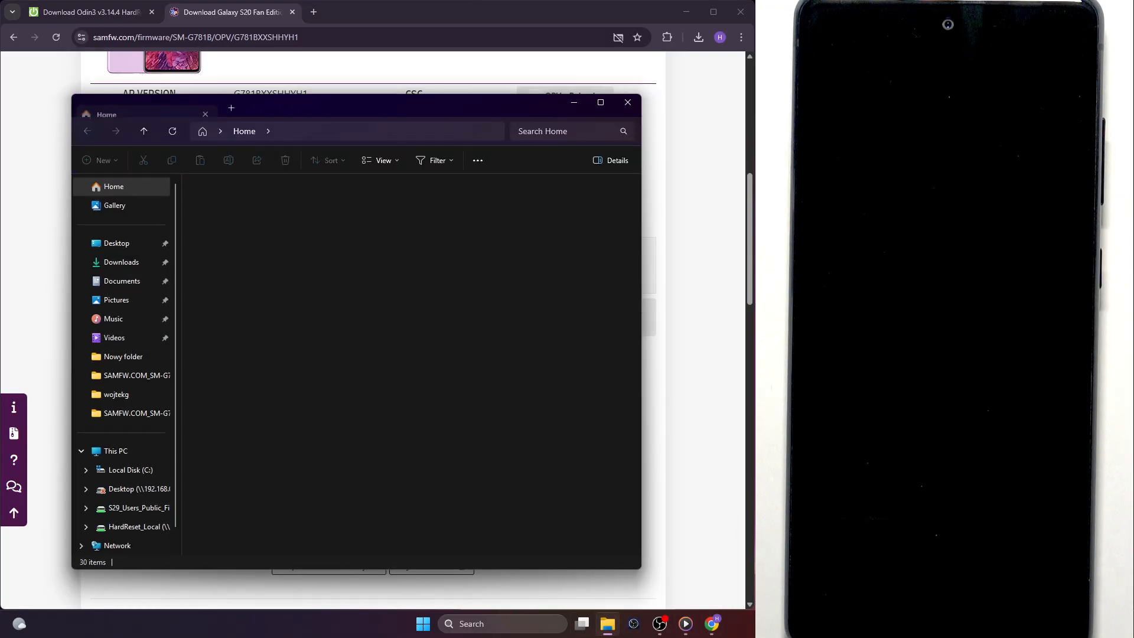
left_click(121, 263)
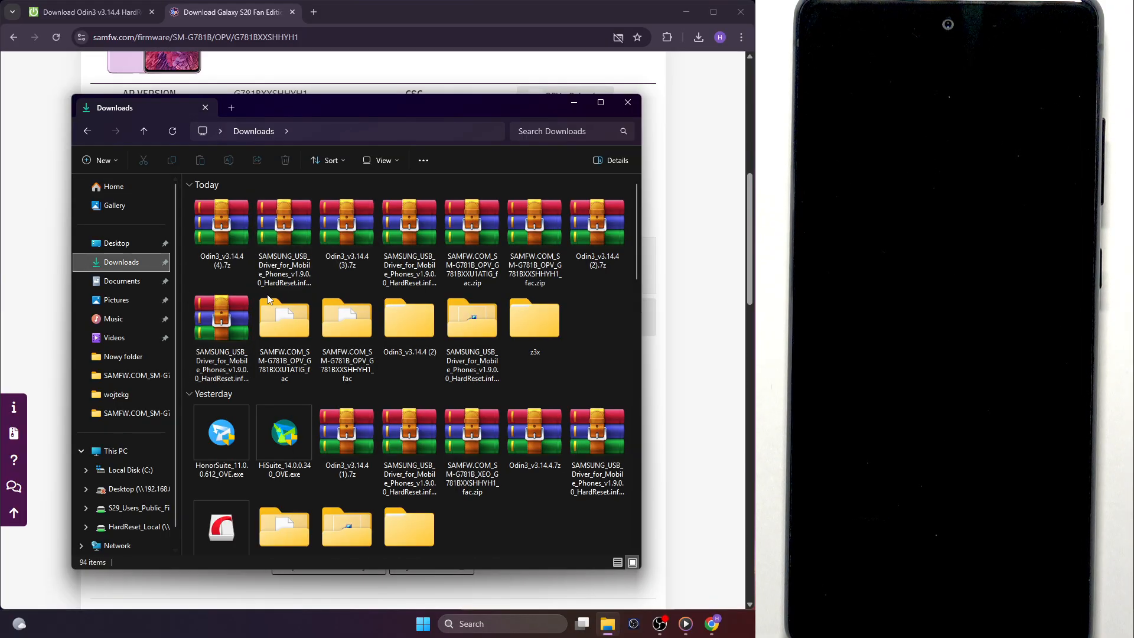
left_click(283, 317)
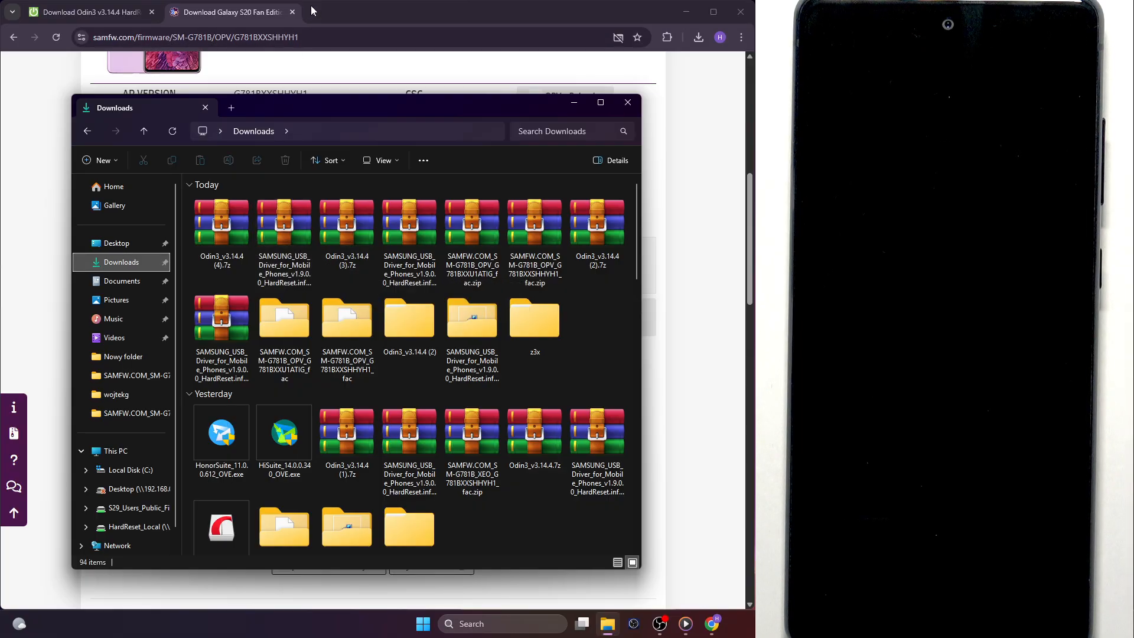
Step: Open a new Chrome tab, enter '7zip', and reach the WinRAR download site
left_click(454, 12)
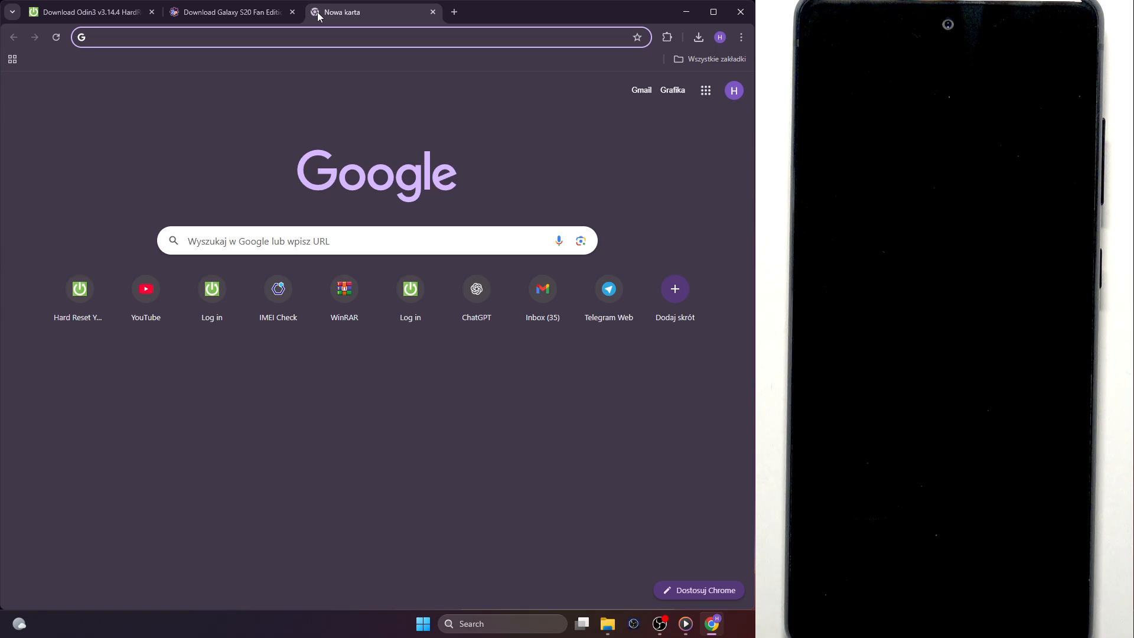
type("7zip")
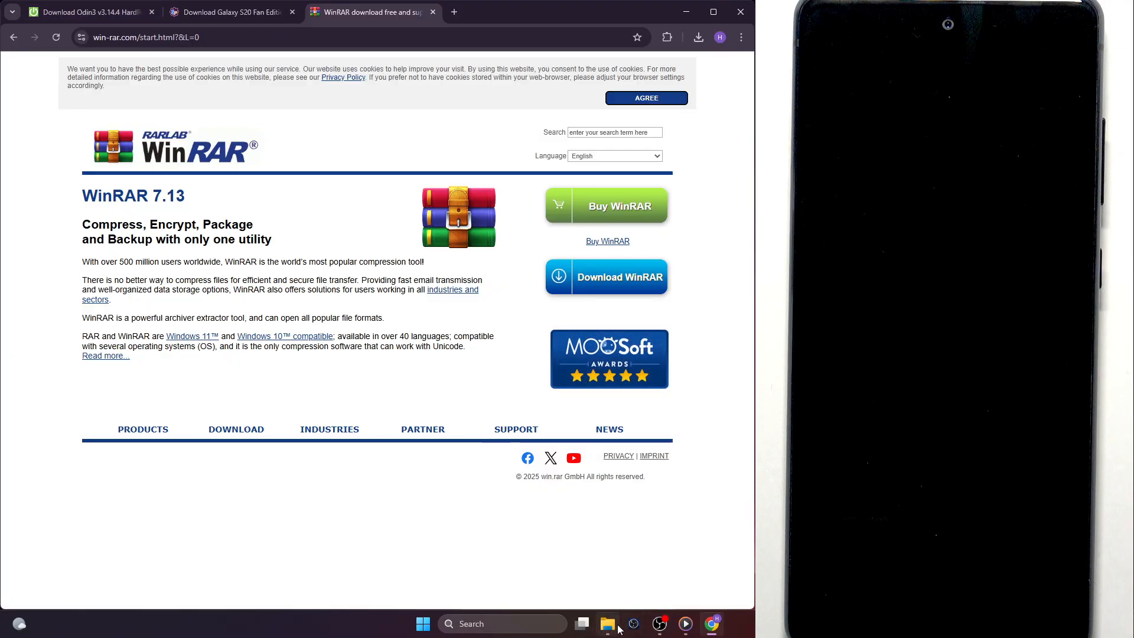
Step: Extract the SAMSUNG_USB_Driver archive in Downloads and open its extracted folder
left_click(608, 624)
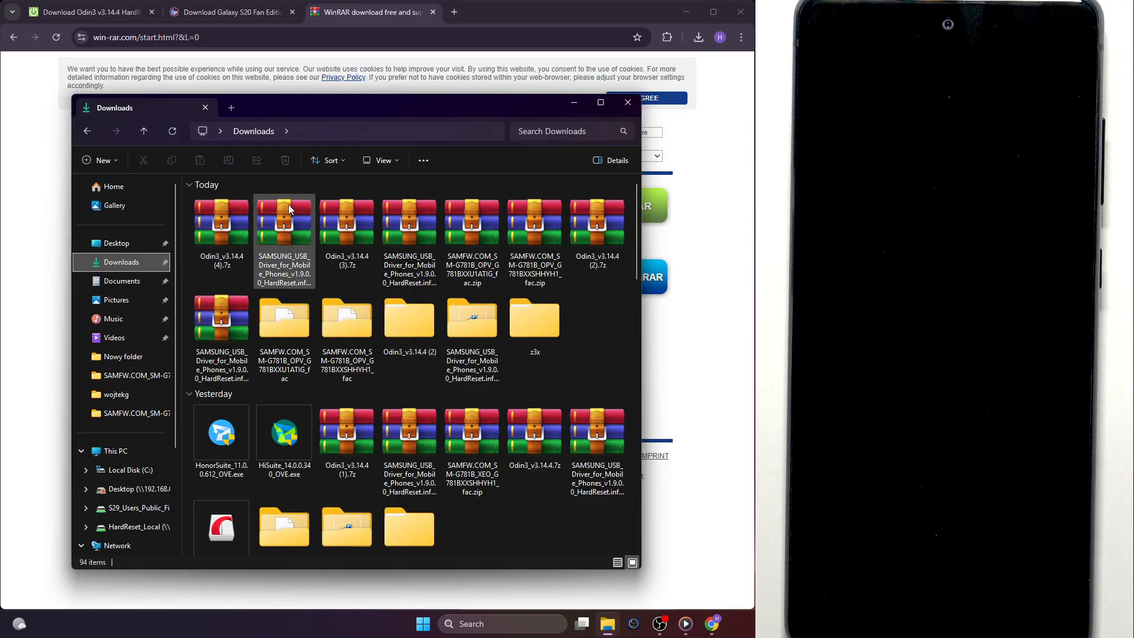
right_click(284, 220)
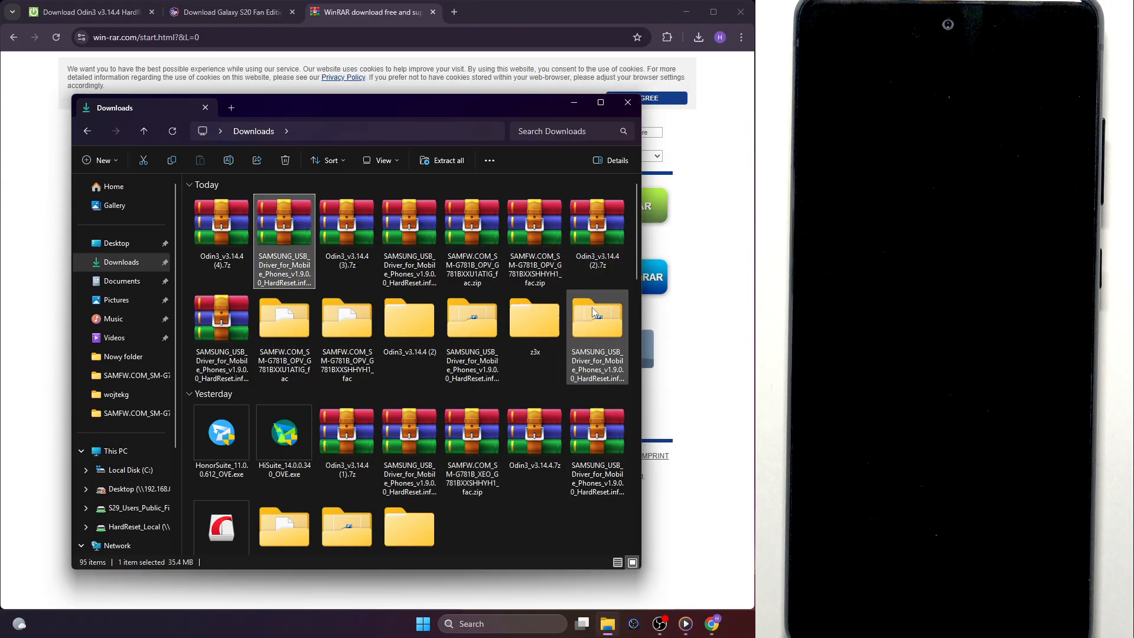
double_click(597, 317)
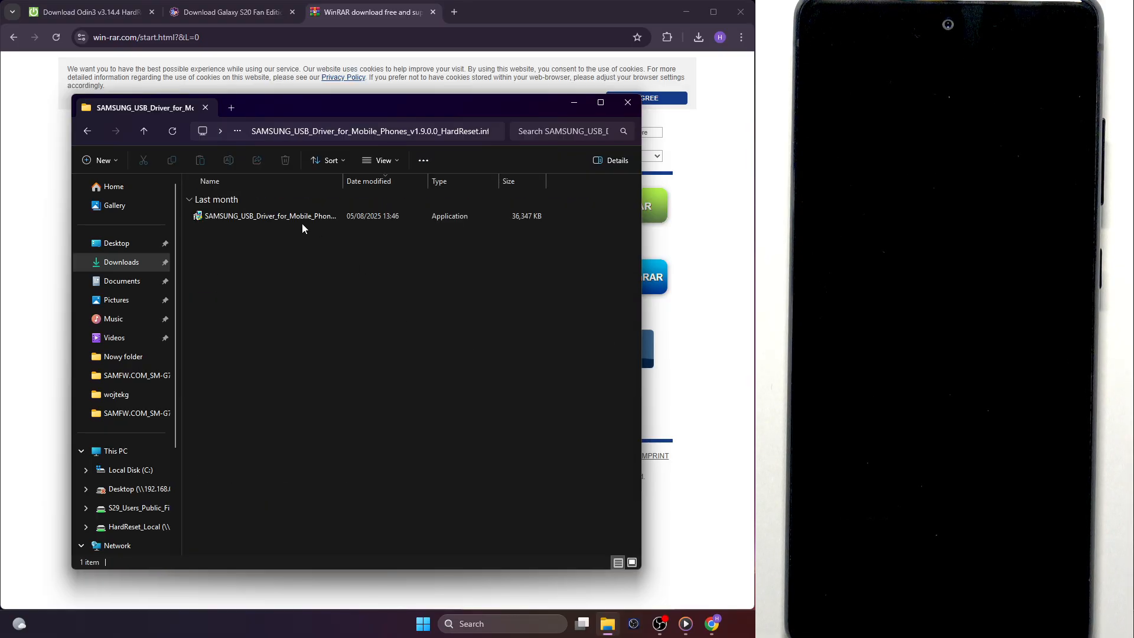
mouse_move(261, 221)
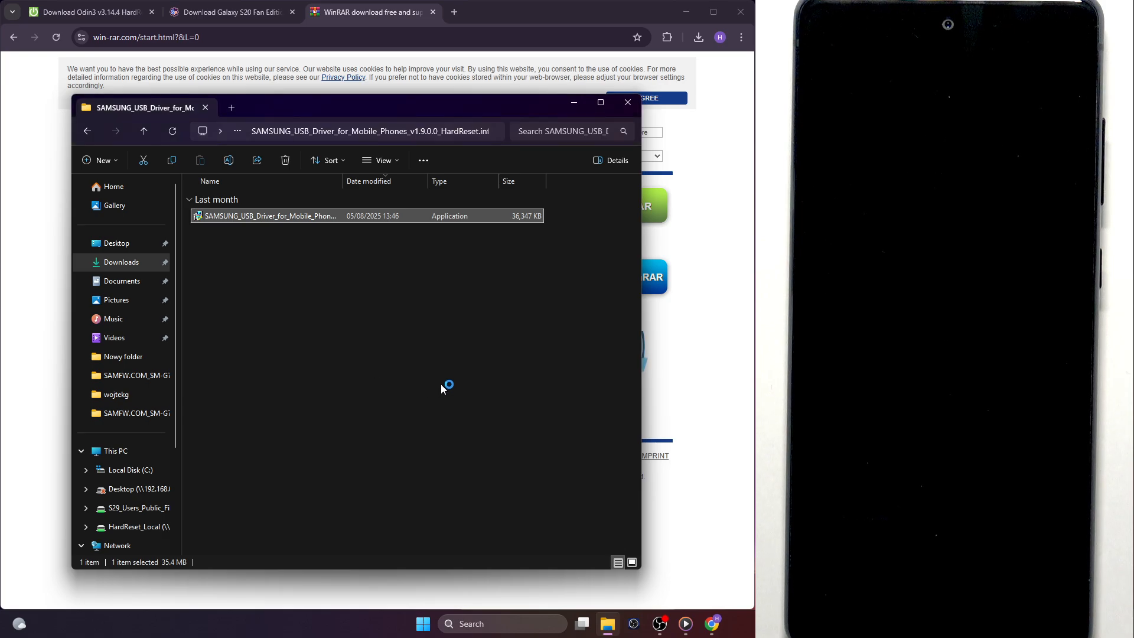
double_click(270, 216)
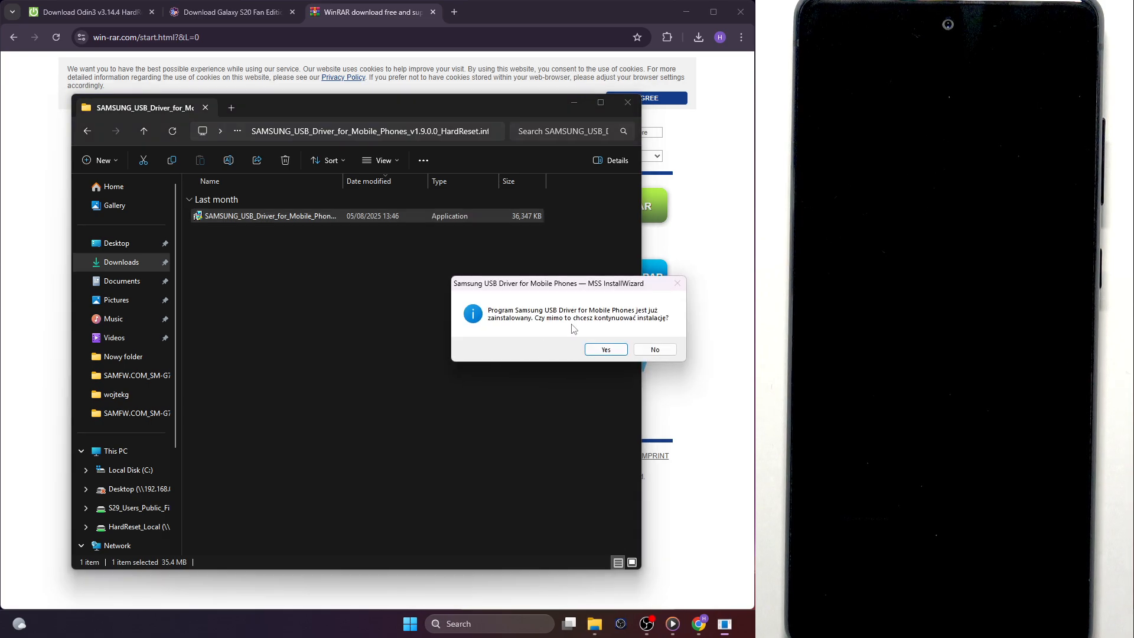
left_click(654, 349)
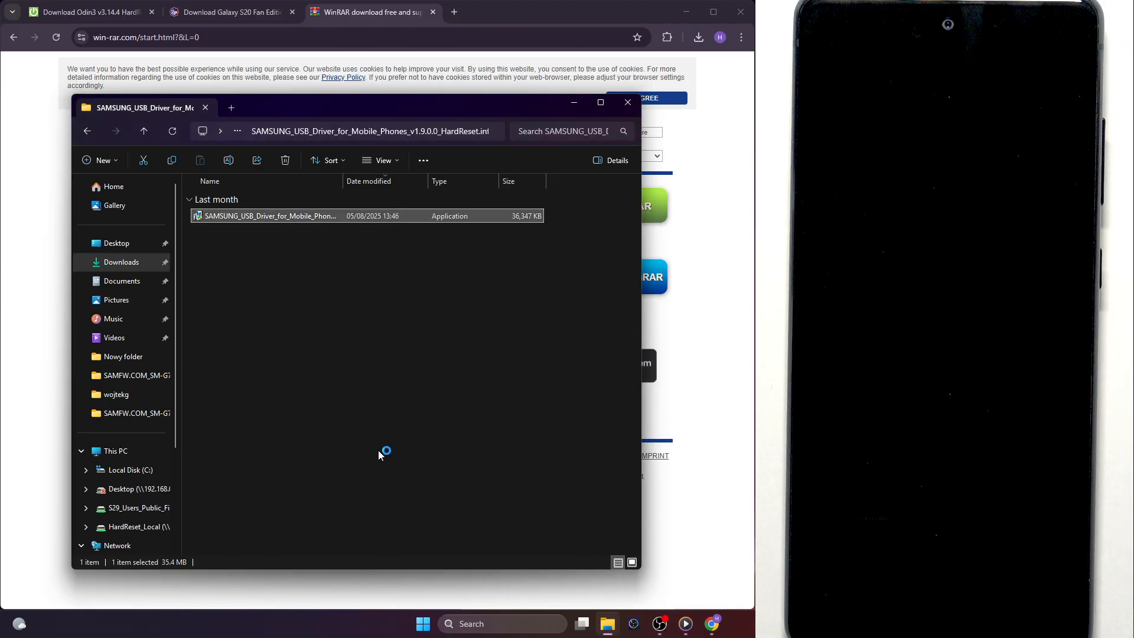
double_click(269, 215)
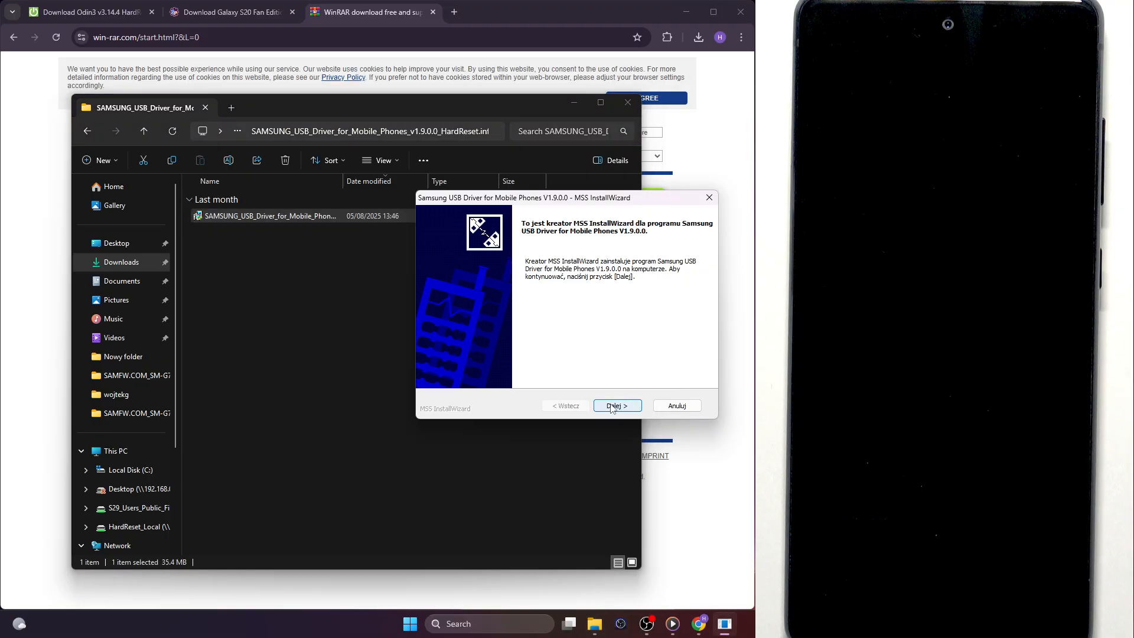
left_click(677, 406)
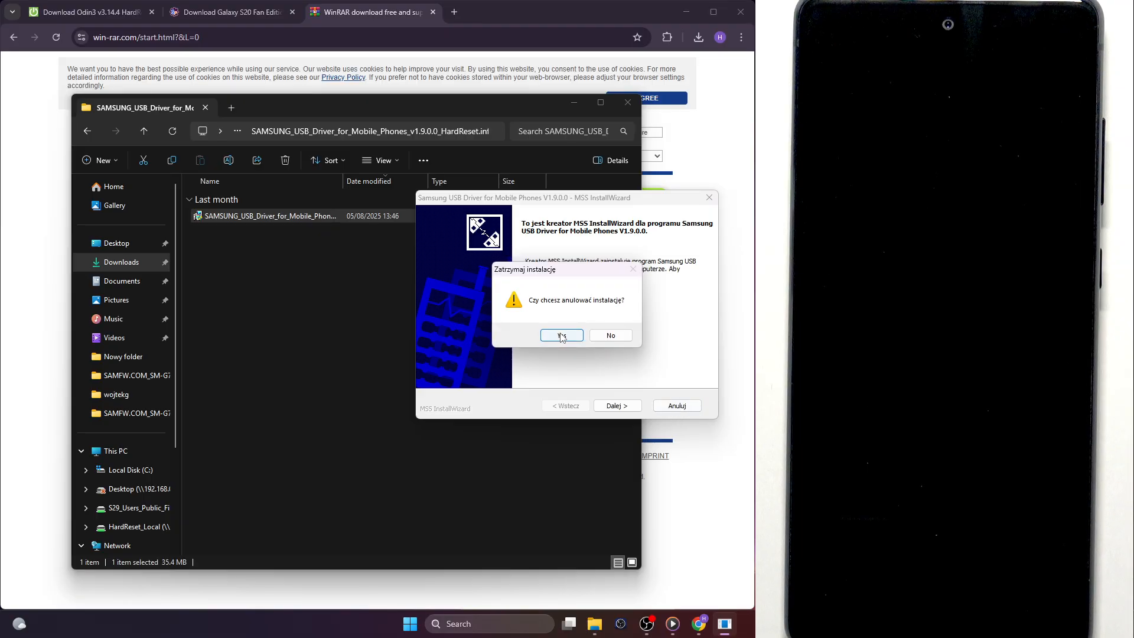
left_click(561, 335)
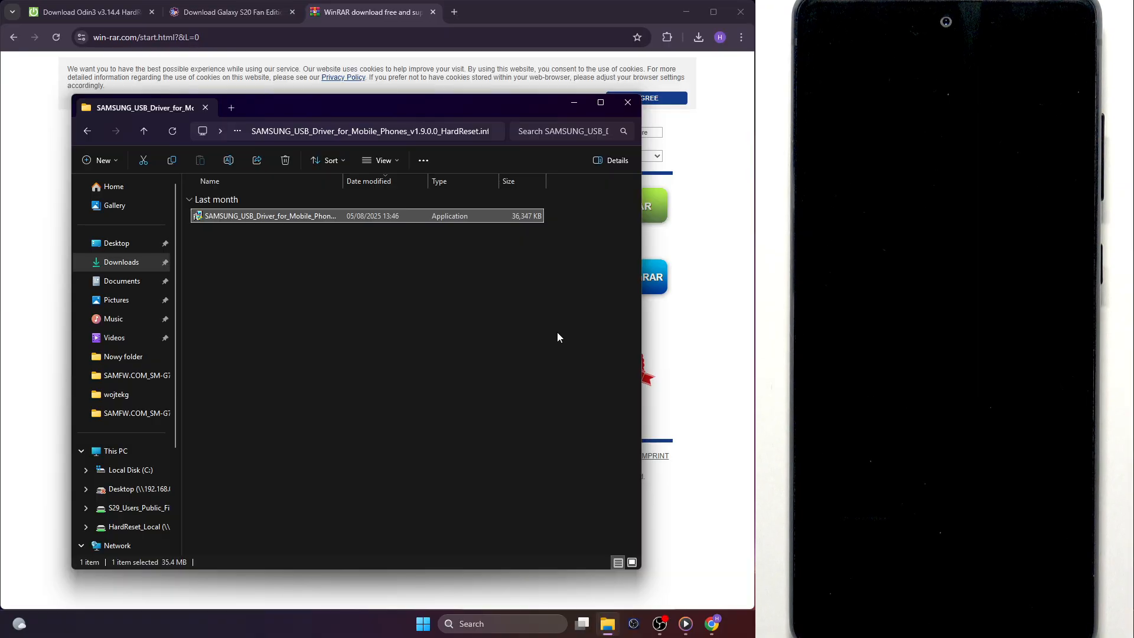
mouse_move(555, 385)
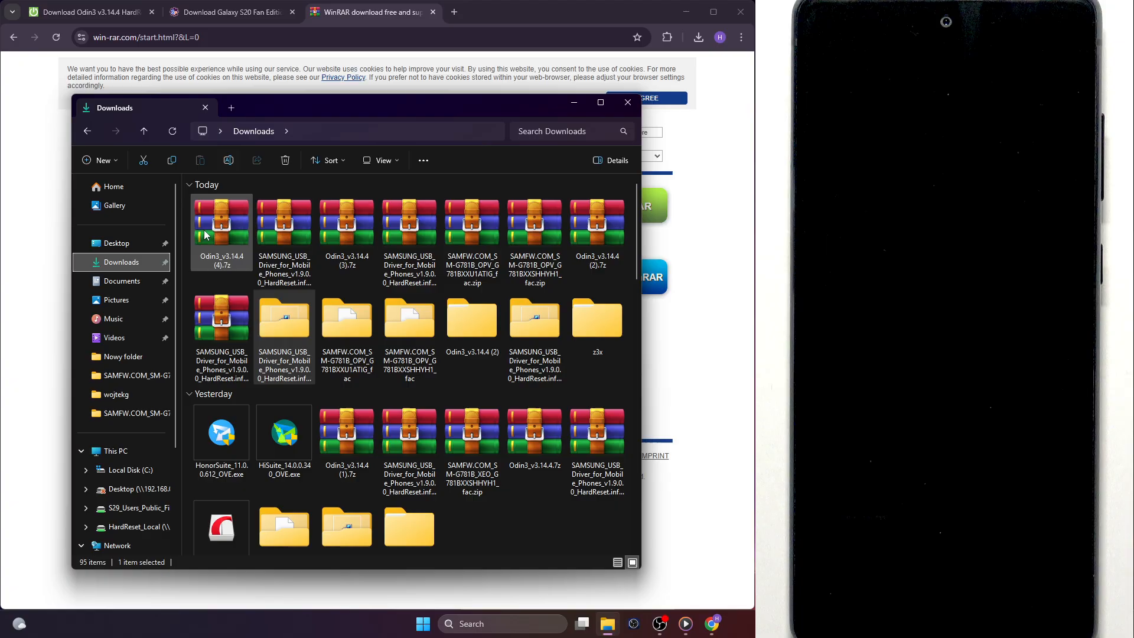
Step: Extract Odin3_v3.14.4 (4).7z with WinRAR into its own folder, then check the ATIG and SHHYH1 firmware zips
right_click(221, 232)
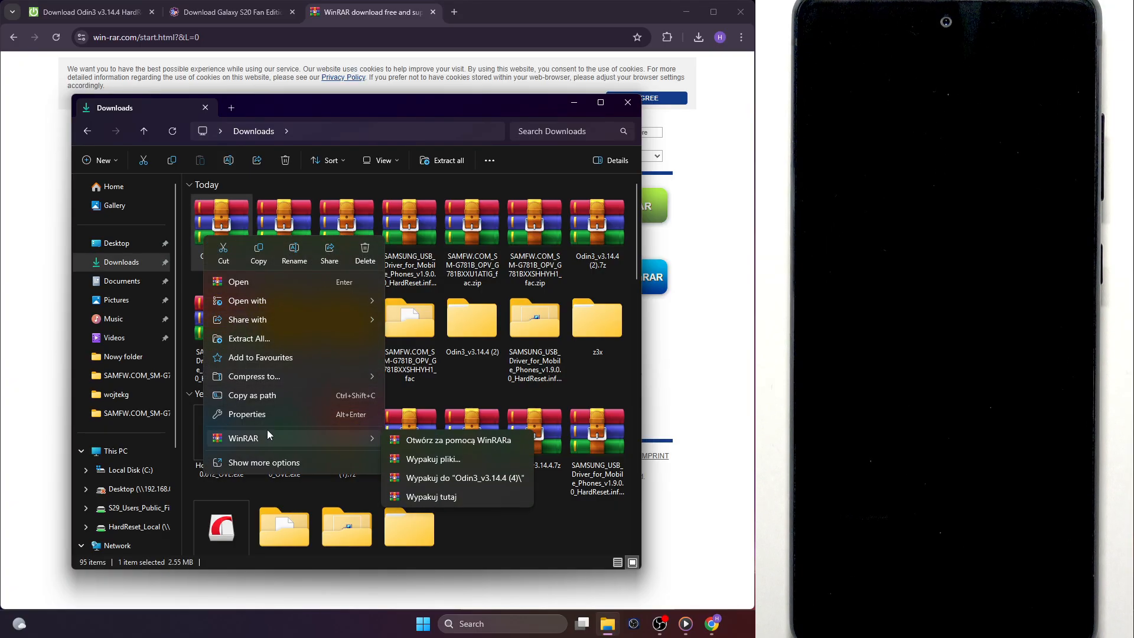
mouse_move(424, 477)
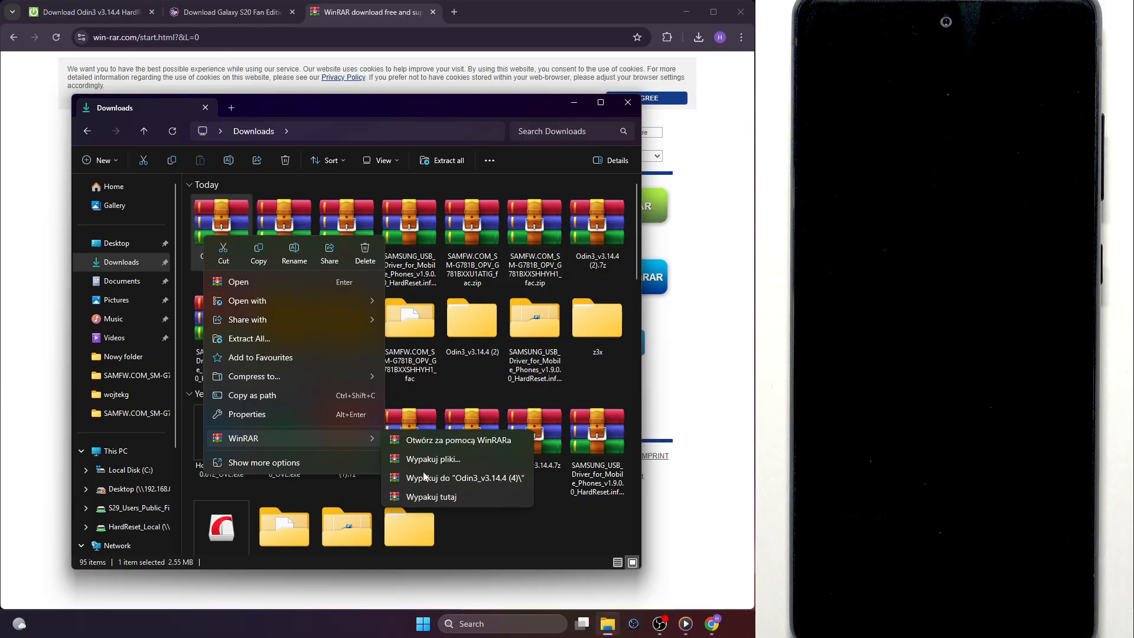
left_click(465, 477)
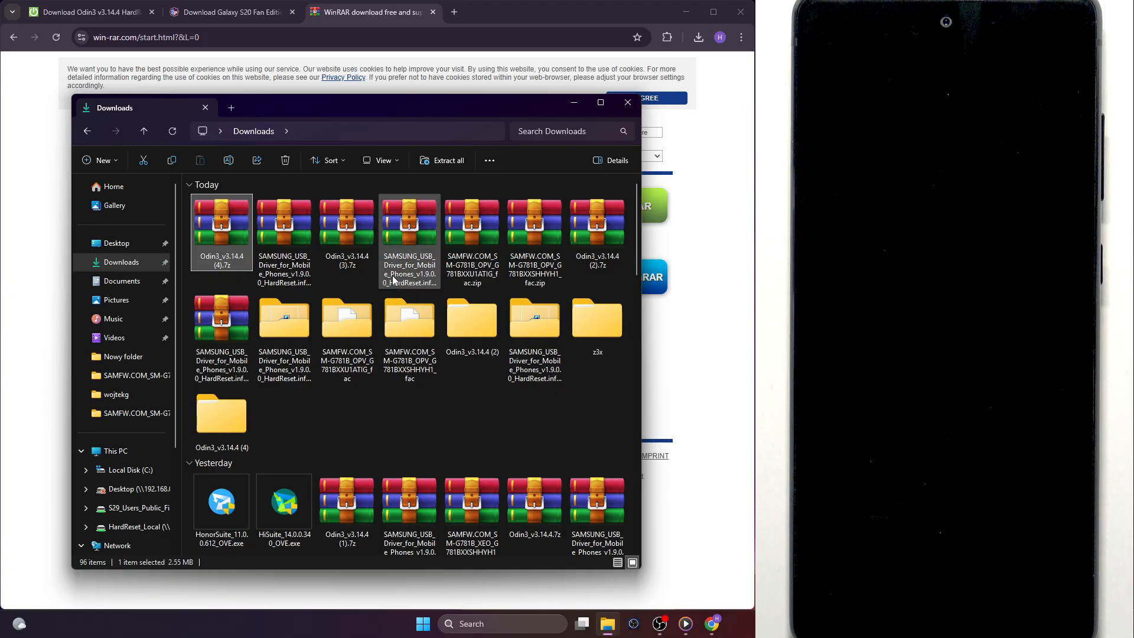
mouse_move(433, 260)
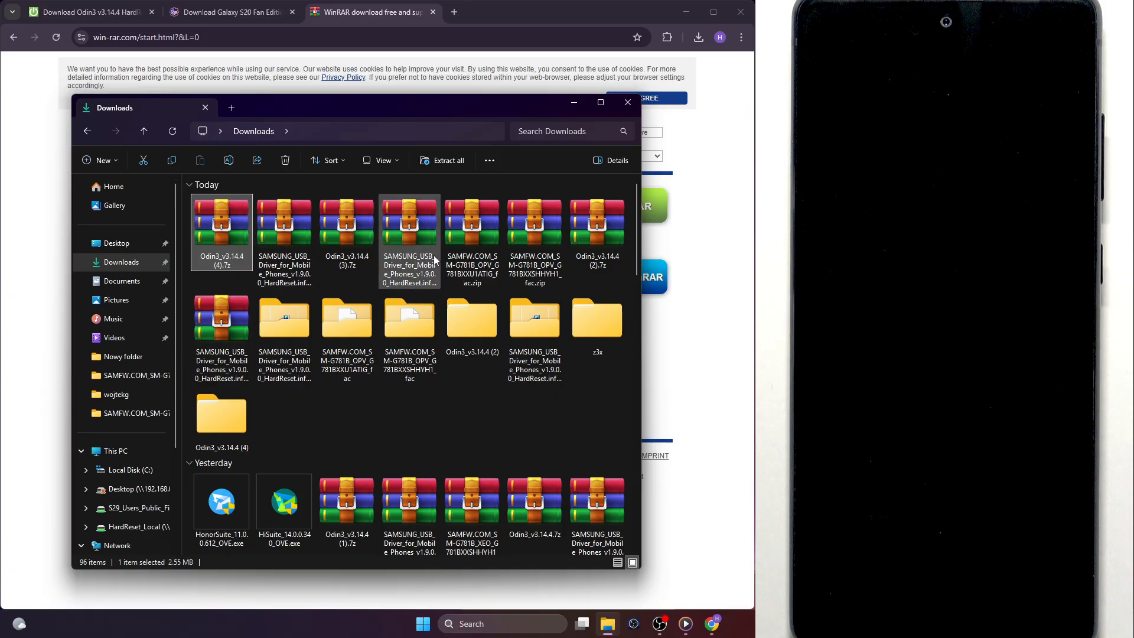
left_click(472, 224)
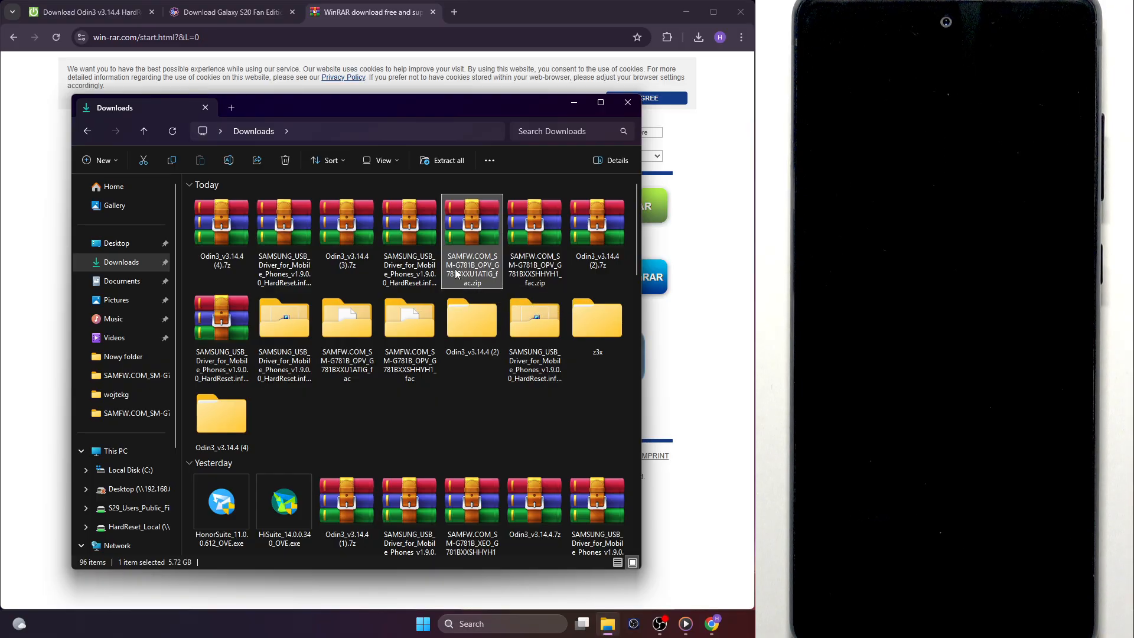
mouse_move(471, 281)
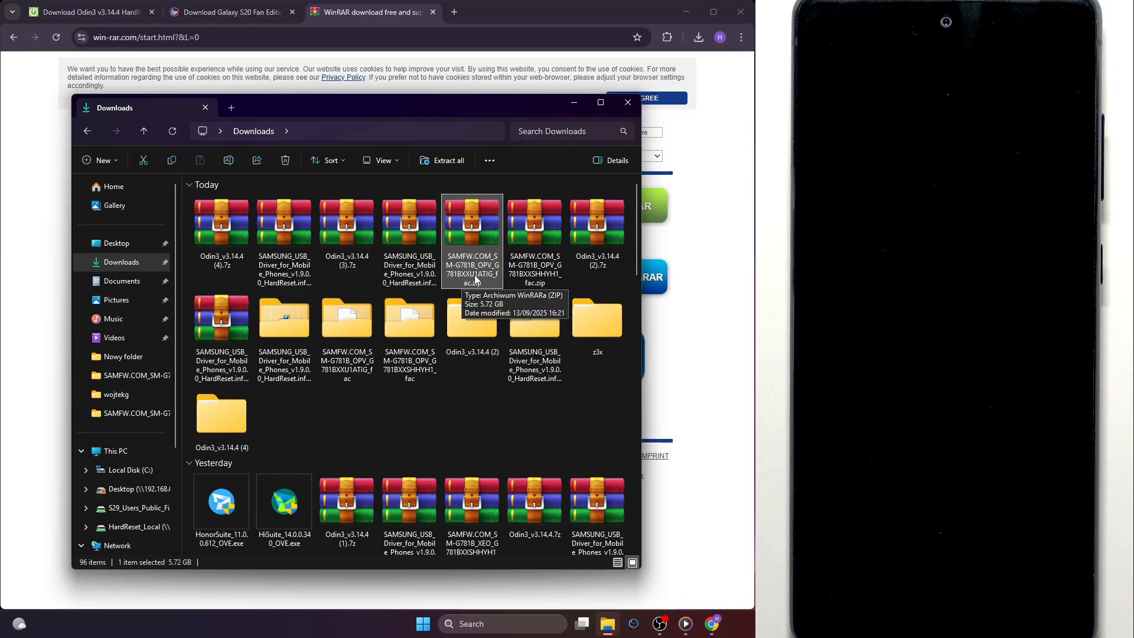
left_click(534, 239)
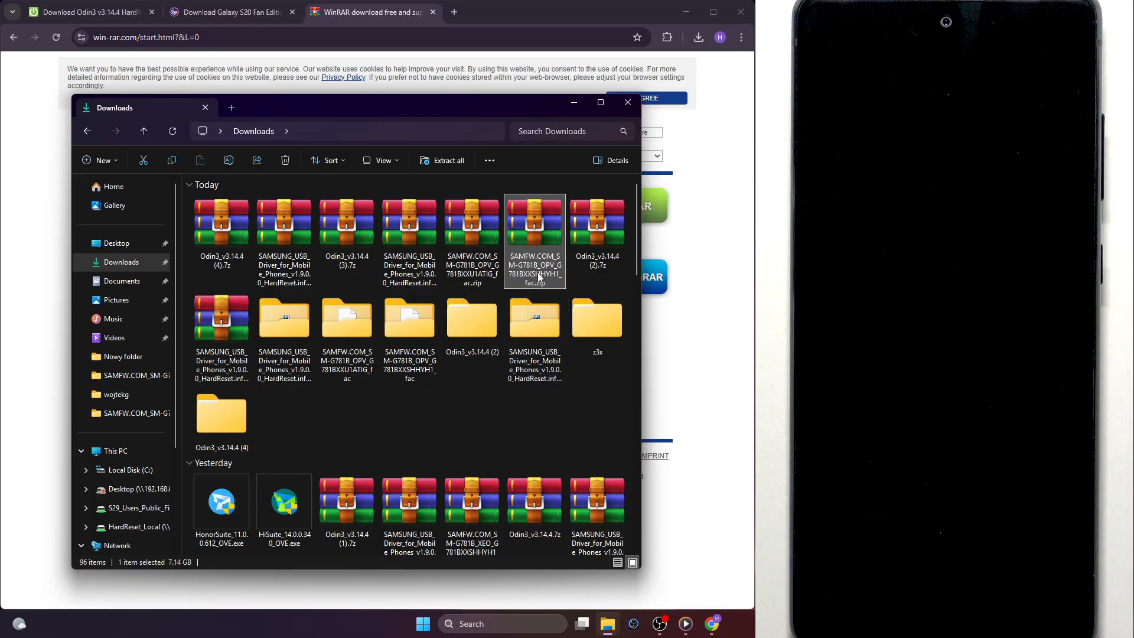
mouse_move(544, 247)
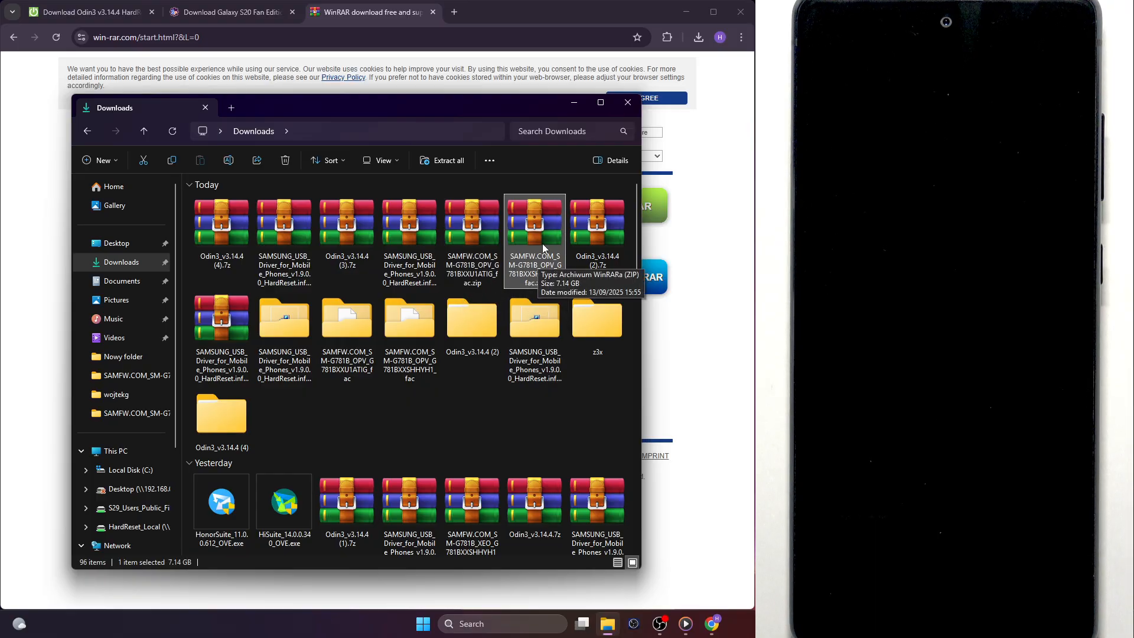
right_click(534, 221)
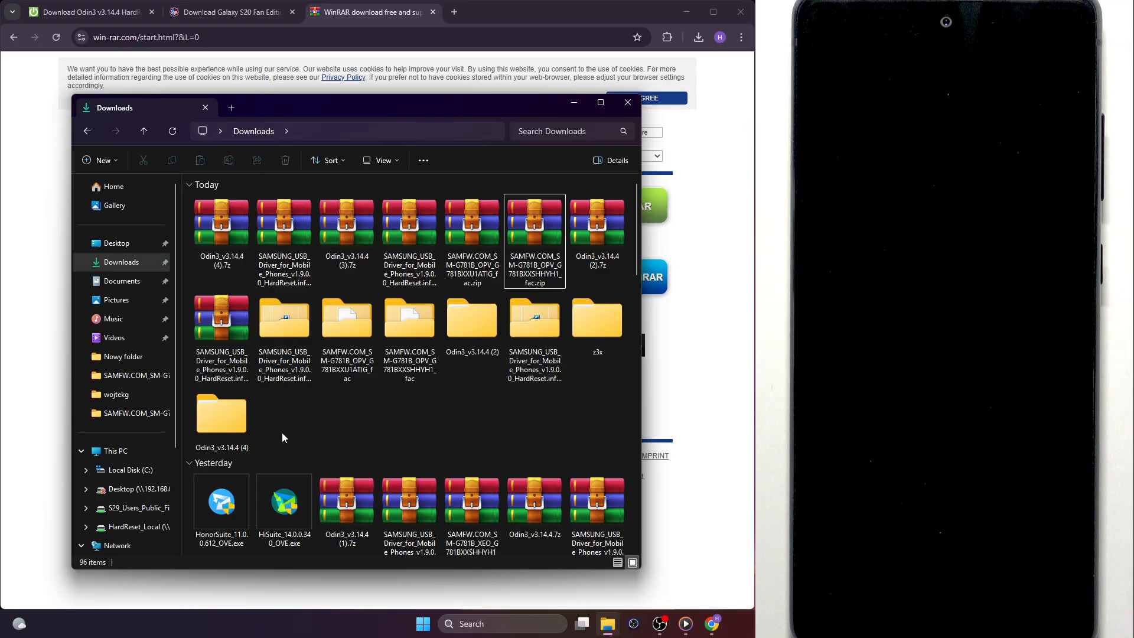
mouse_move(214, 419)
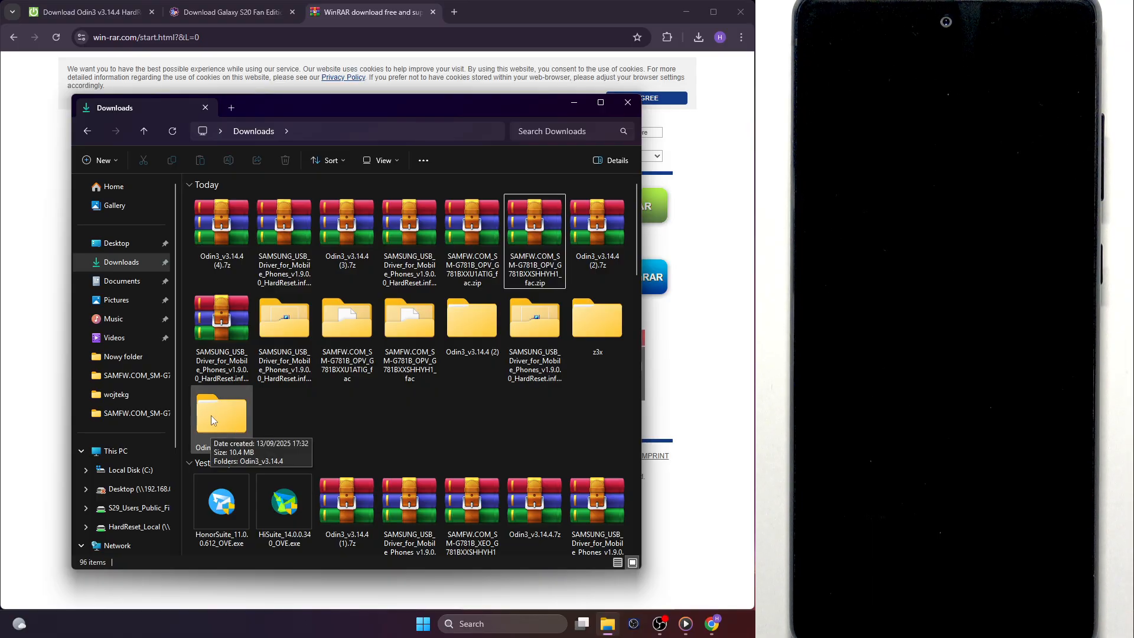
Step: Open the extracted Odin3_v3.14.4 folders and run Odin3_v3.14.4.exe
double_click(221, 413)
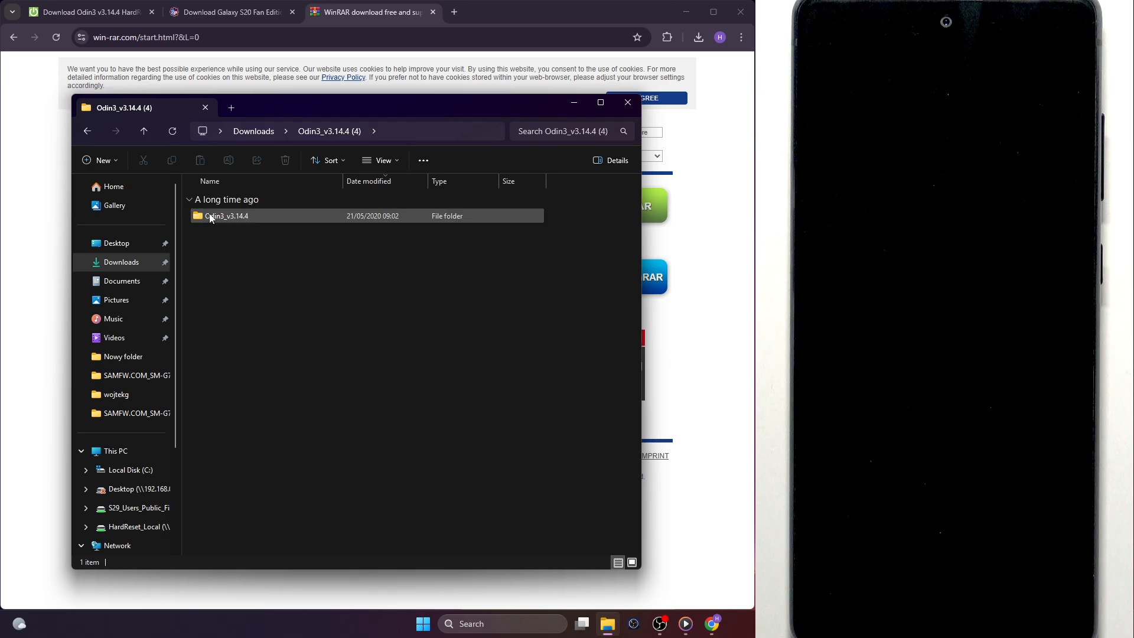
double_click(225, 216)
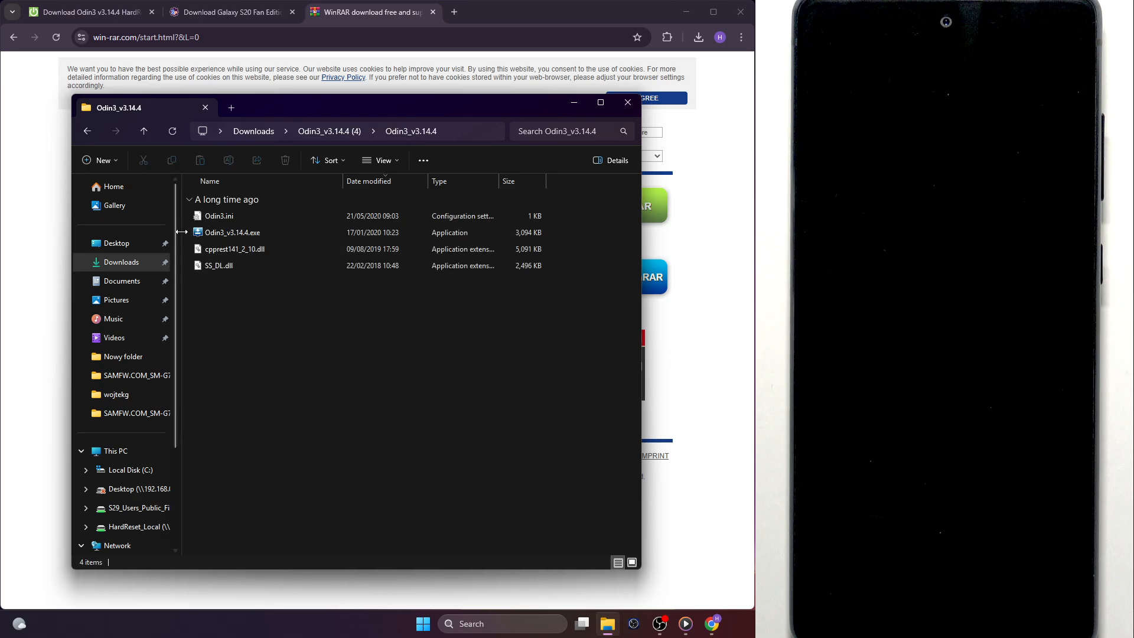
left_click(232, 232)
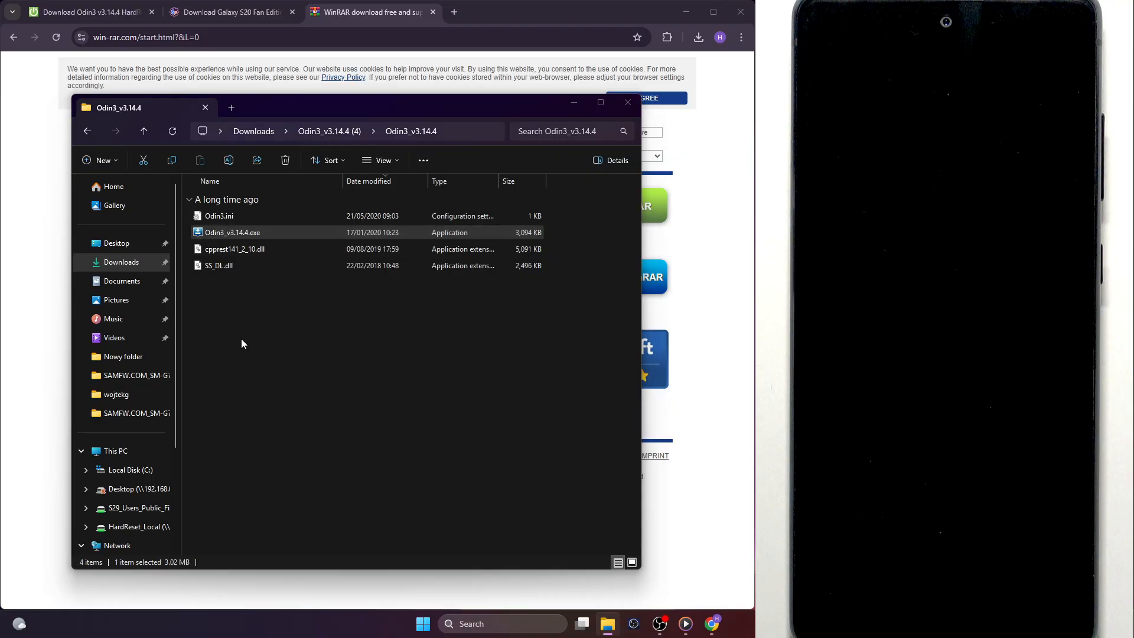
double_click(232, 232)
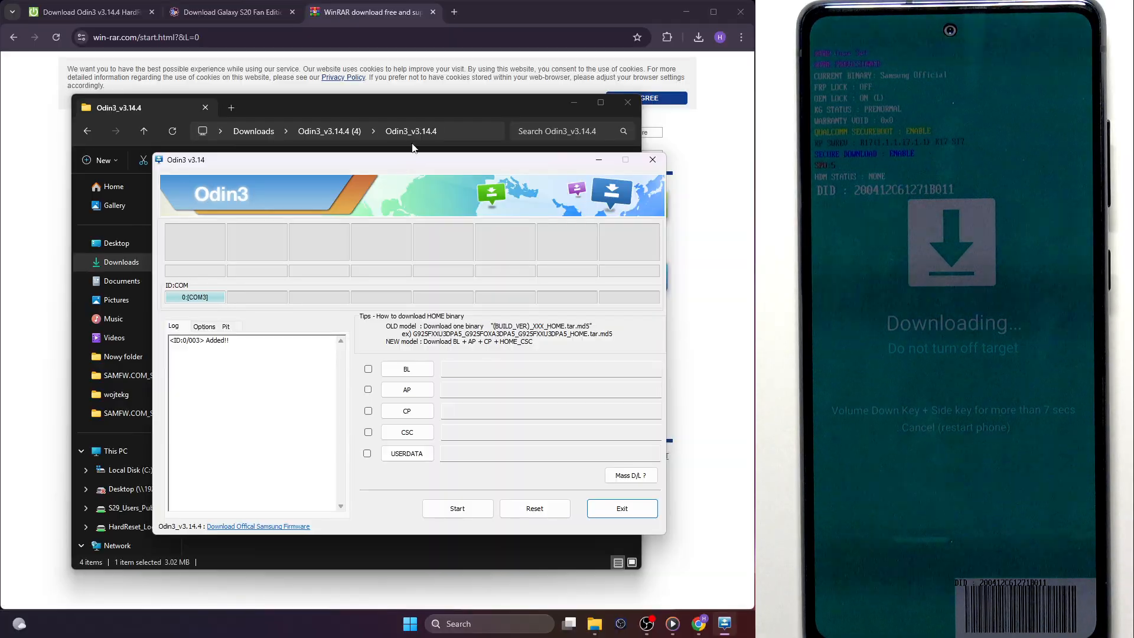
mouse_move(240, 265)
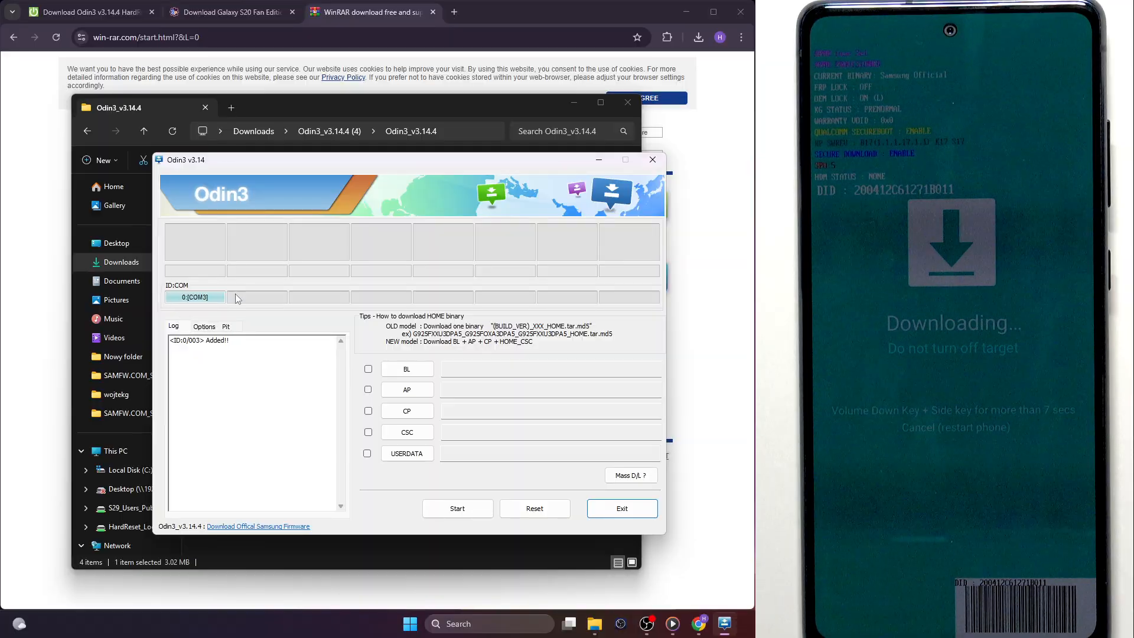
mouse_move(201, 309)
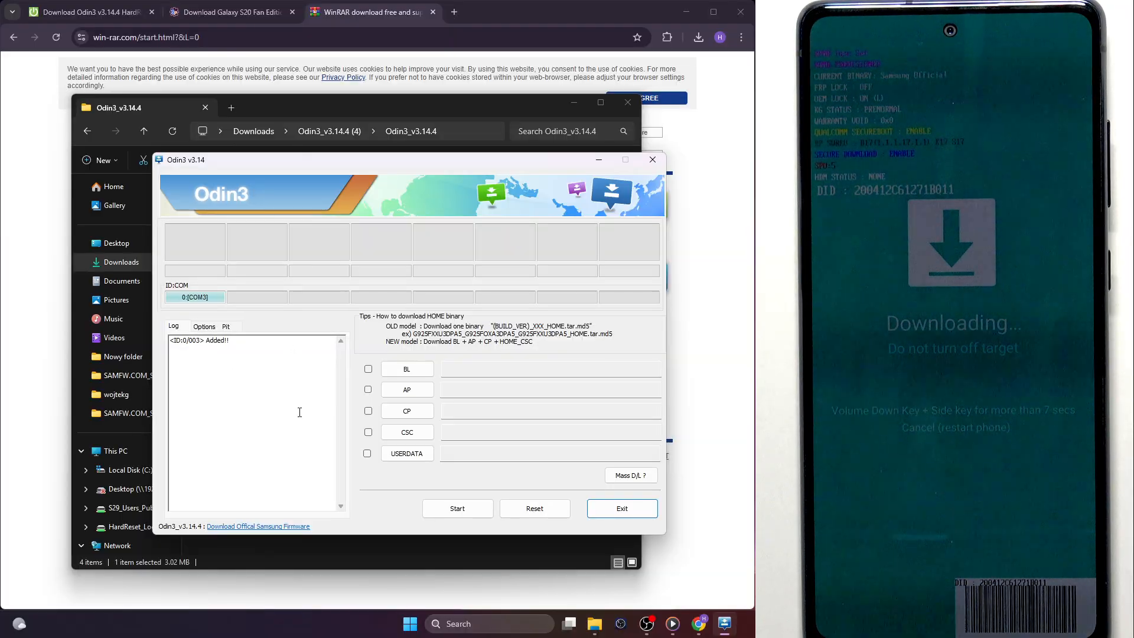
Step: Load the SHHYH1 BL_ .tar.md5 file from the SAMFW G781B firmware folder into BL
left_click(407, 369)
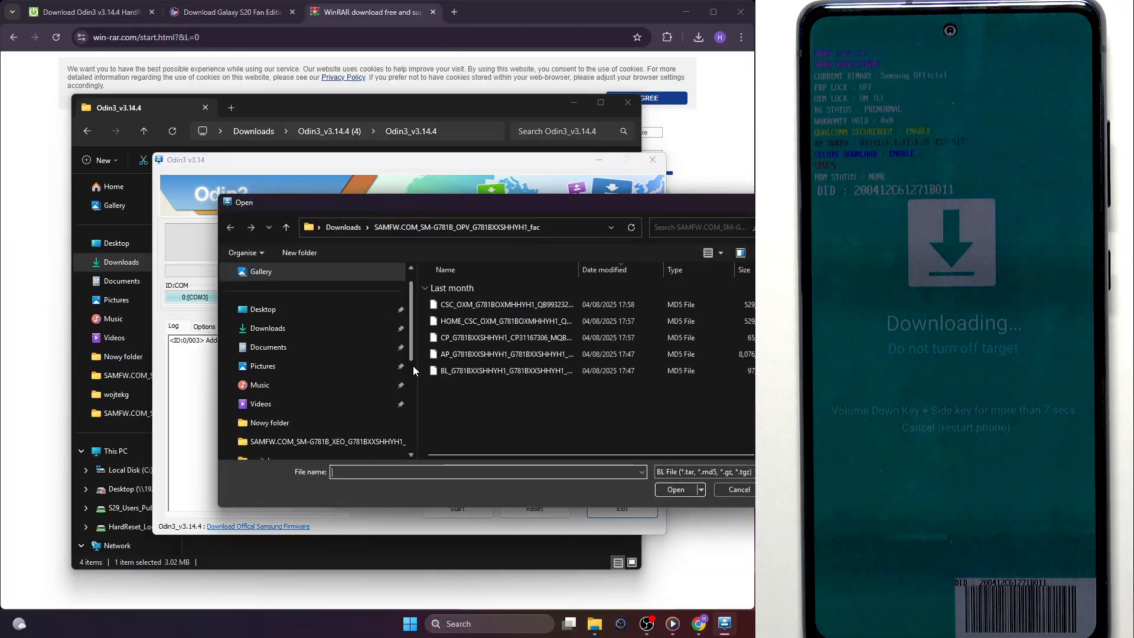
left_click(505, 370)
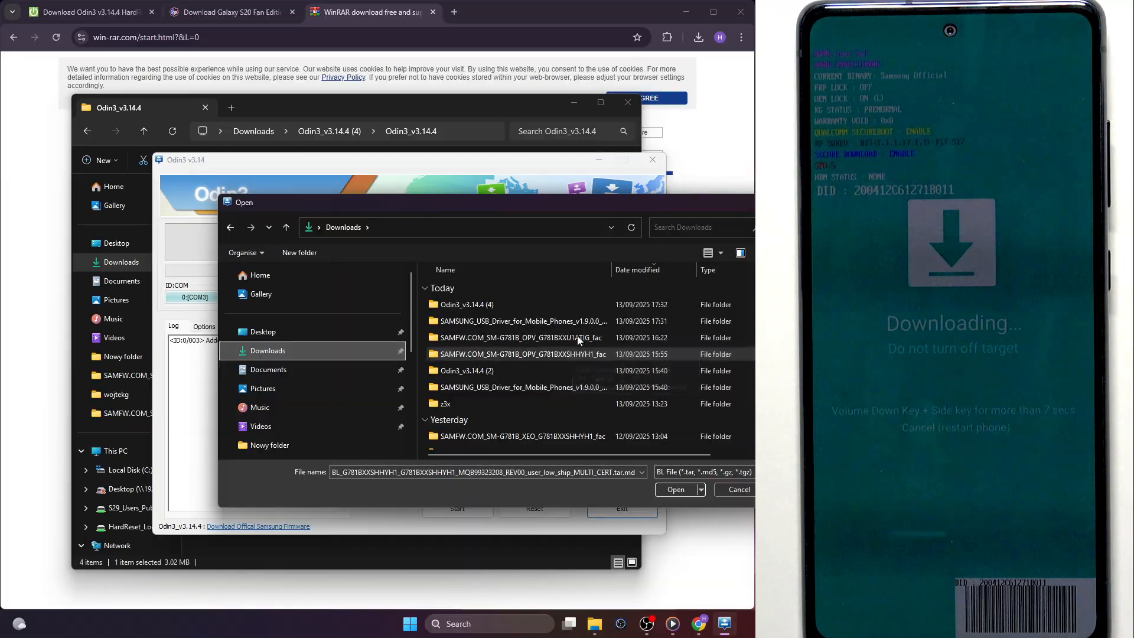
double_click(521, 354)
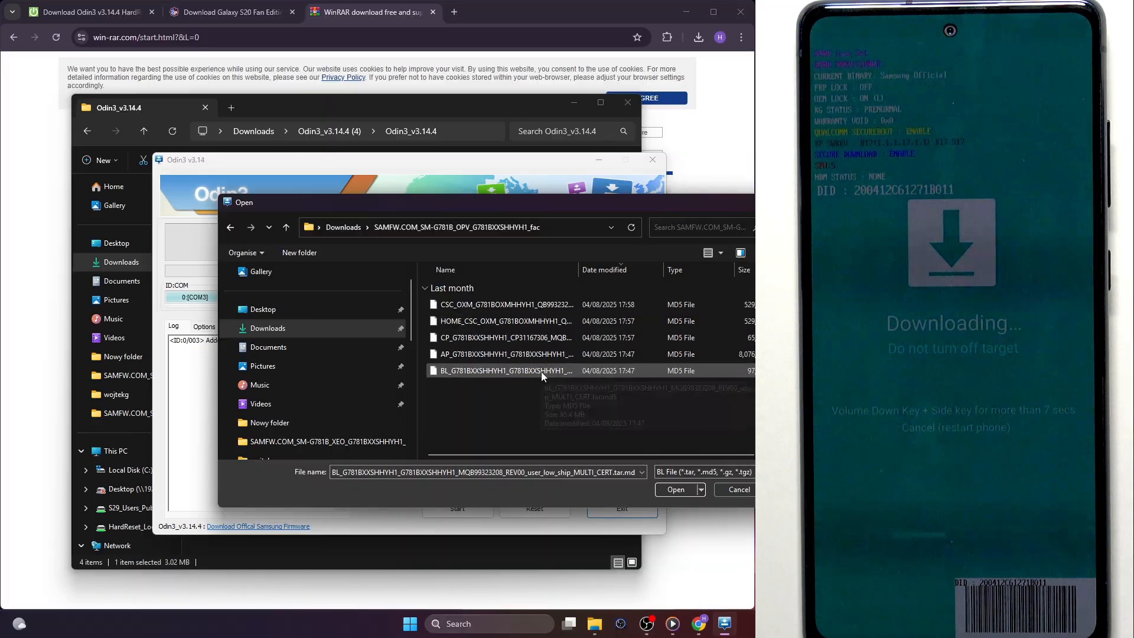
mouse_move(456, 396)
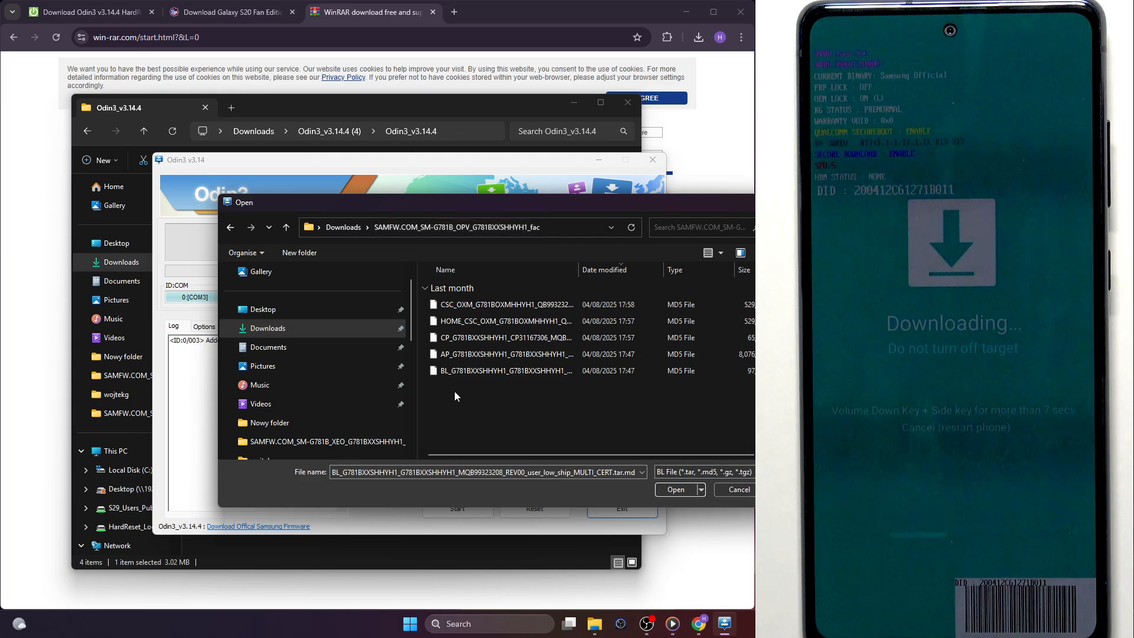
left_click(503, 370)
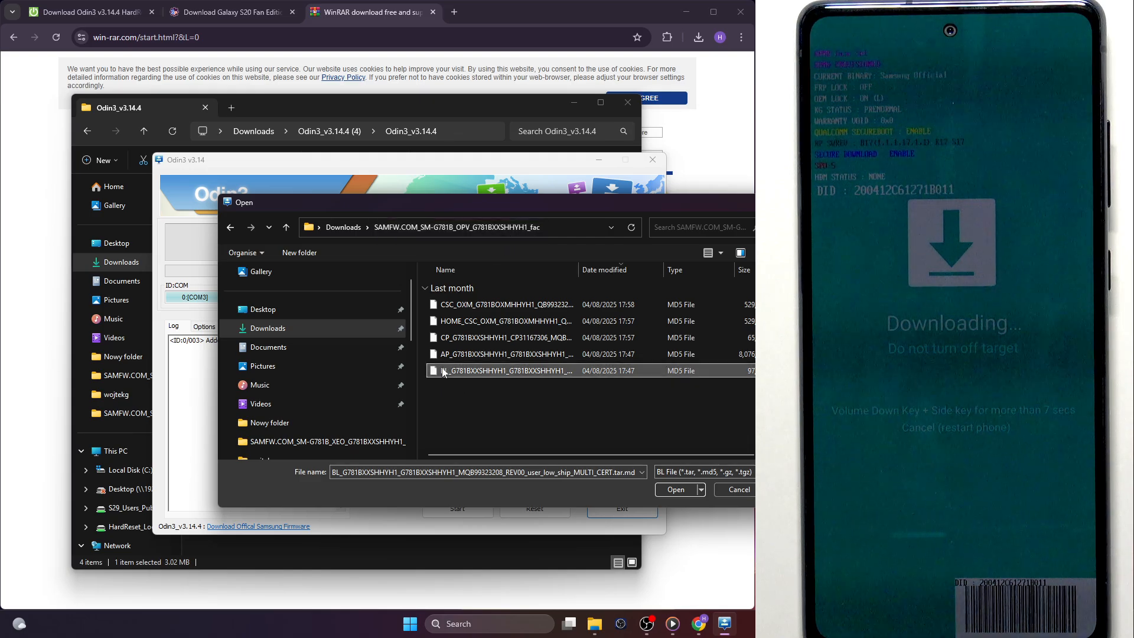
left_click(677, 490)
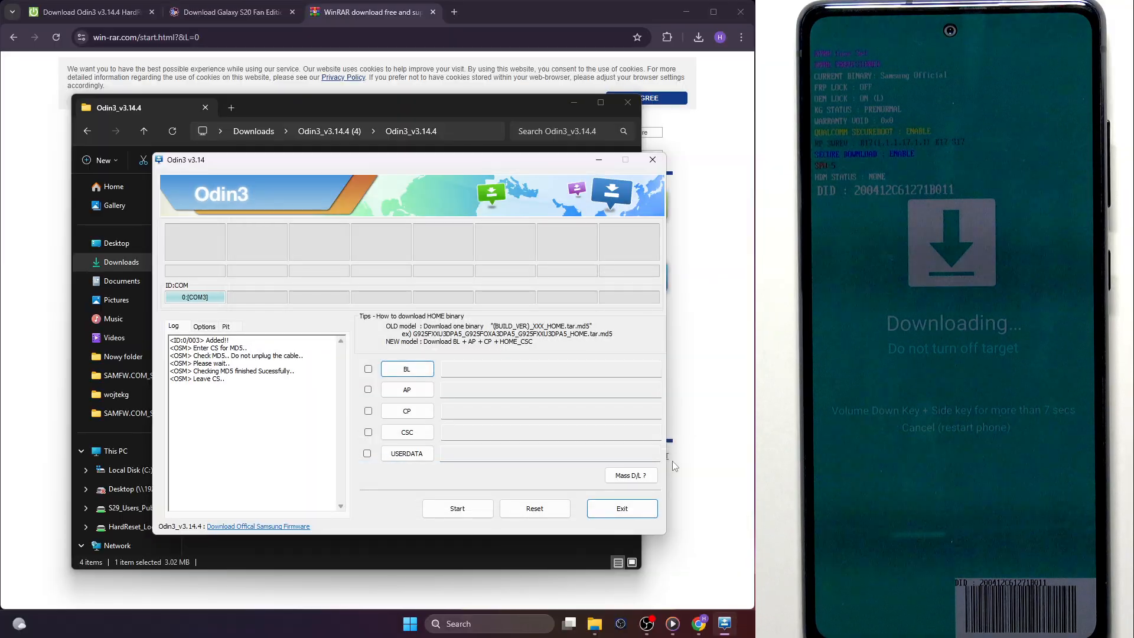
left_click(368, 369)
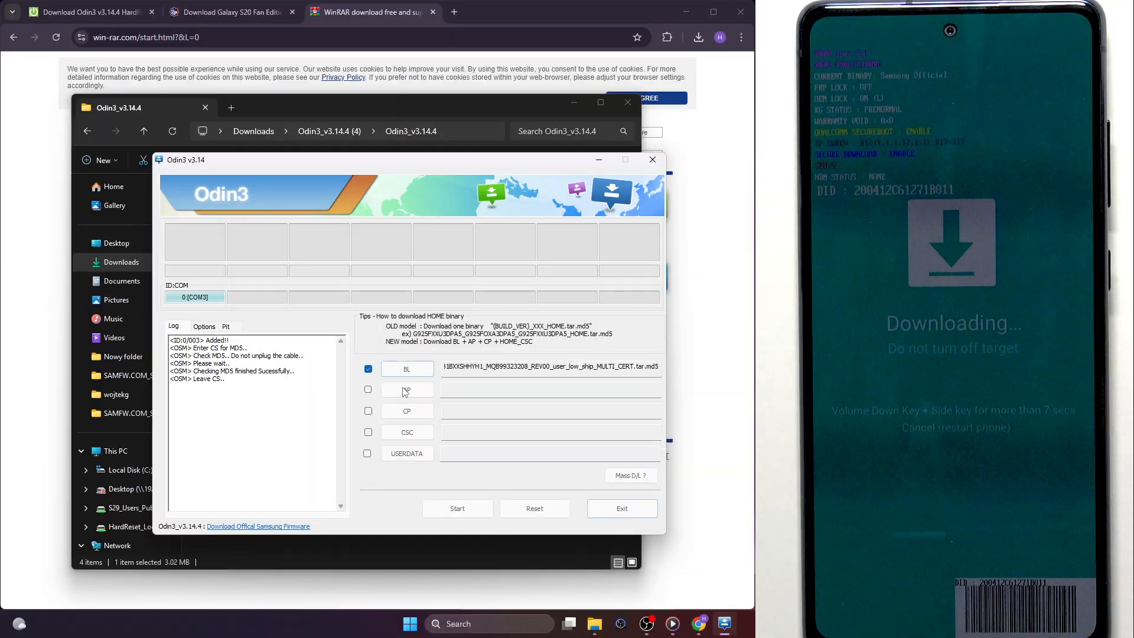
Step: Load the AP_ firmware file into the AP slot and the CP_ modem file into CP
left_click(406, 390)
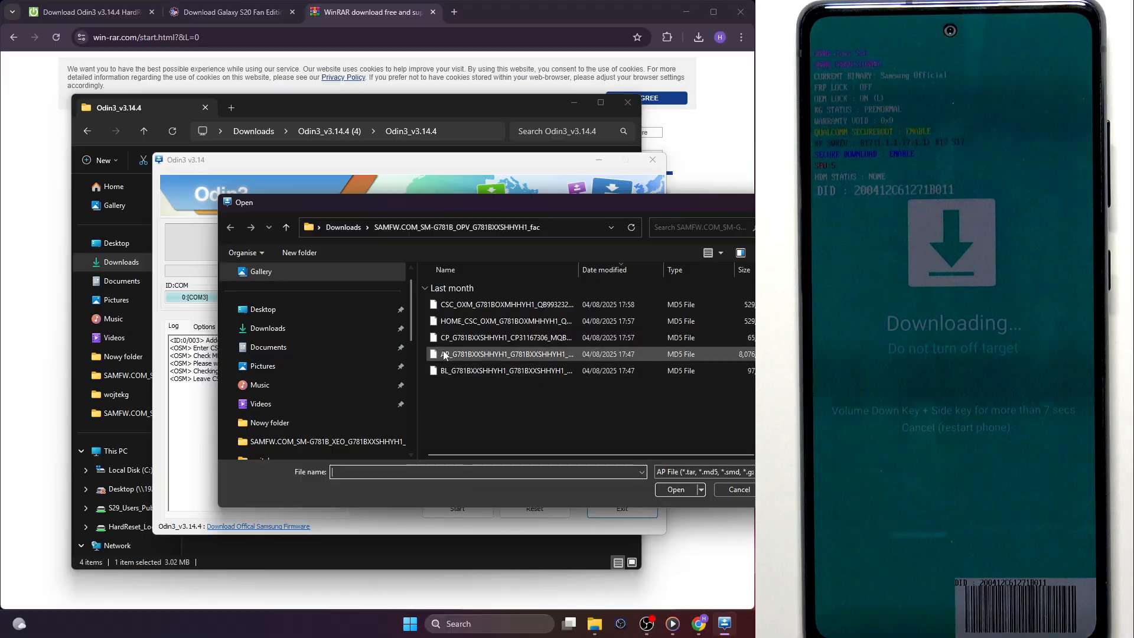
left_click(506, 354)
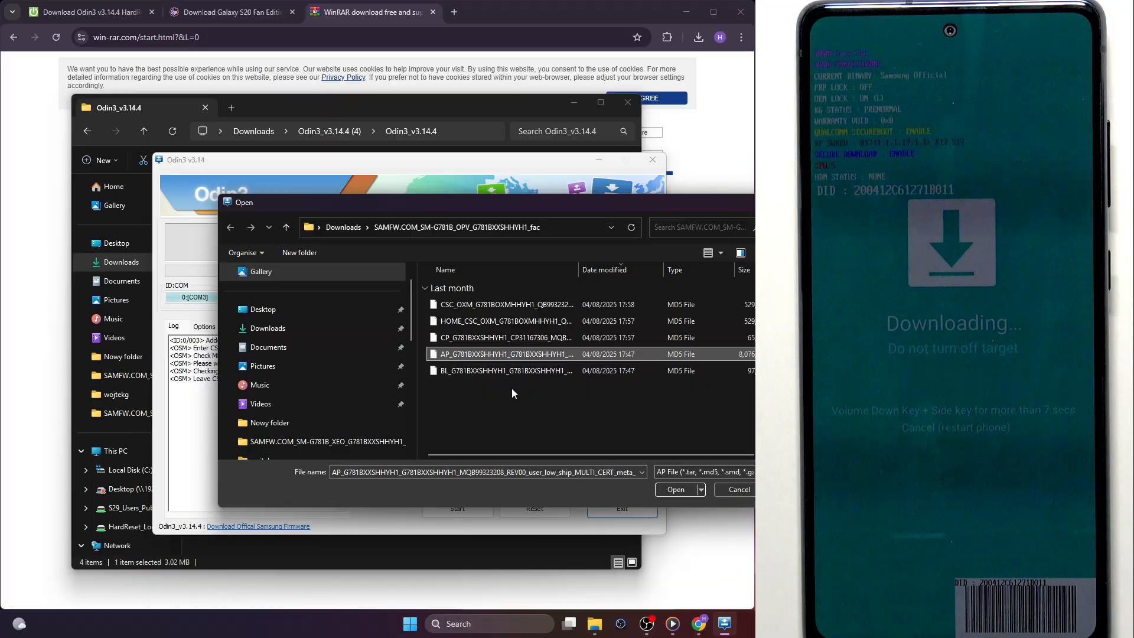
left_click(679, 489)
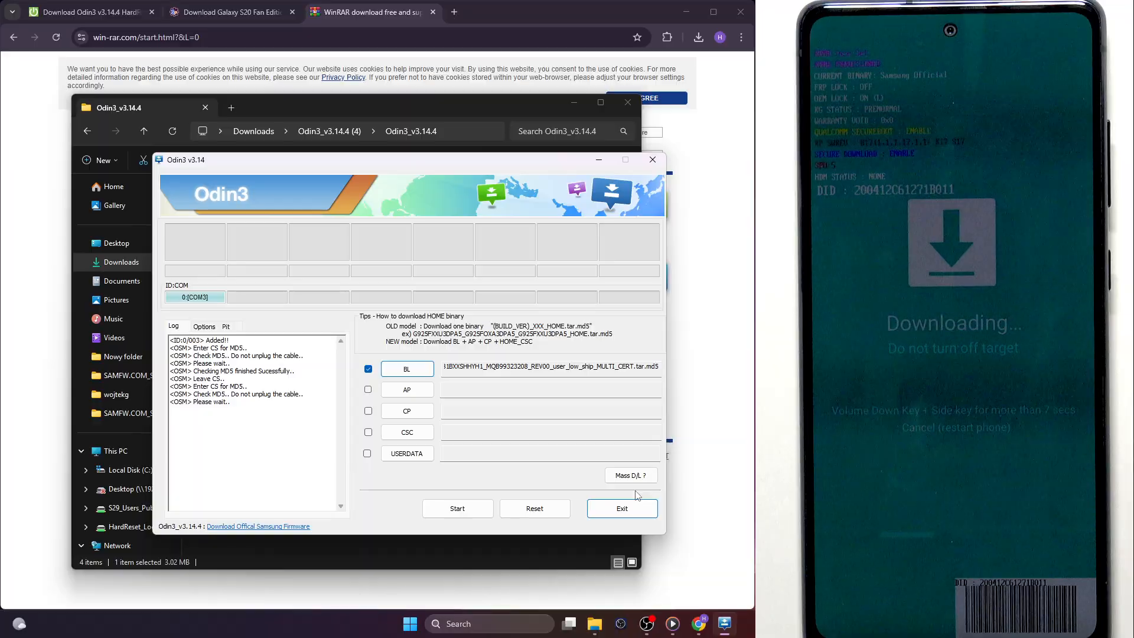
left_click(367, 389)
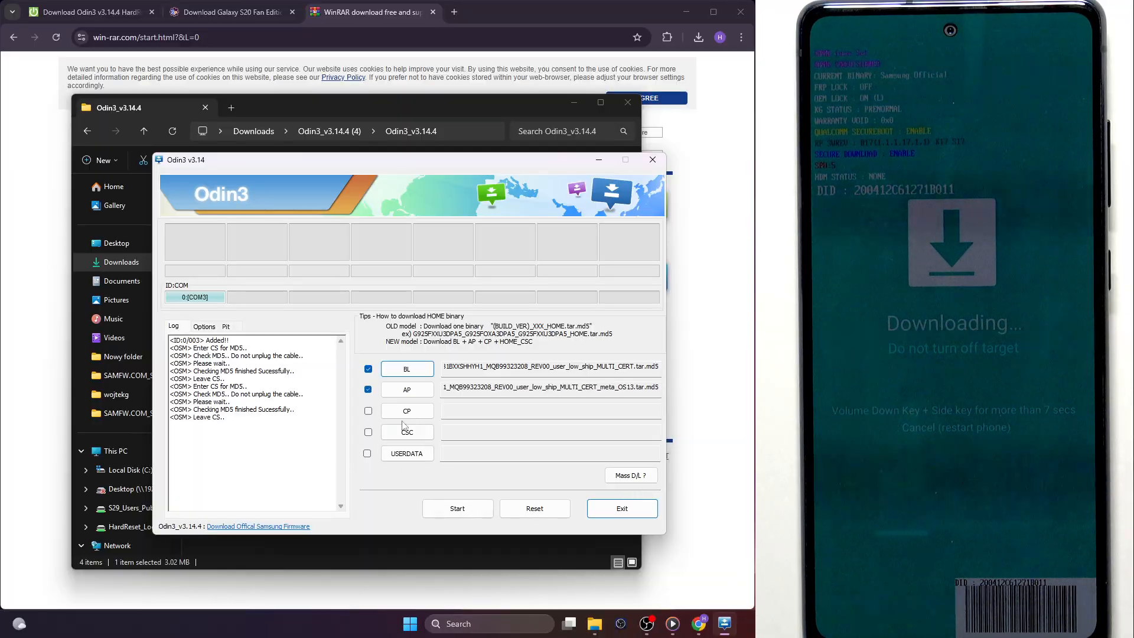
left_click(407, 411)
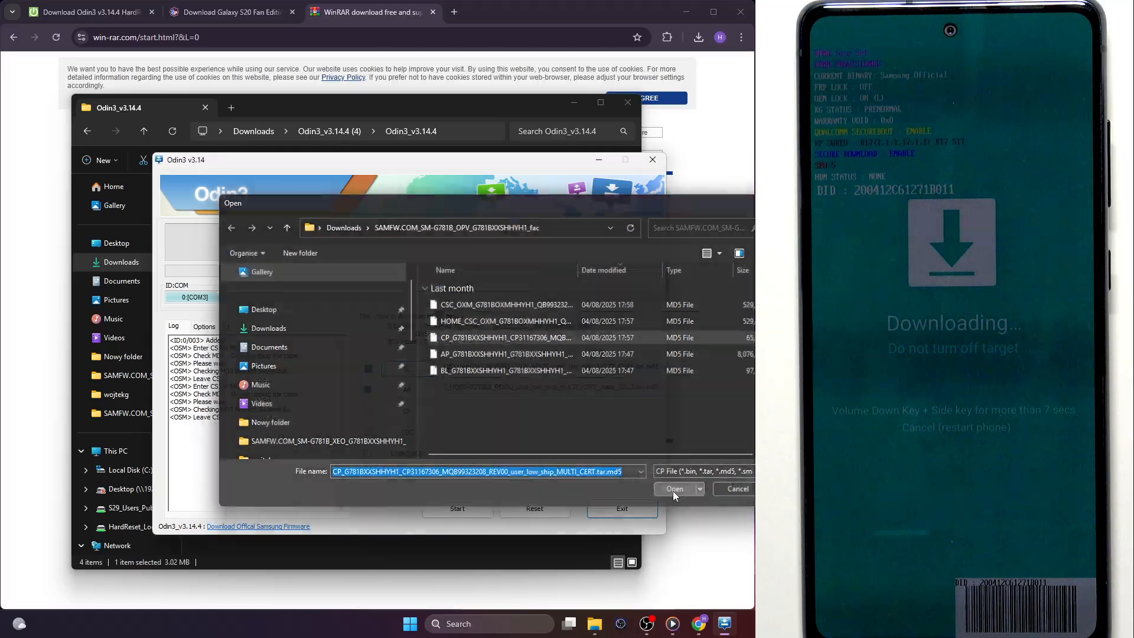
left_click(674, 488)
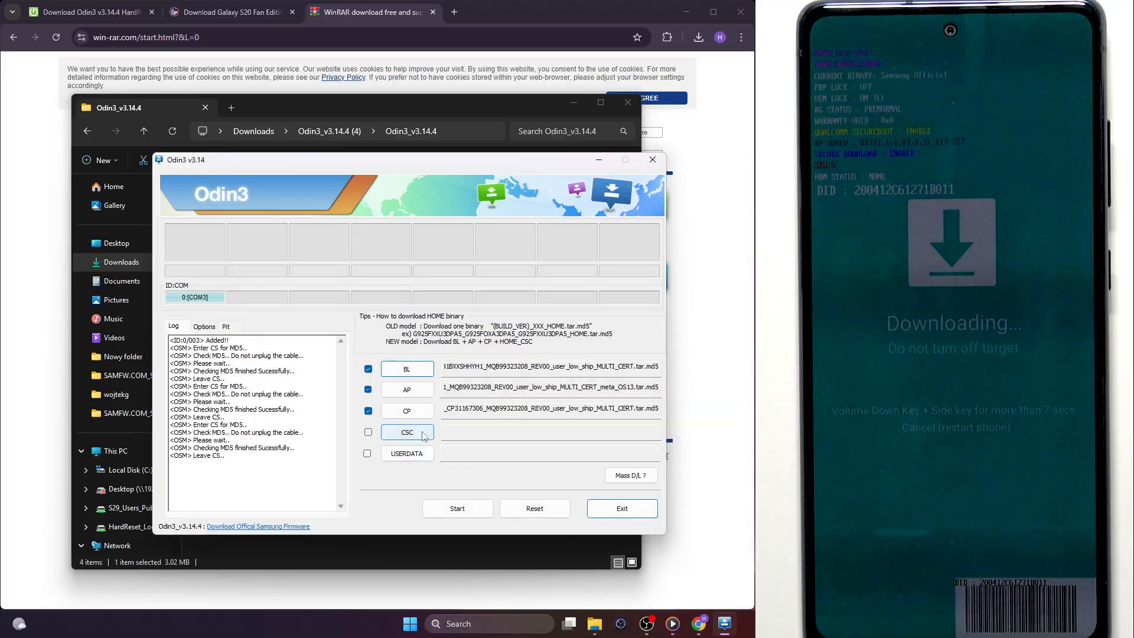
Step: Load the CSC_OXM_ file, not HOME_CSC, into the CSC slot
left_click(407, 432)
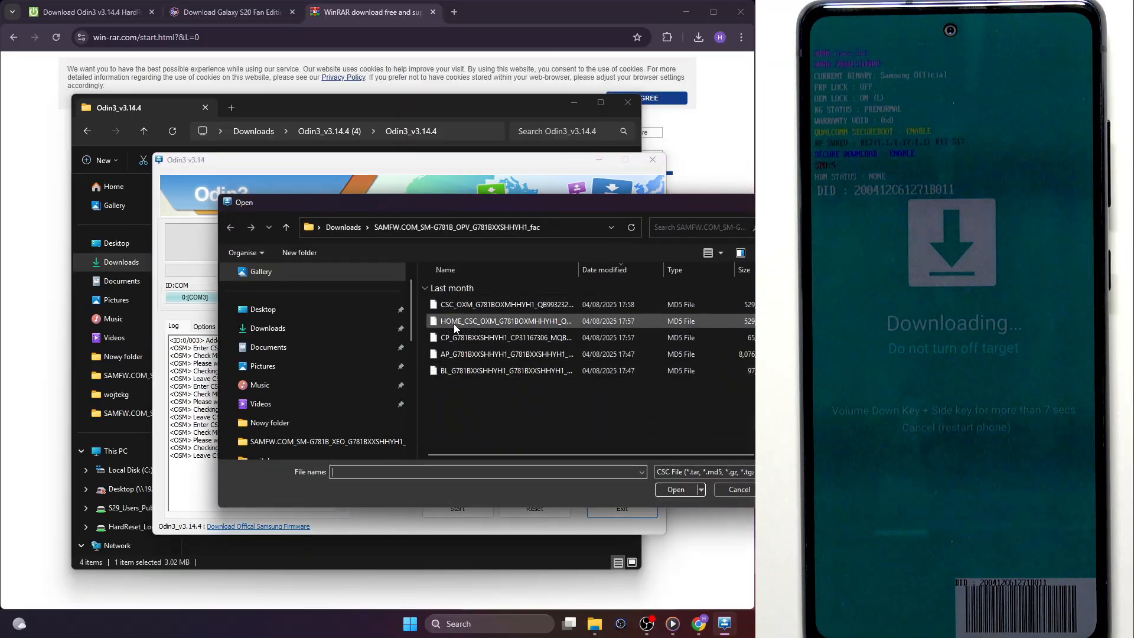
left_click(507, 304)
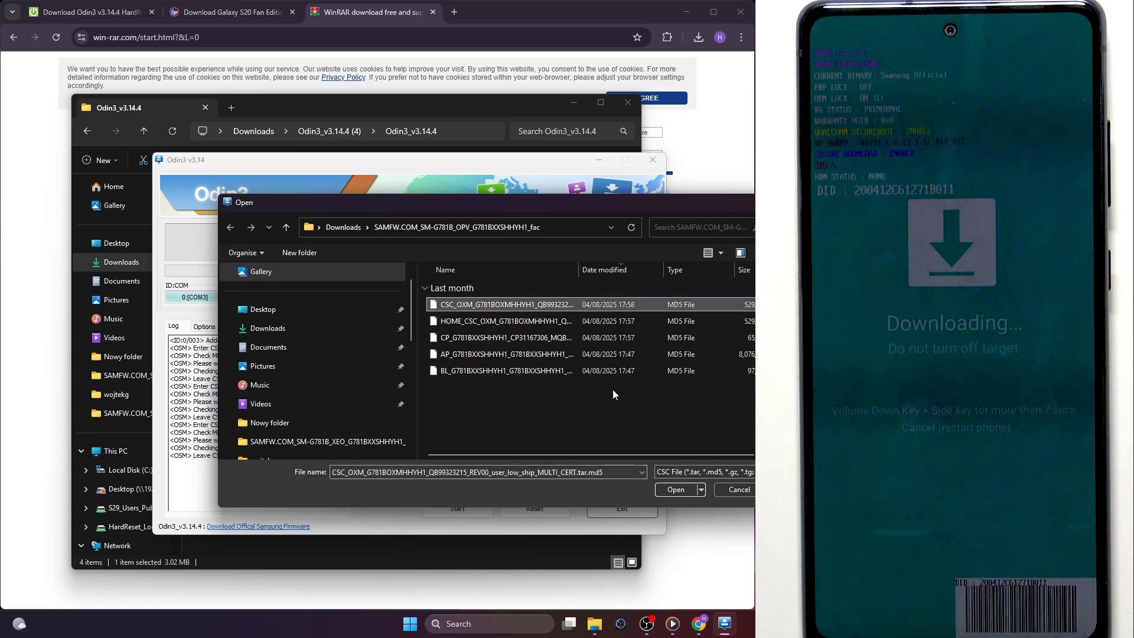
left_click(679, 489)
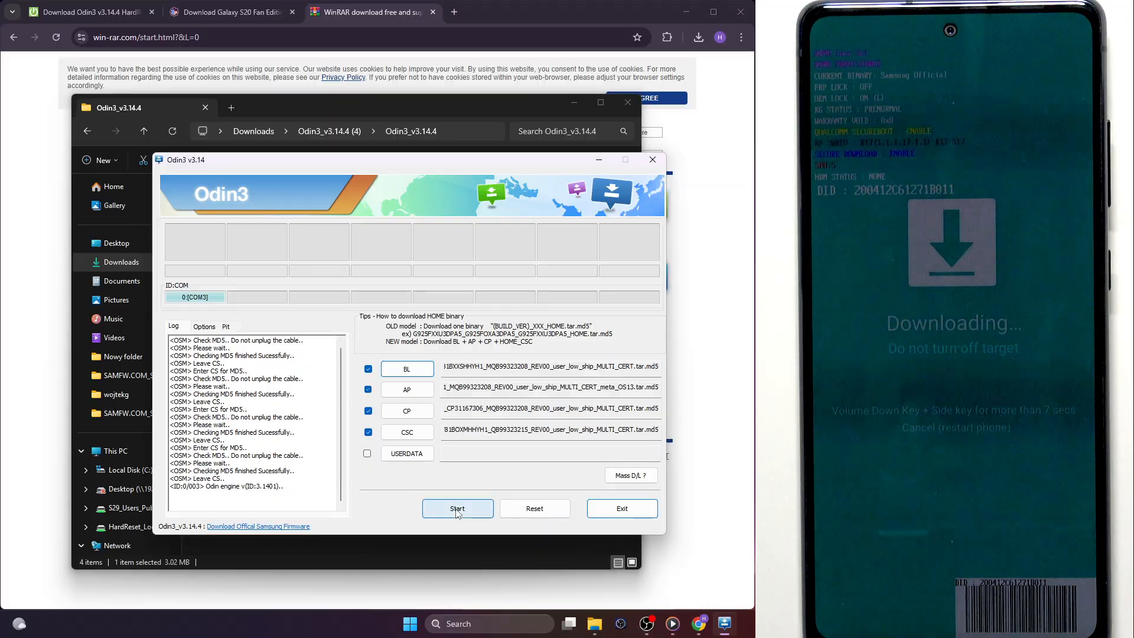
left_click(457, 508)
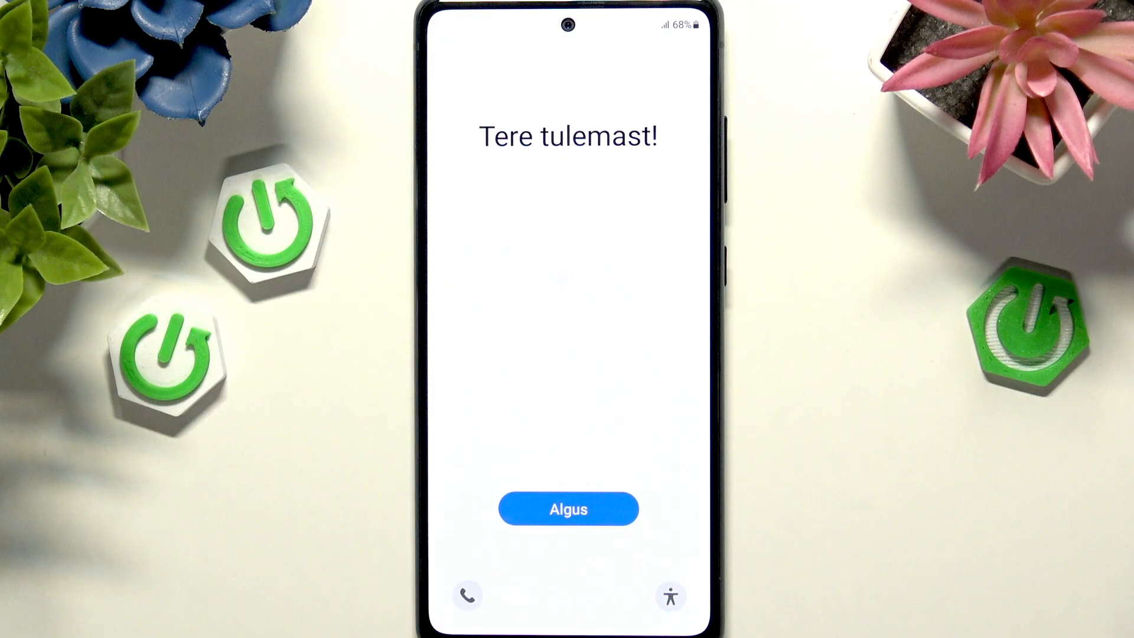
left_click(568, 509)
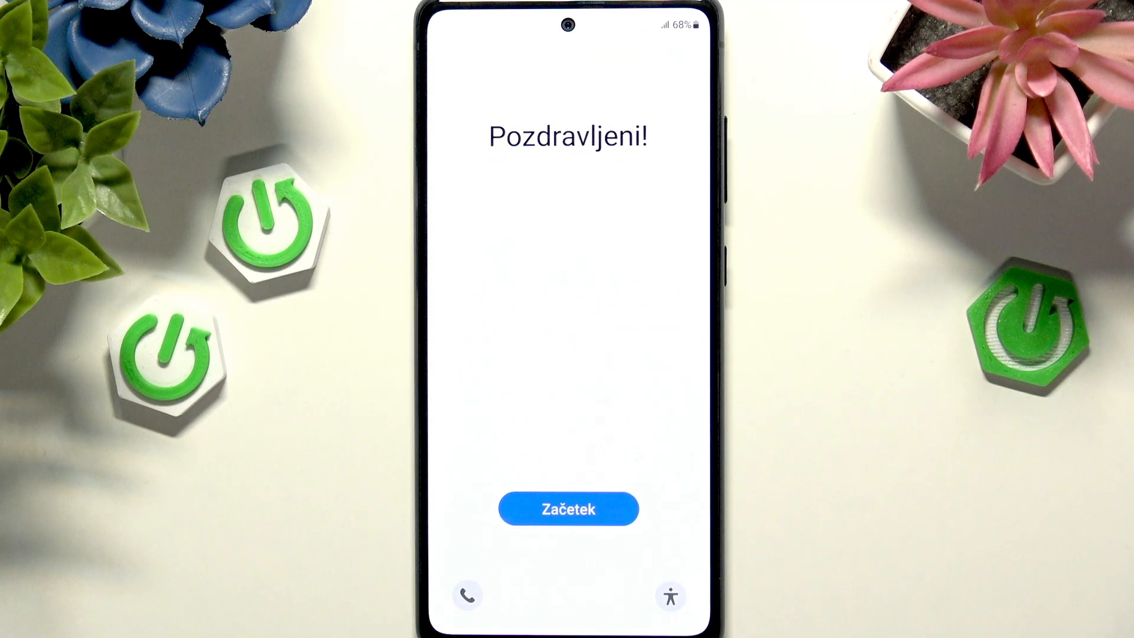
left_click(570, 509)
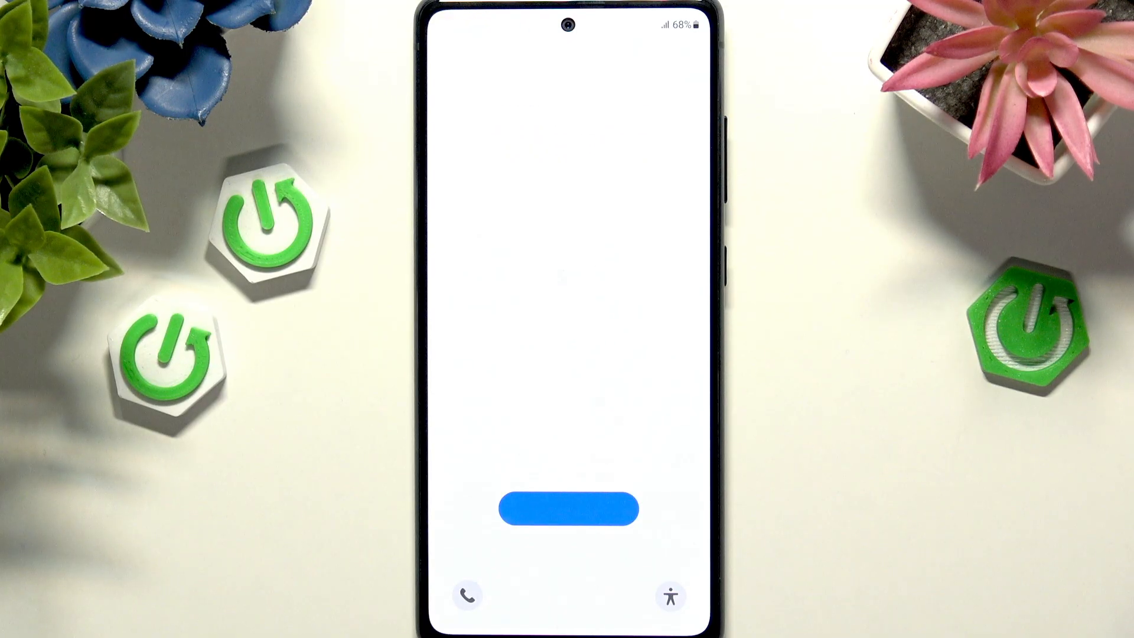